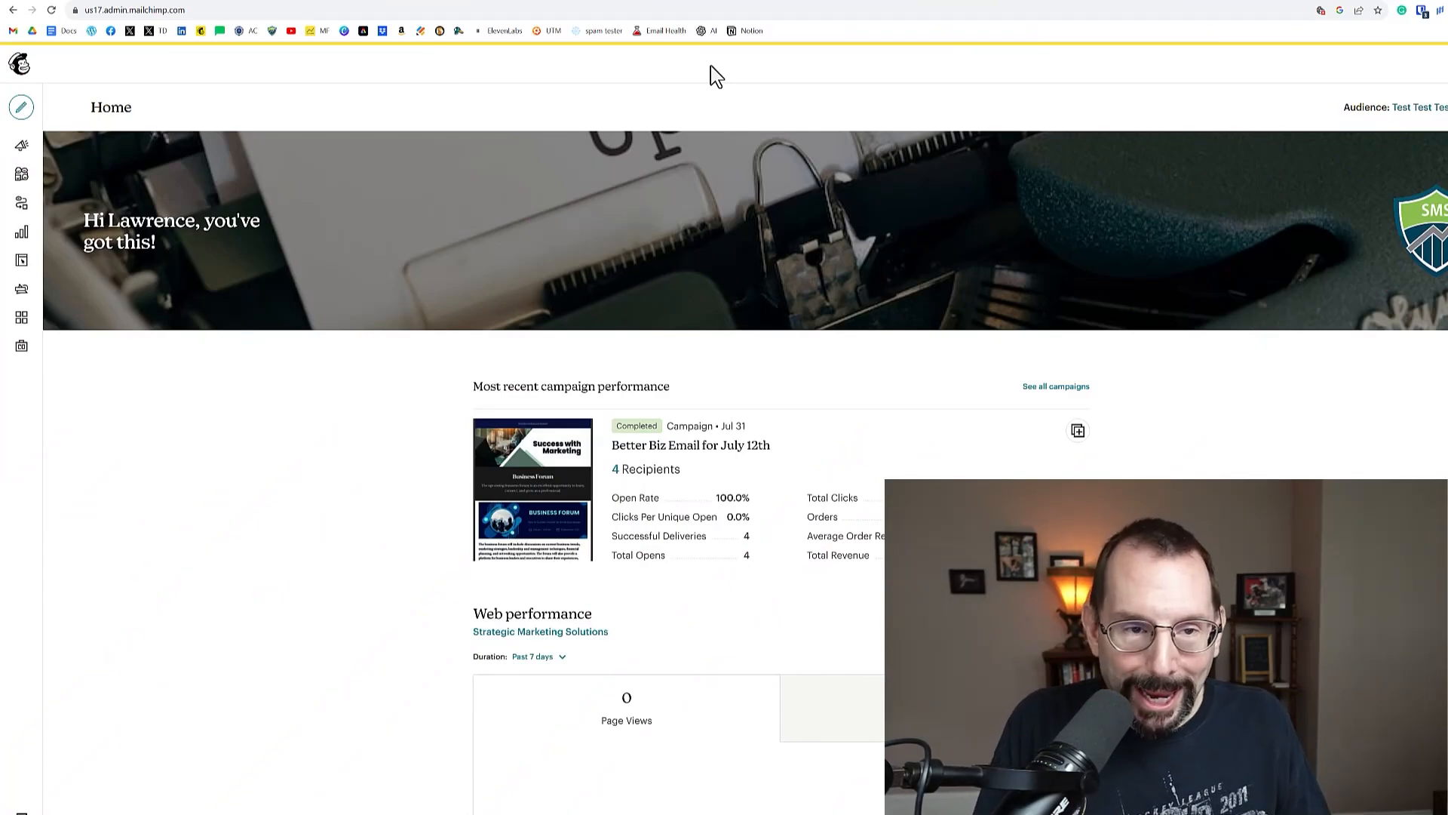
{"action": "mouse_move", "coordinate": [299, 72]}
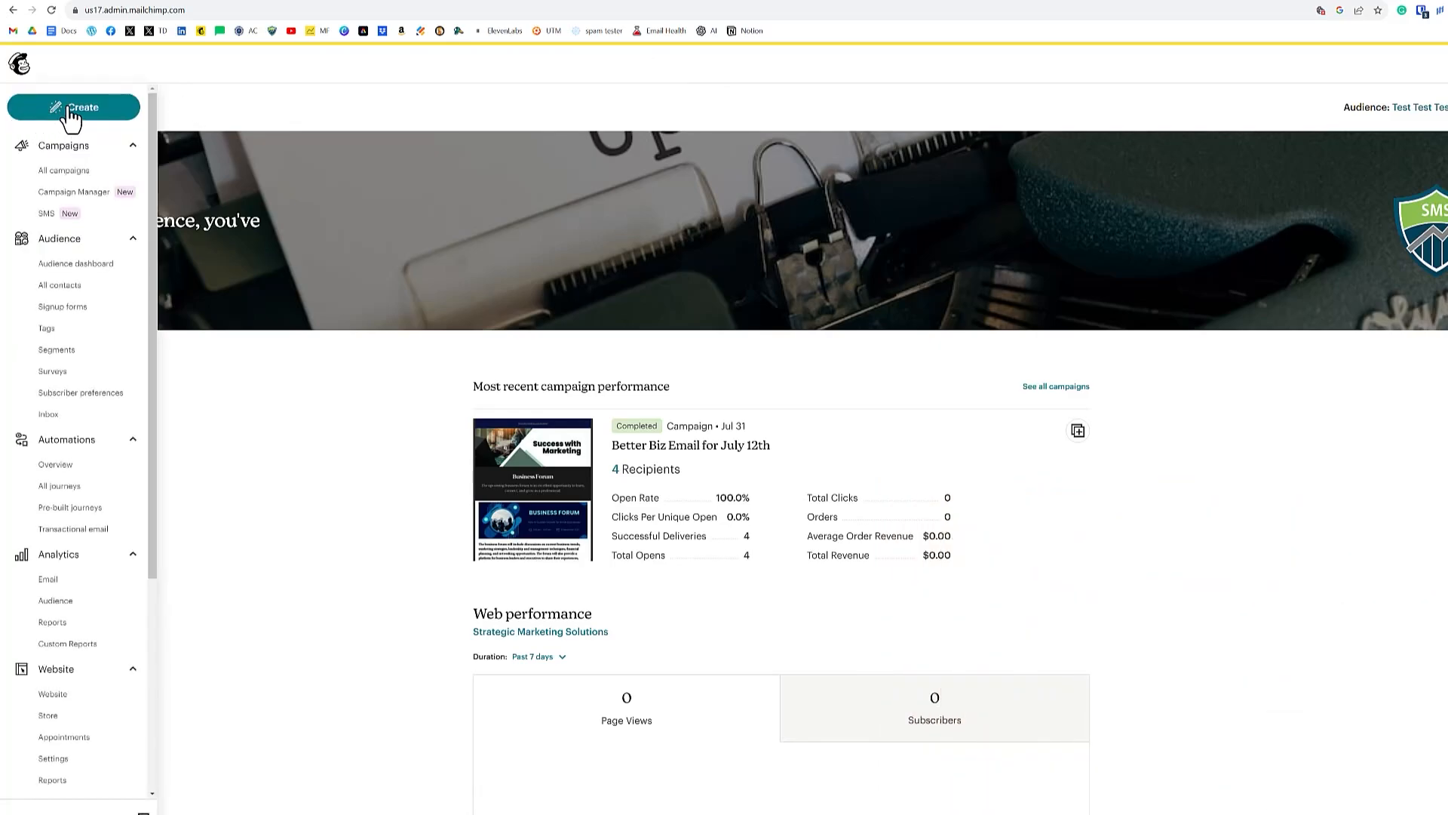
Step: Start a new landing page and name it 'Be Your Best'
{"action": "left_click", "coordinate": [74, 107]}
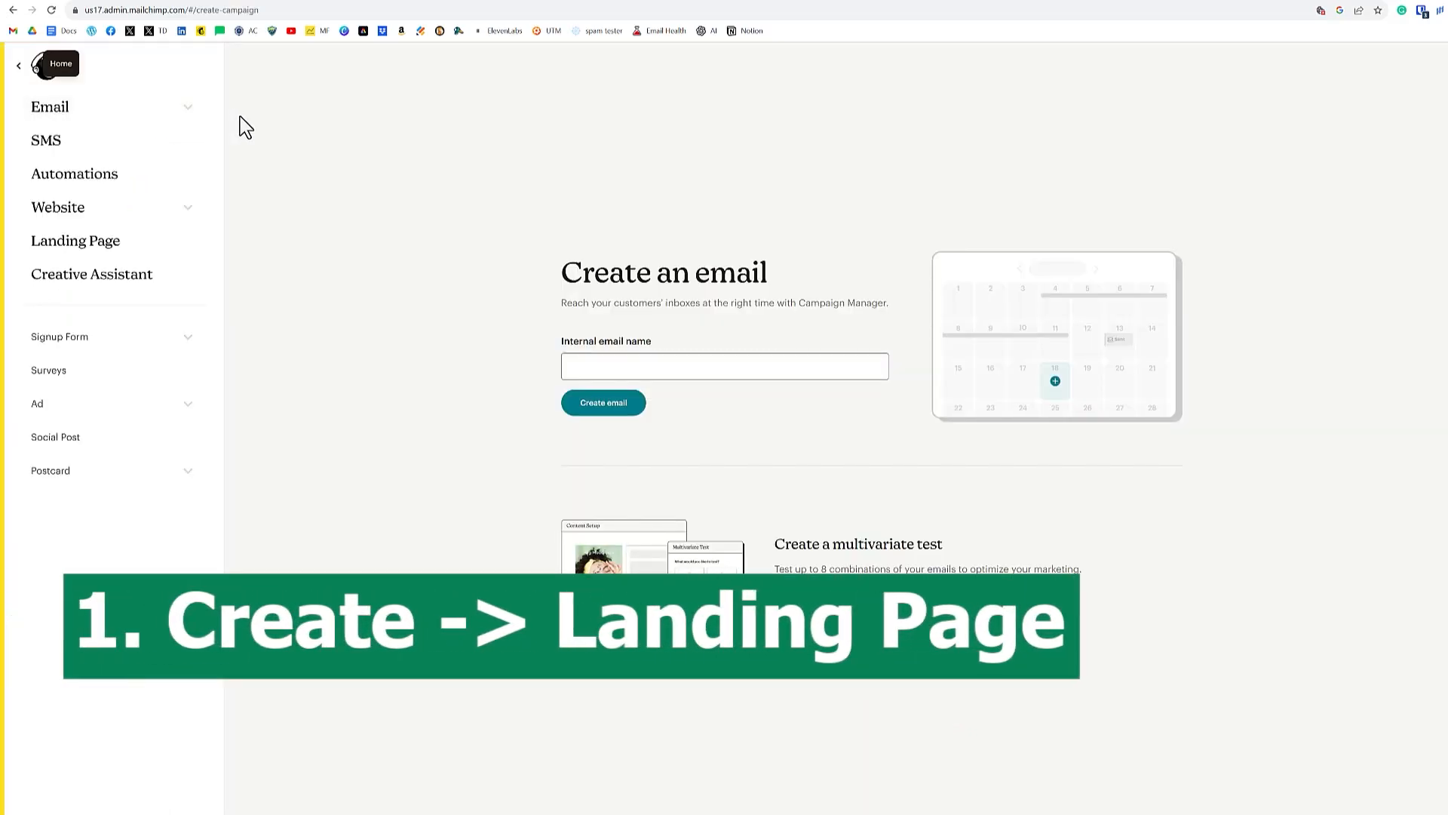
{"action": "mouse_move", "coordinate": [76, 242]}
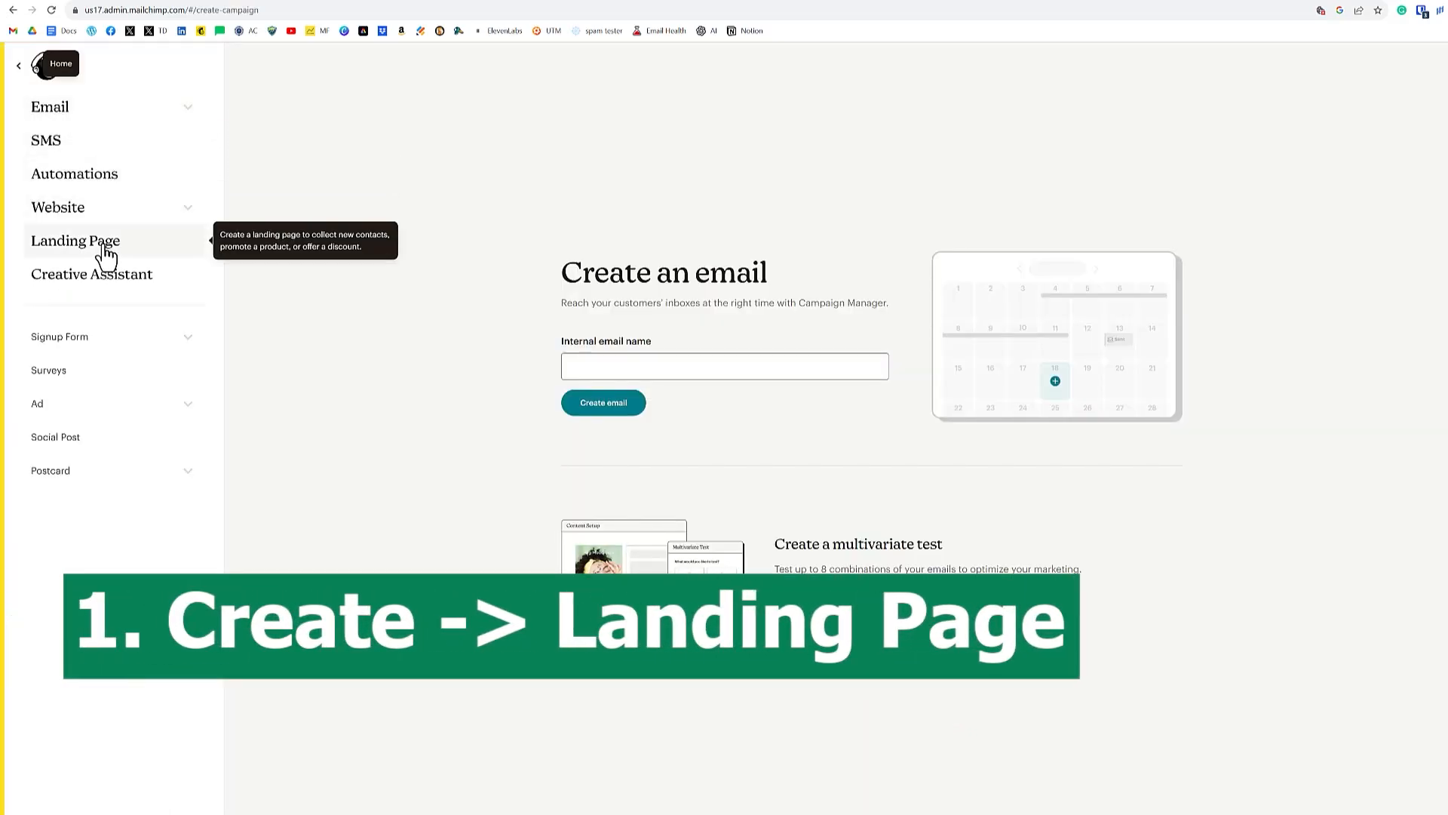
{"action": "left_click", "coordinate": [75, 240]}
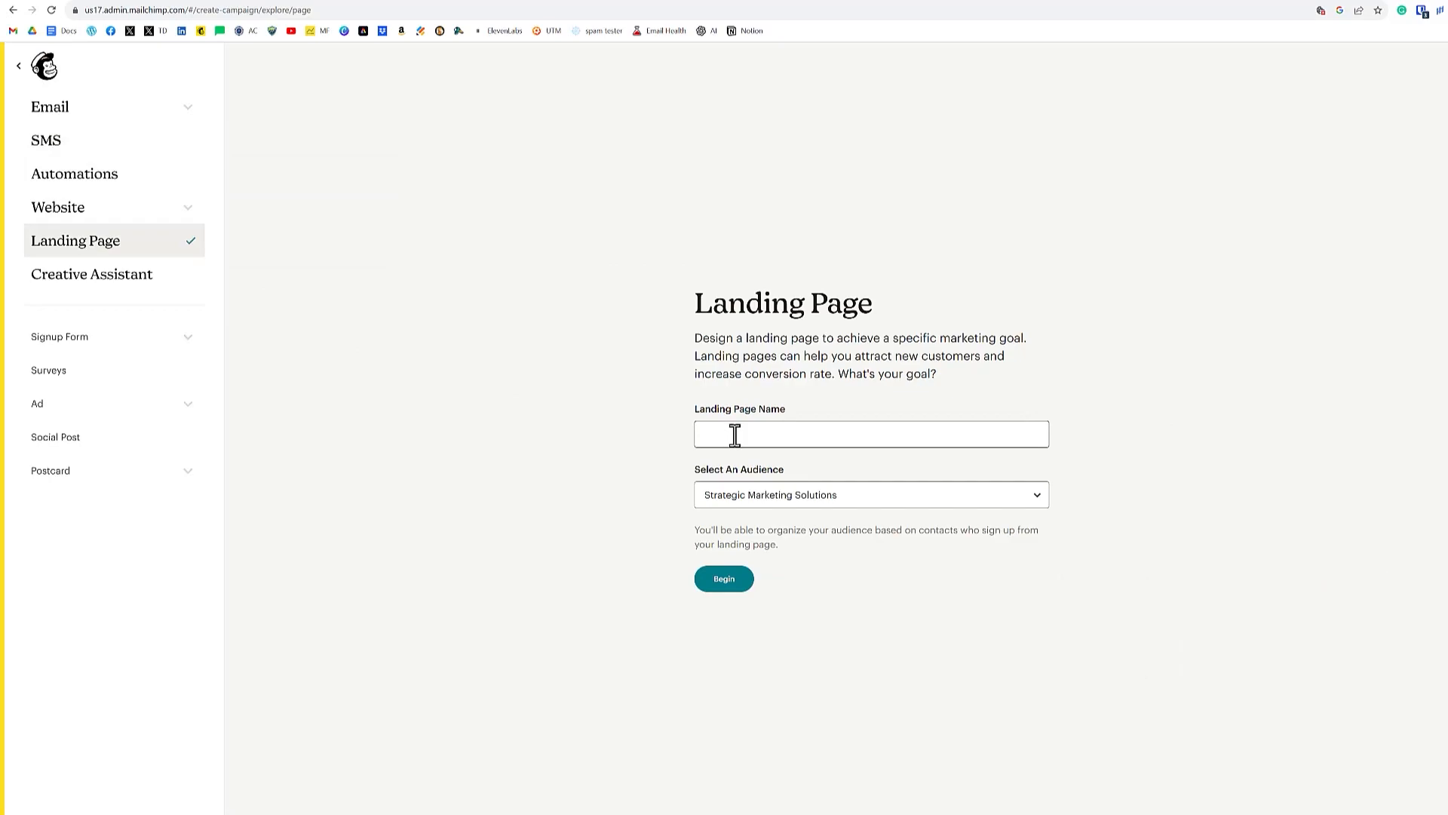
{"action": "left_click", "coordinate": [870, 435]}
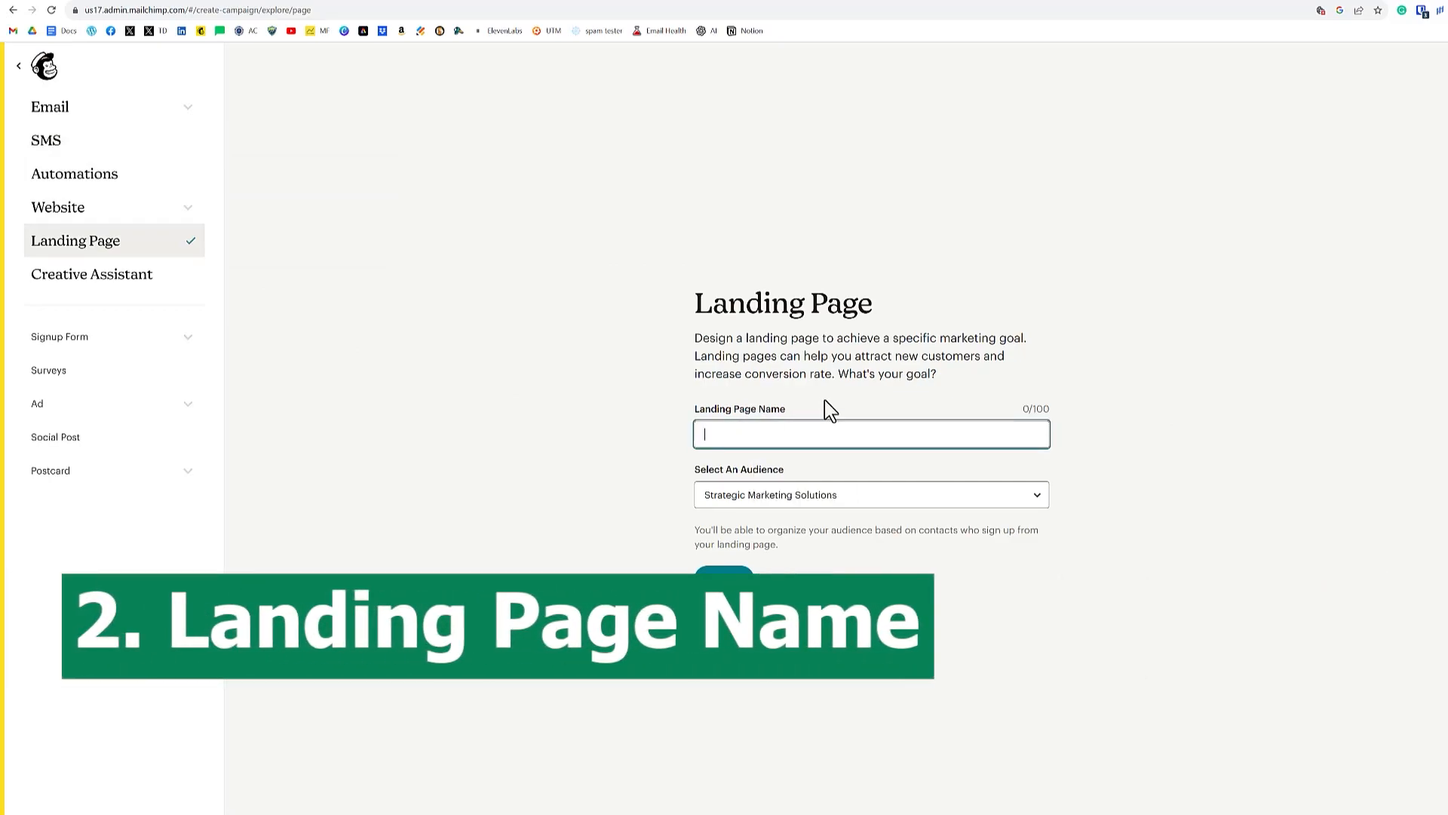
{"action": "type", "text": "Be Your Bes"}
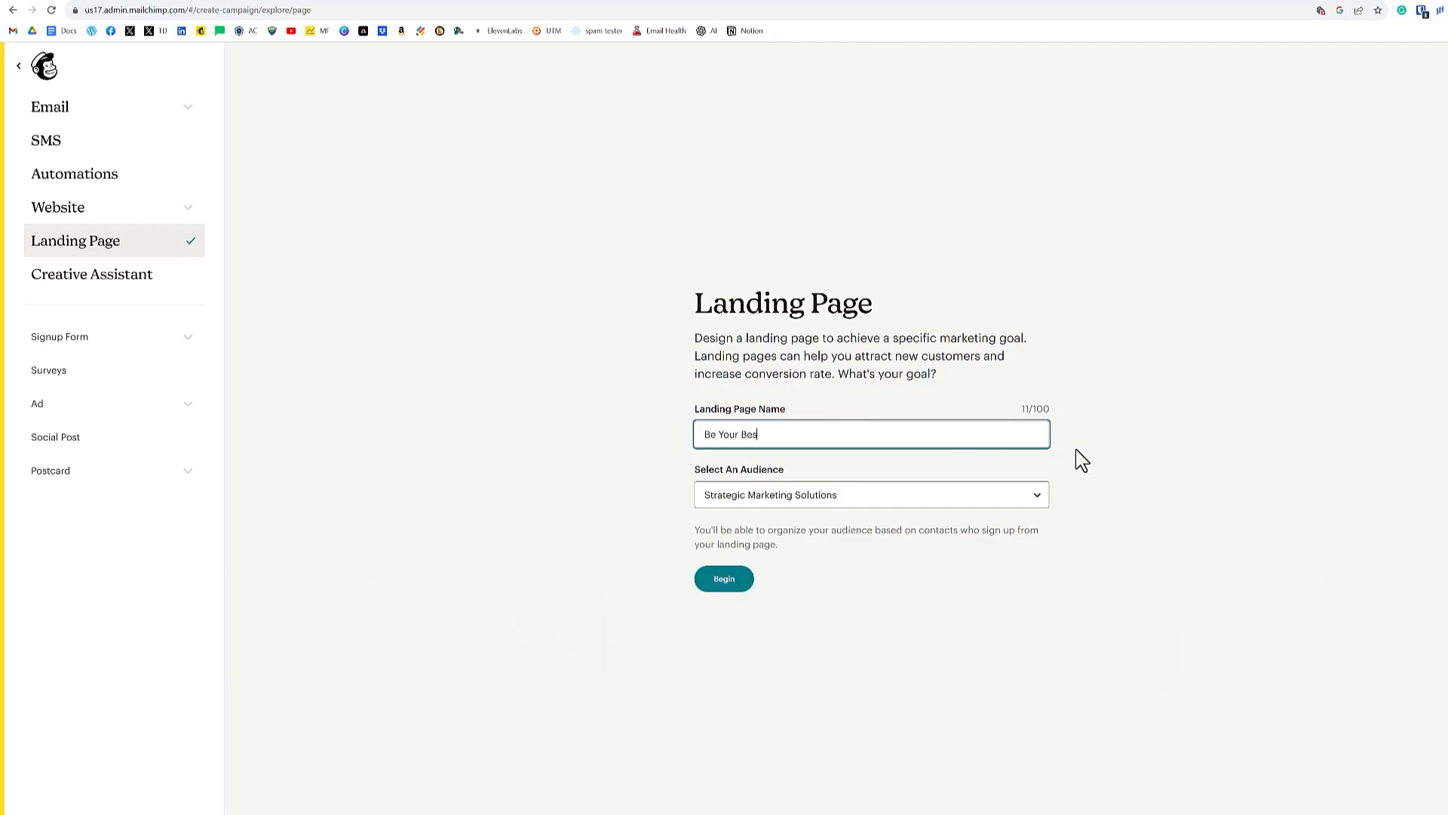
Step: Collect signups into the Test Test Test audience and begin building the page
{"action": "left_click", "coordinate": [868, 495]}
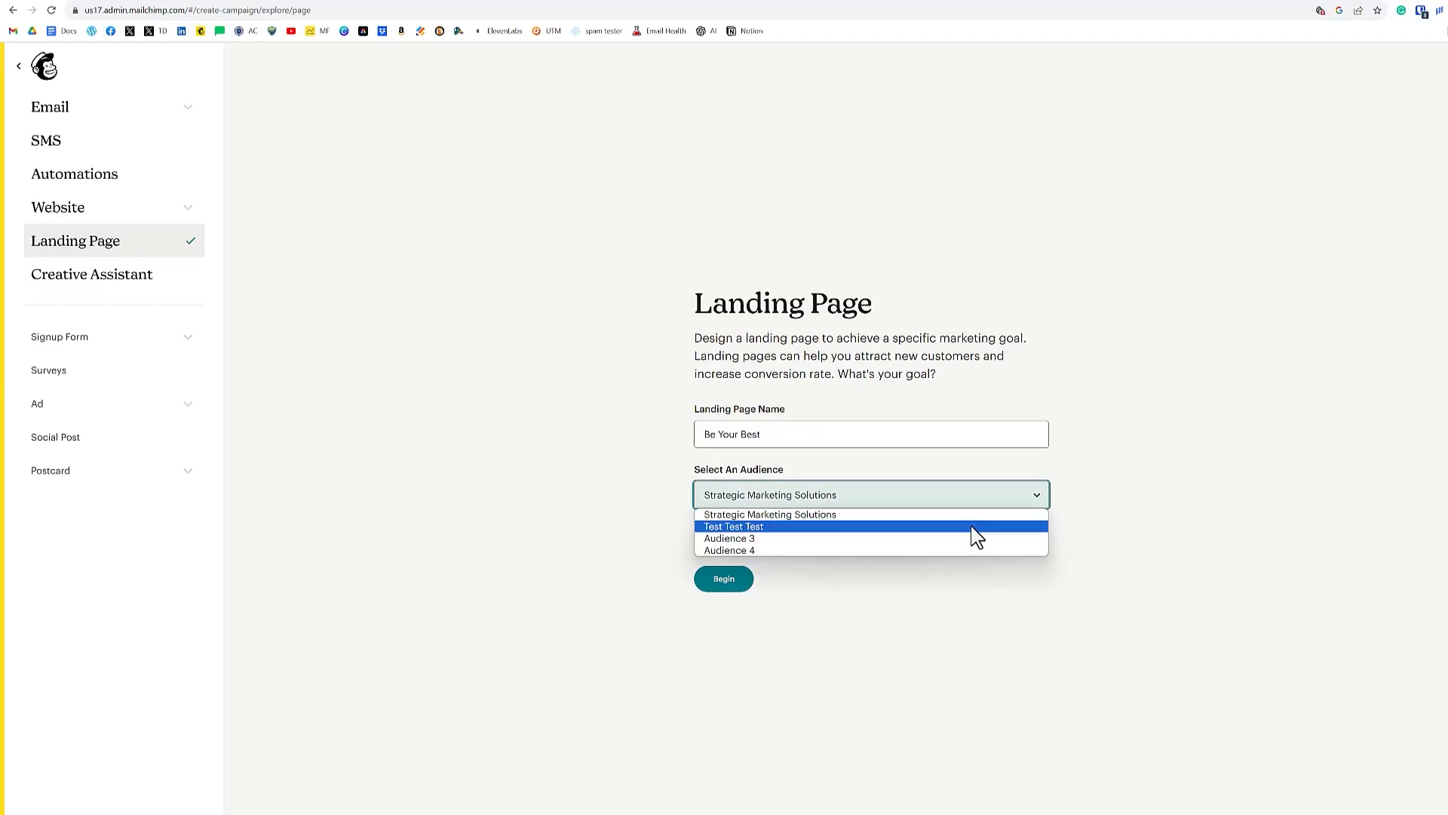
{"action": "left_click", "coordinate": [734, 525]}
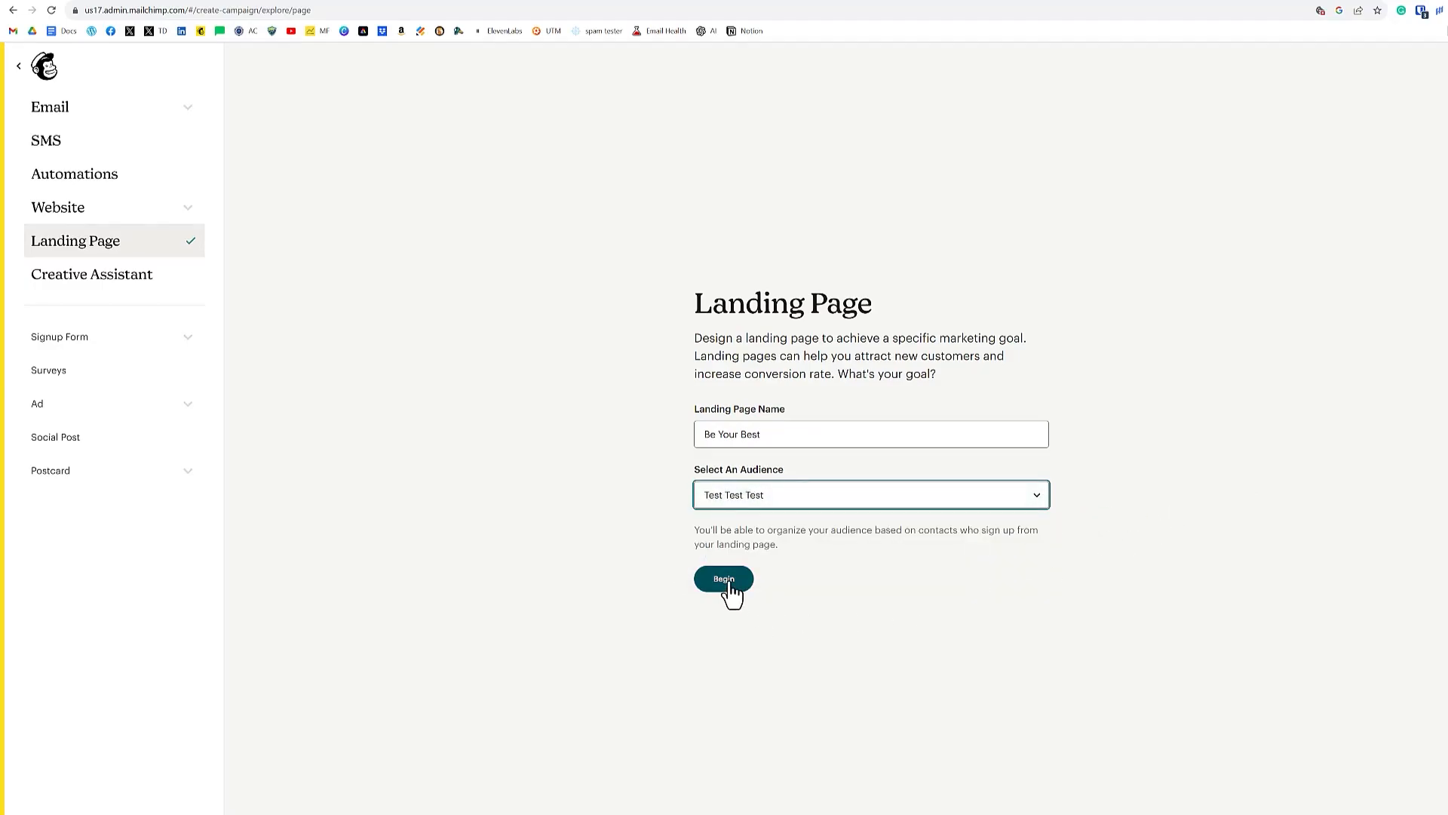
{"action": "left_click", "coordinate": [724, 578]}
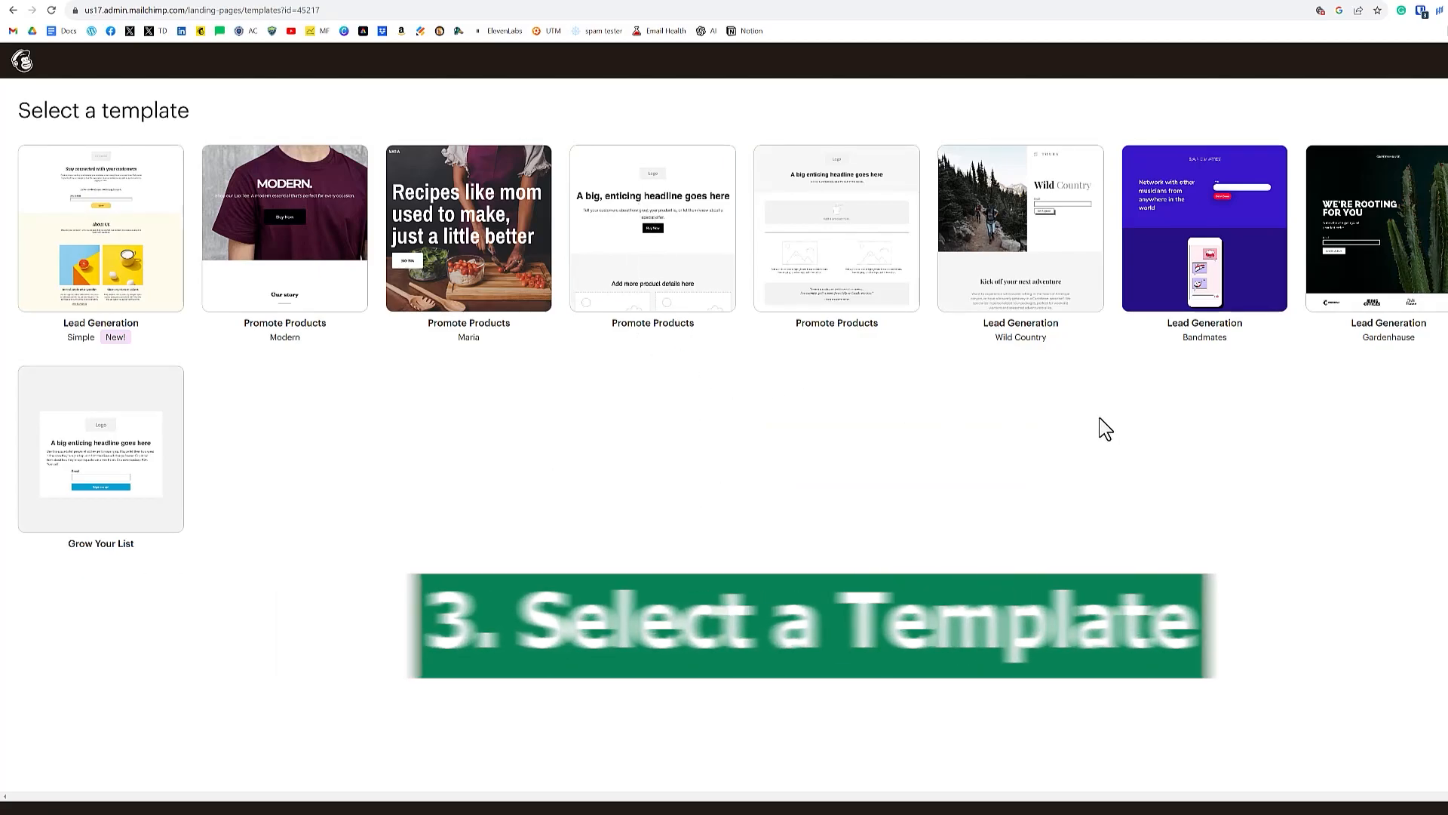
{"action": "mouse_move", "coordinate": [1095, 387]}
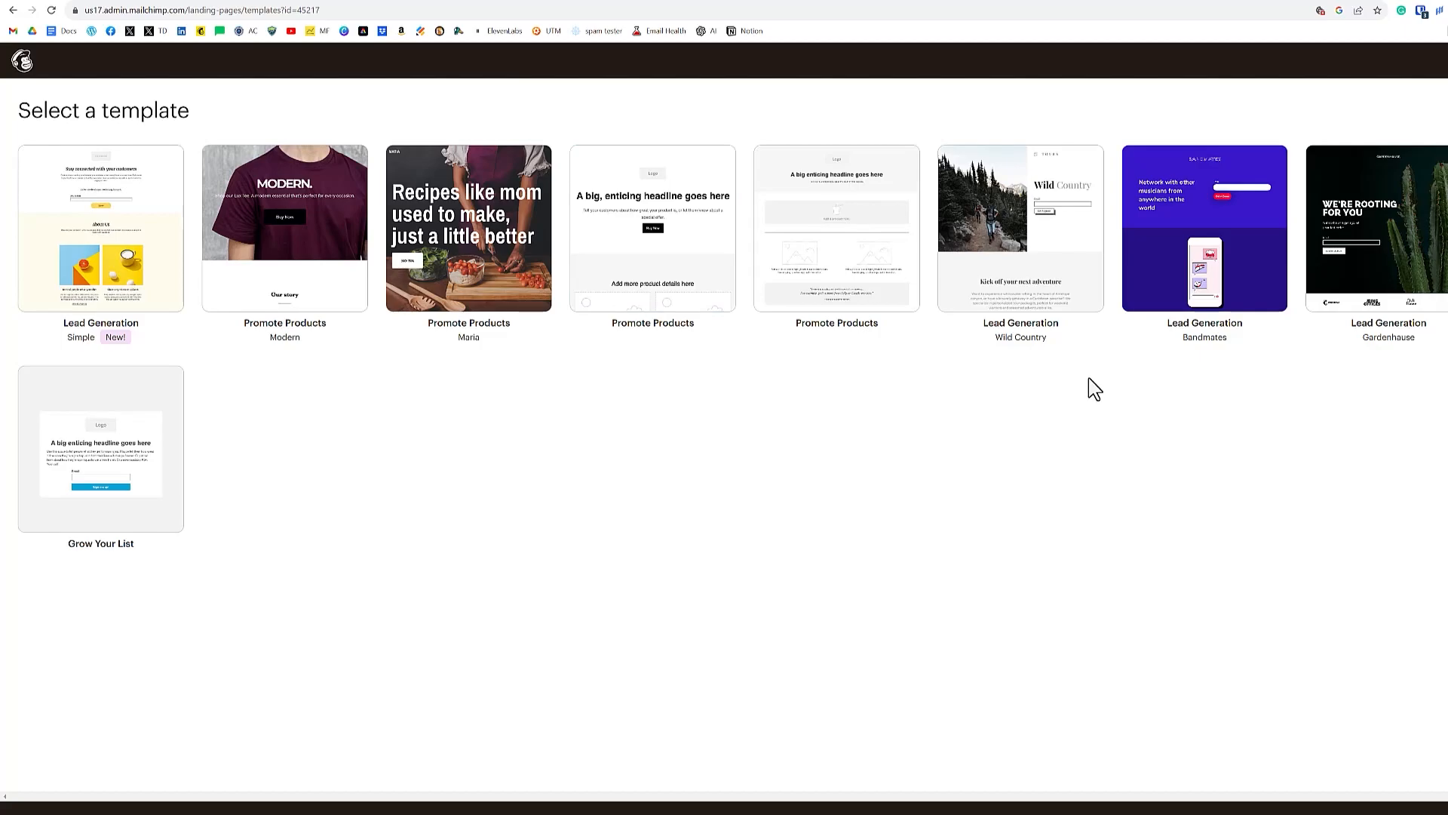
{"action": "mouse_move", "coordinate": [665, 449]}
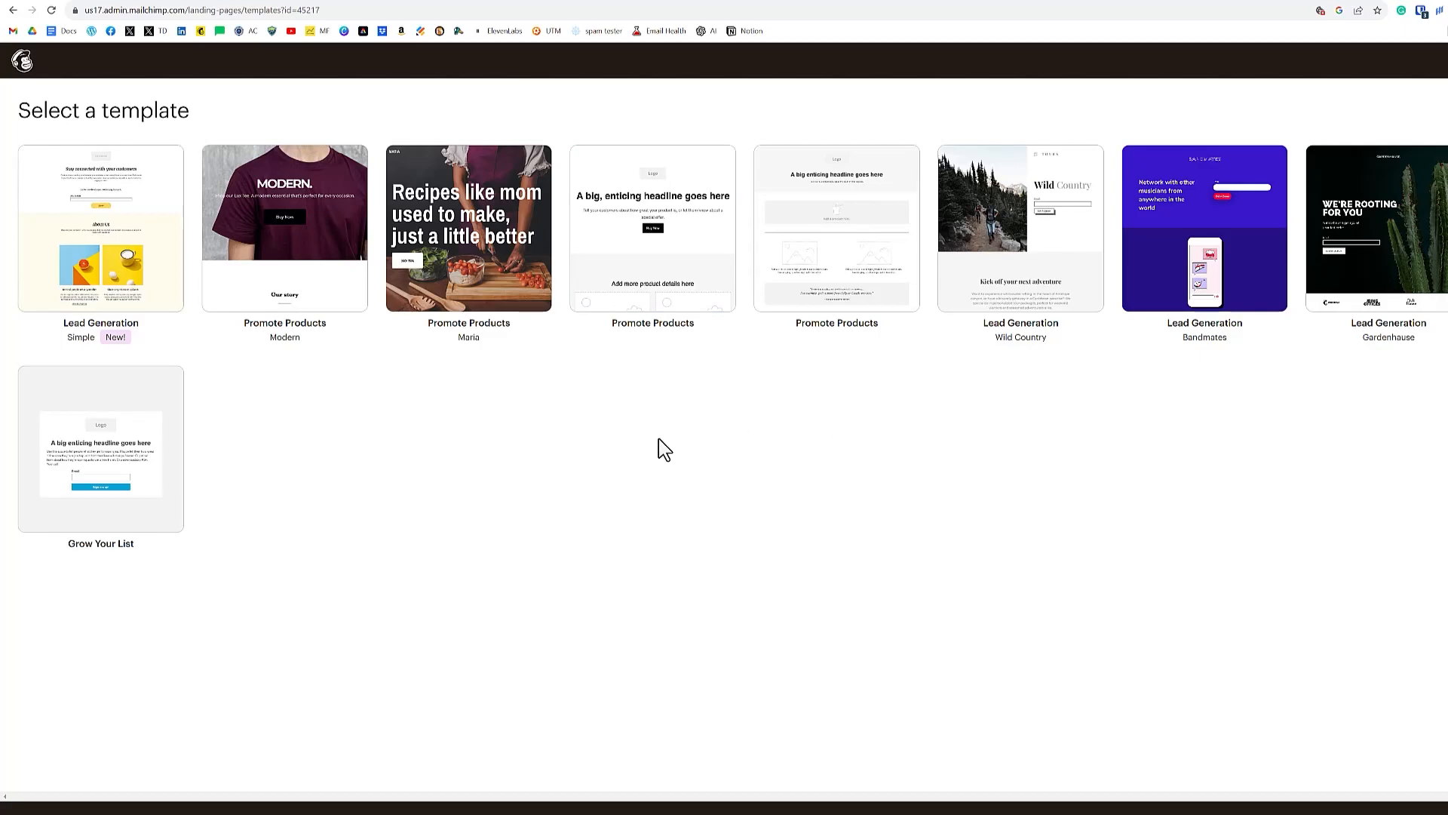
{"action": "mouse_move", "coordinate": [652, 401]}
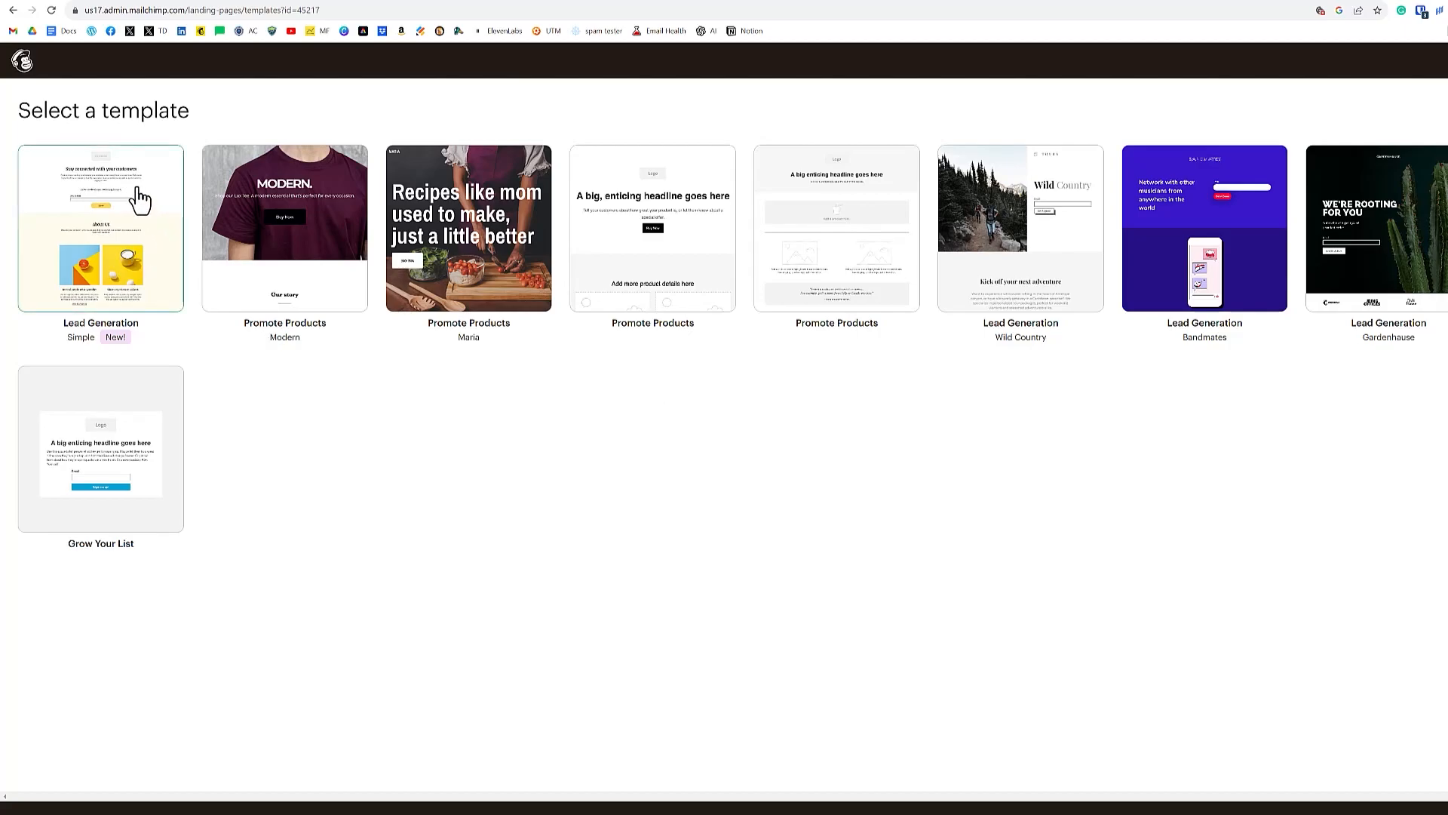
{"action": "mouse_move", "coordinate": [194, 282]}
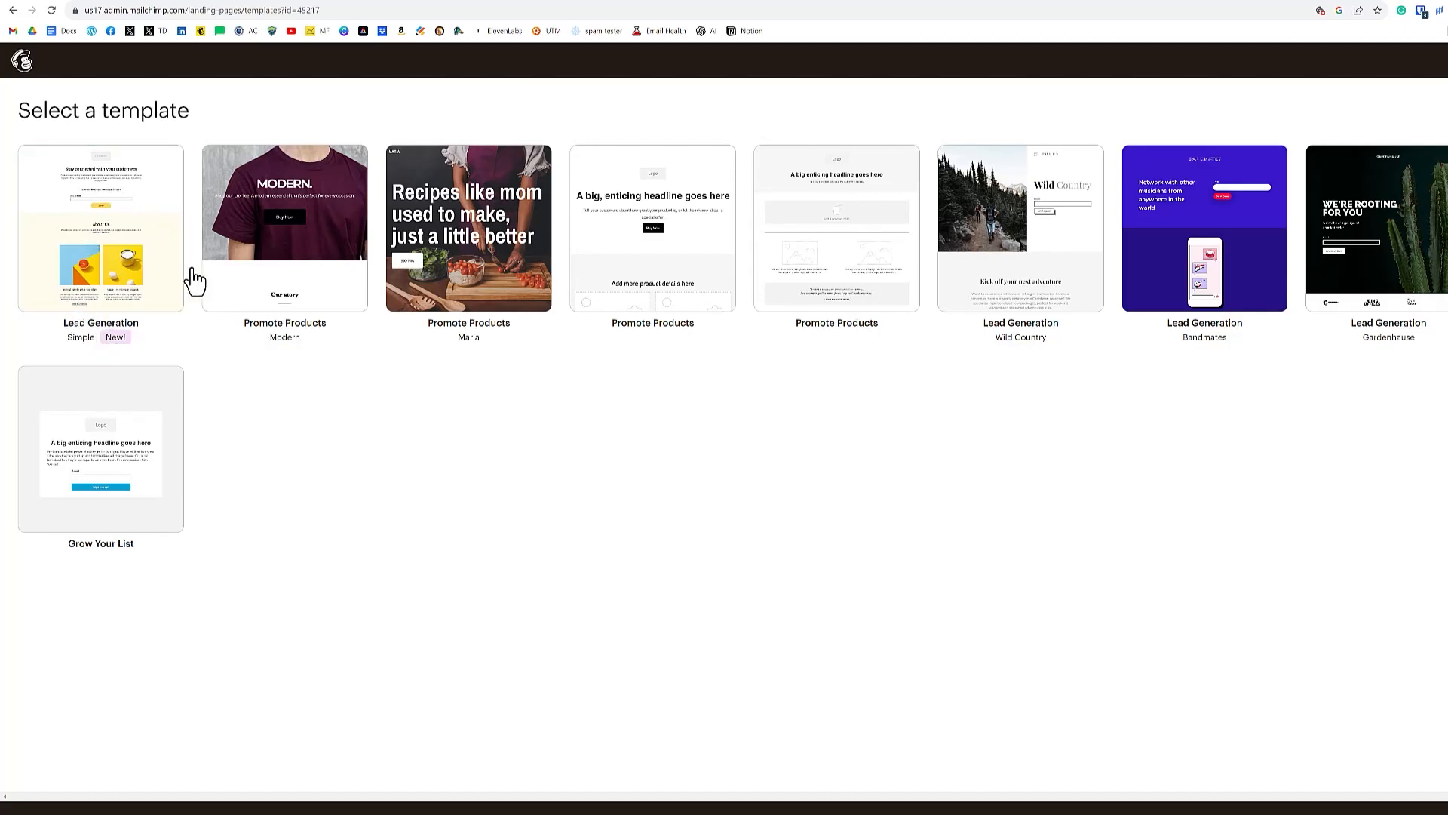
Step: Use the simple Lead Generation template for the page
{"action": "left_click", "coordinate": [100, 227]}
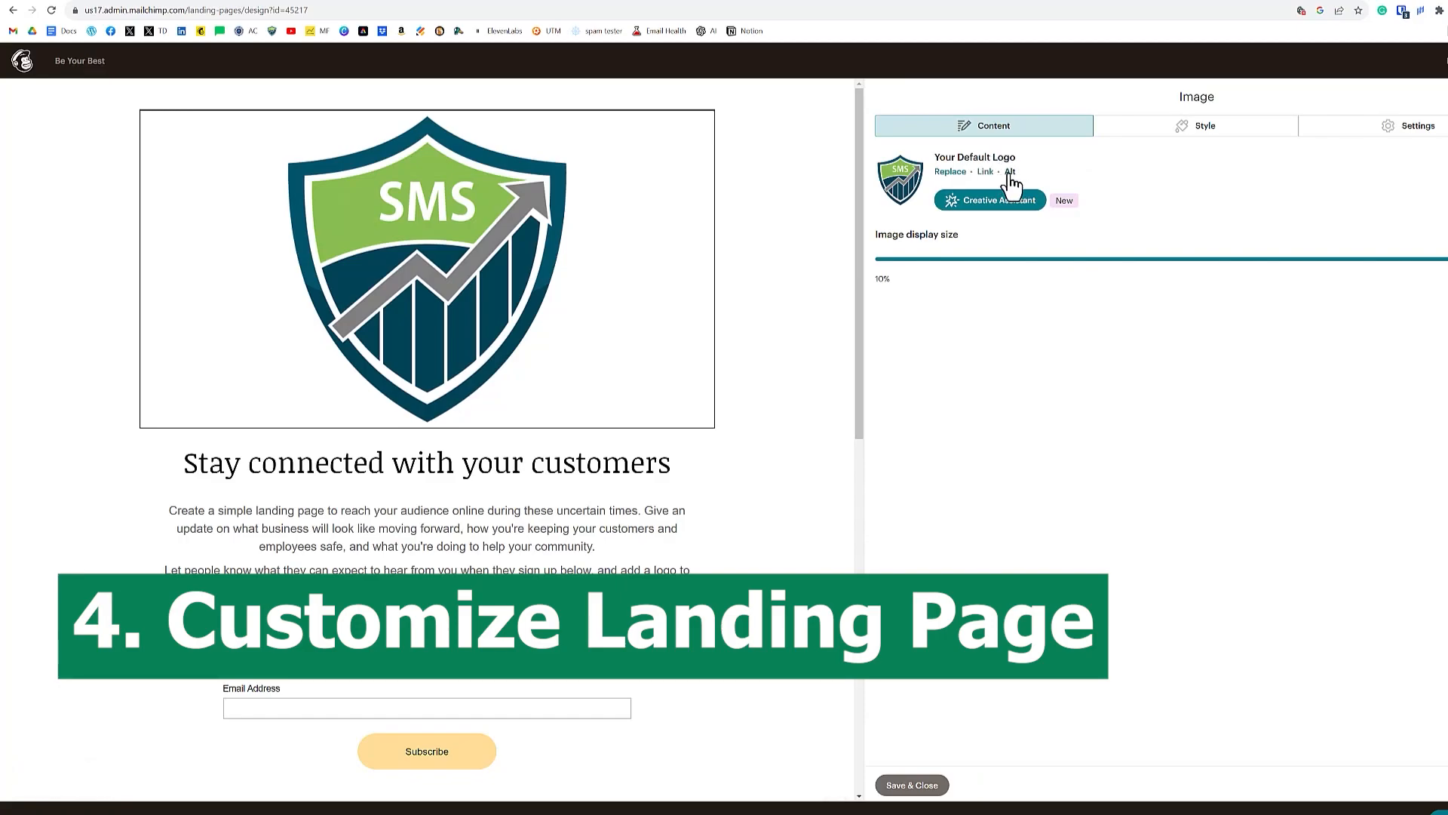
Step: Swap the logo for the gym figure and place the Be Your Best banner above the headline
{"action": "left_click", "coordinate": [949, 172]}
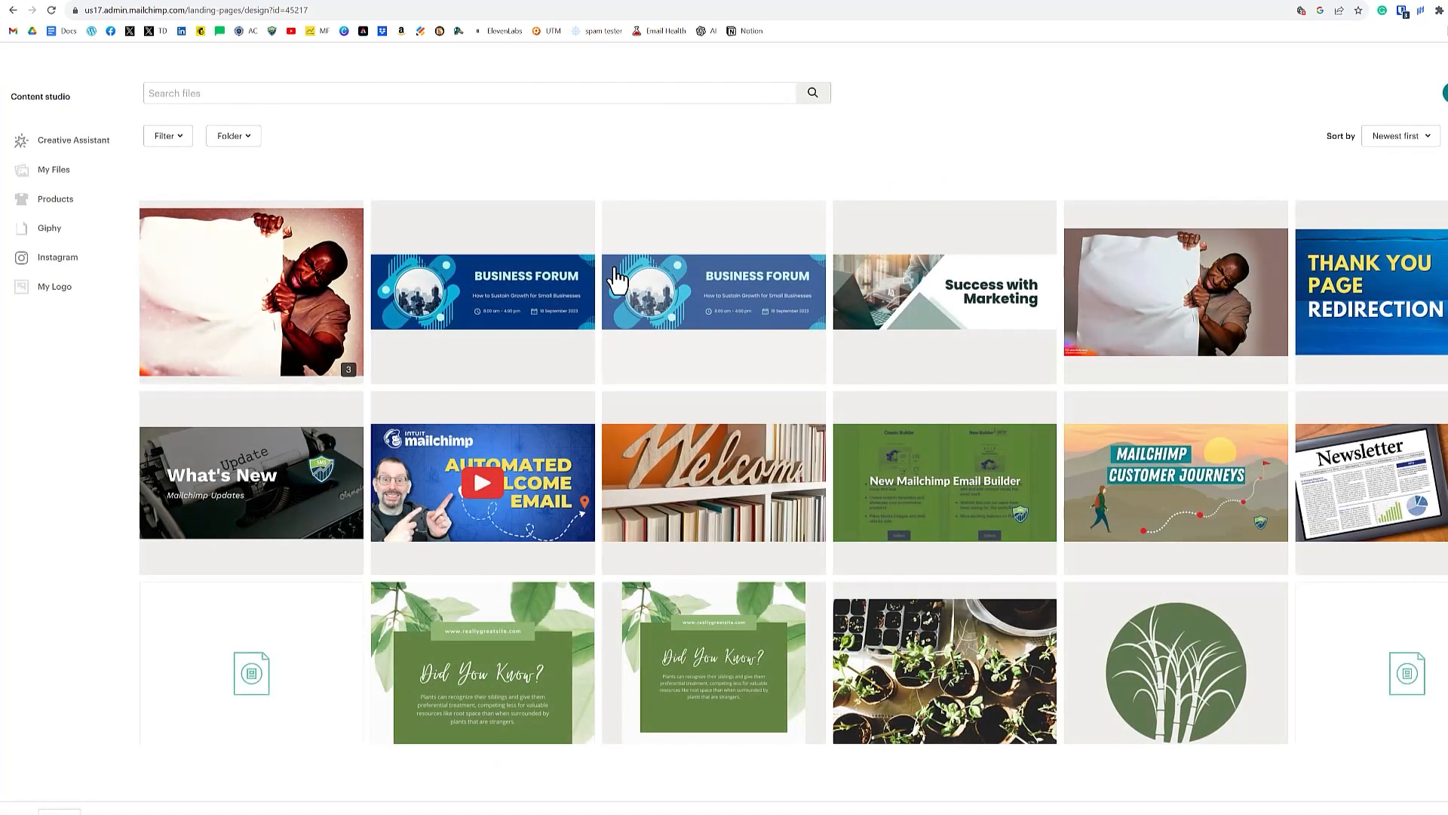
{"action": "scroll", "scroll_direction": "down", "scroll_amount": 3}
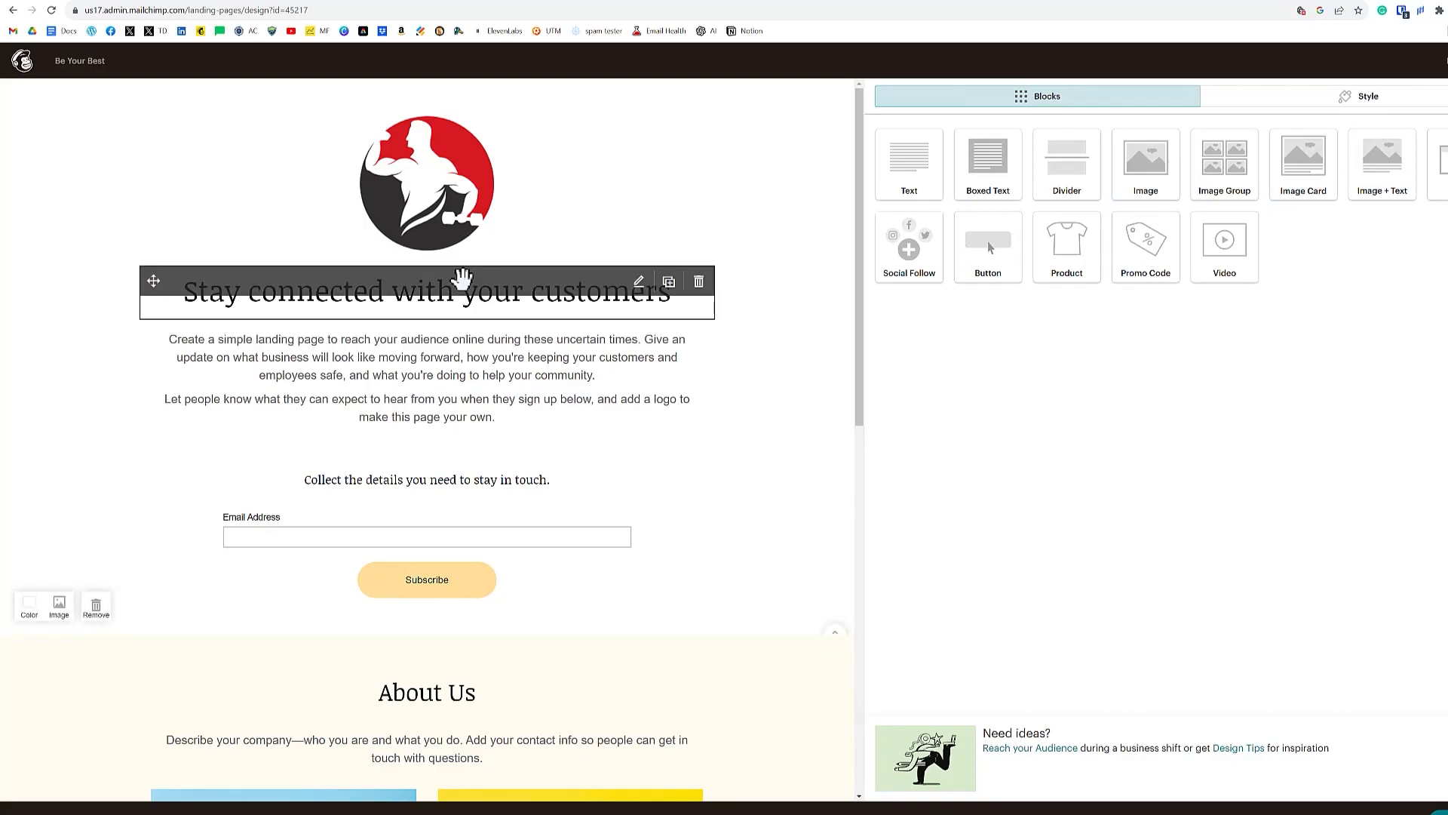
{"action": "mouse_move", "coordinate": [739, 323]}
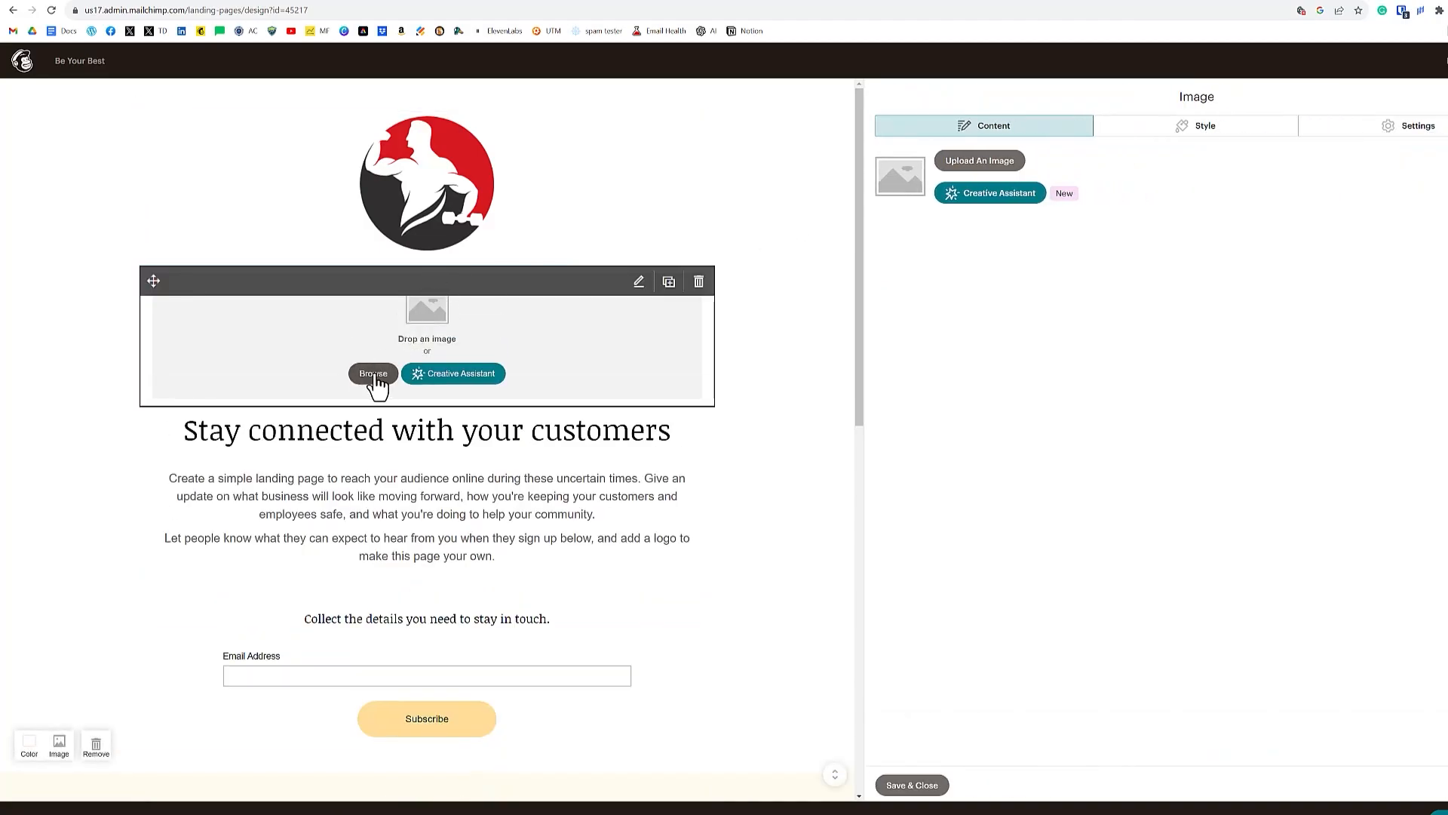
{"action": "left_click", "coordinate": [373, 373]}
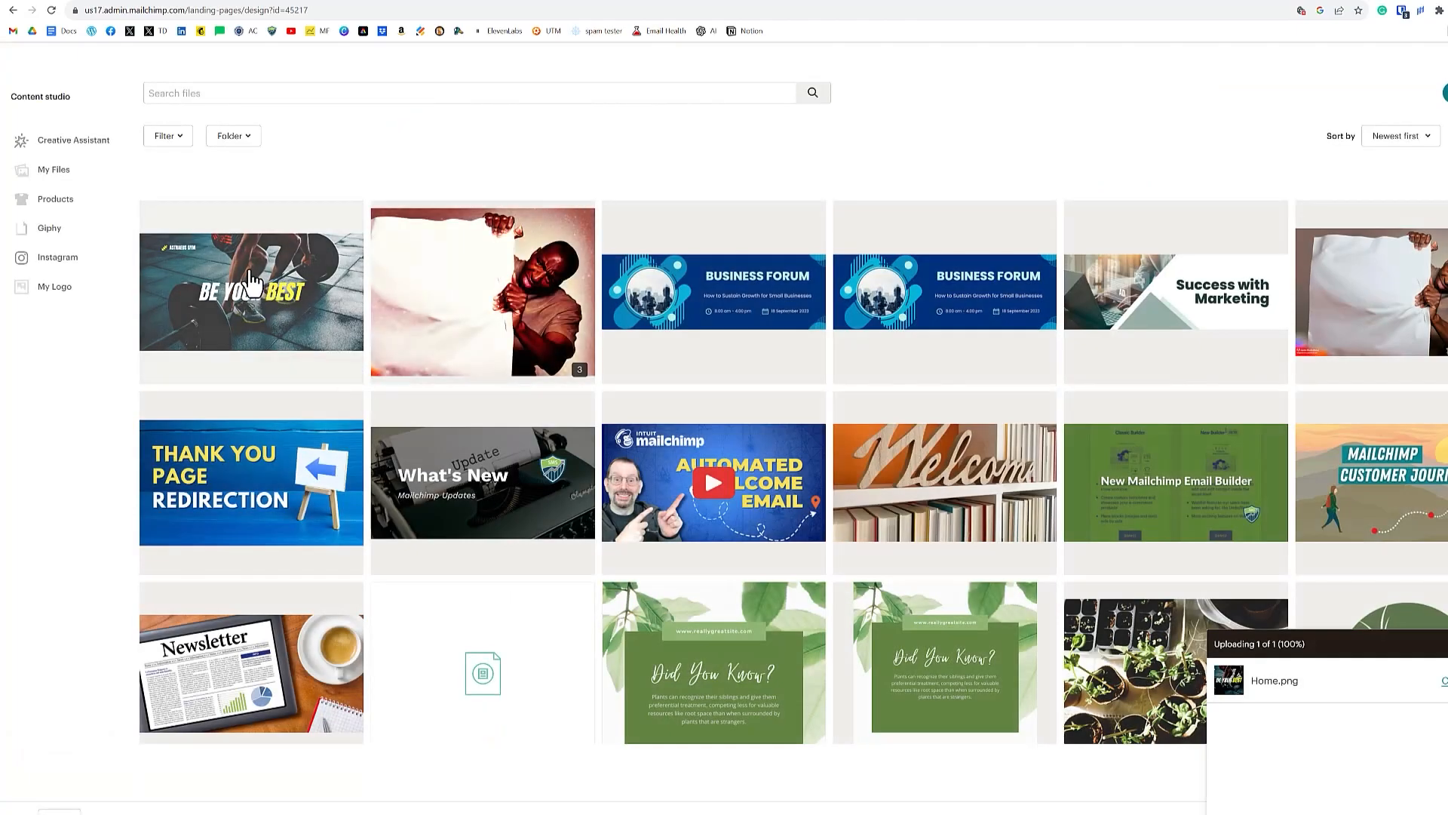
{"action": "left_click", "coordinate": [250, 291]}
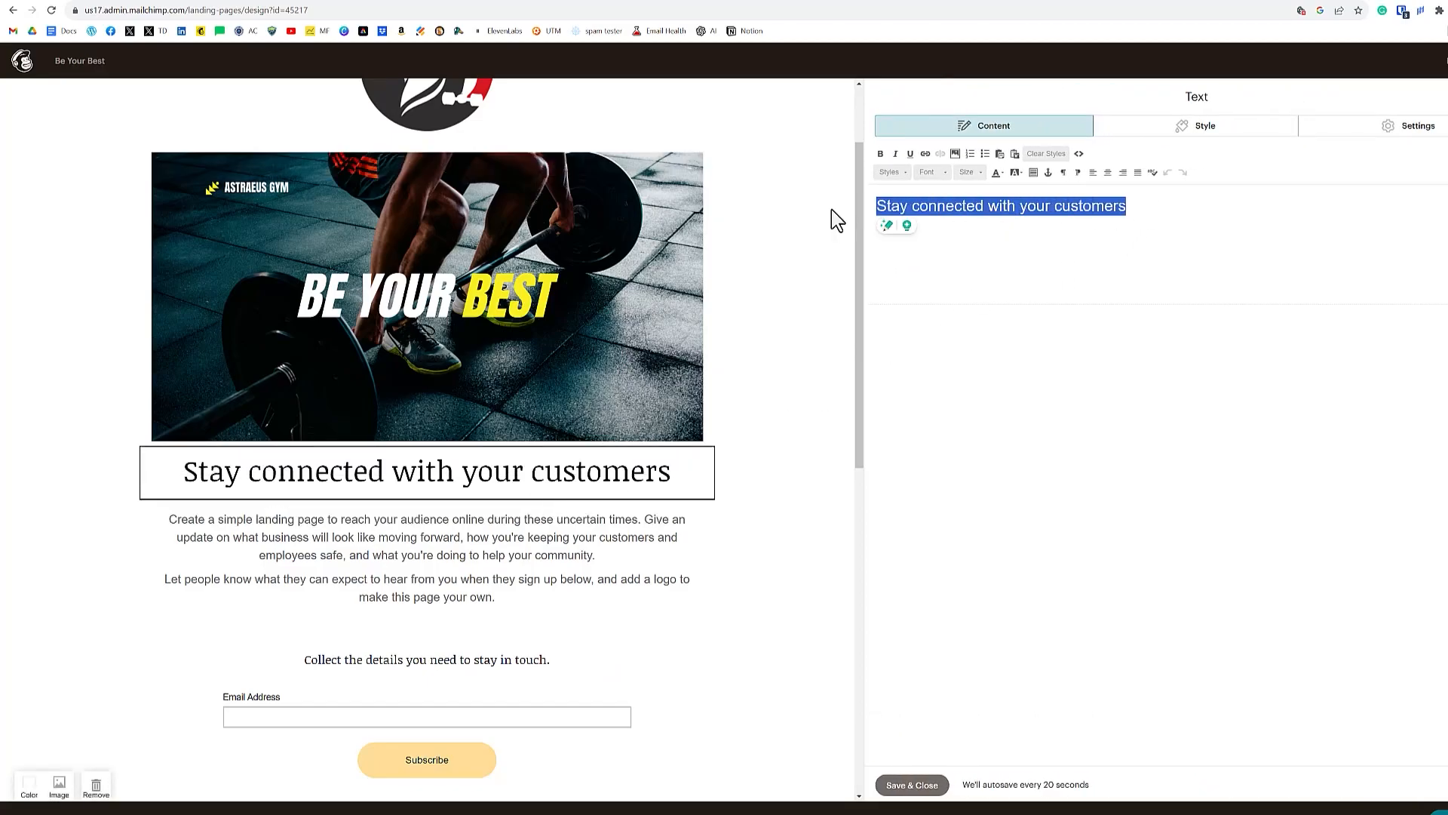
Step: Retitle the headline 'Stay Fit with Astraeus' and edit the intro paragraph below it
{"action": "type", "text": "Stay Fit with Astra"}
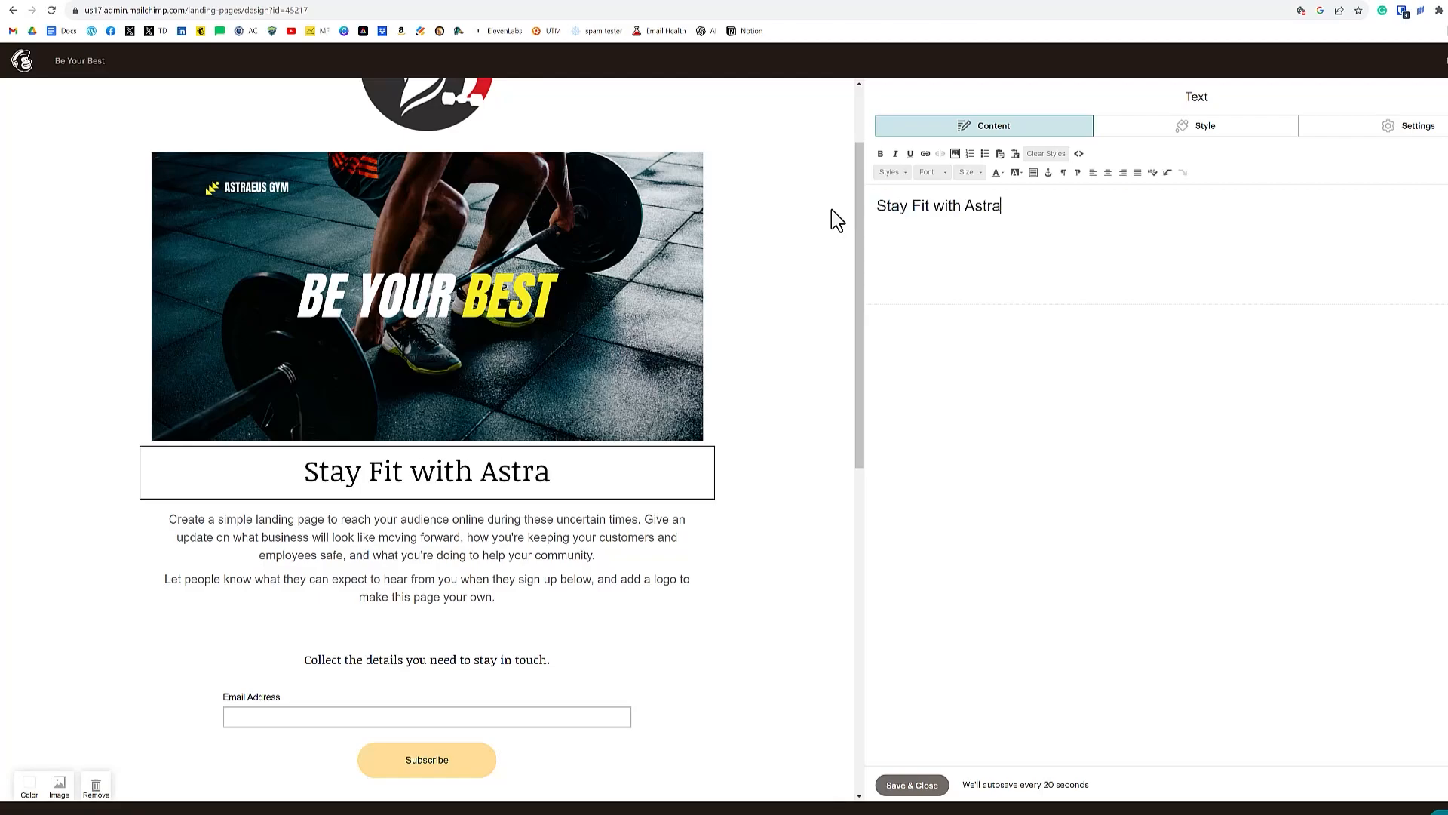
{"action": "type", "text": "eus"}
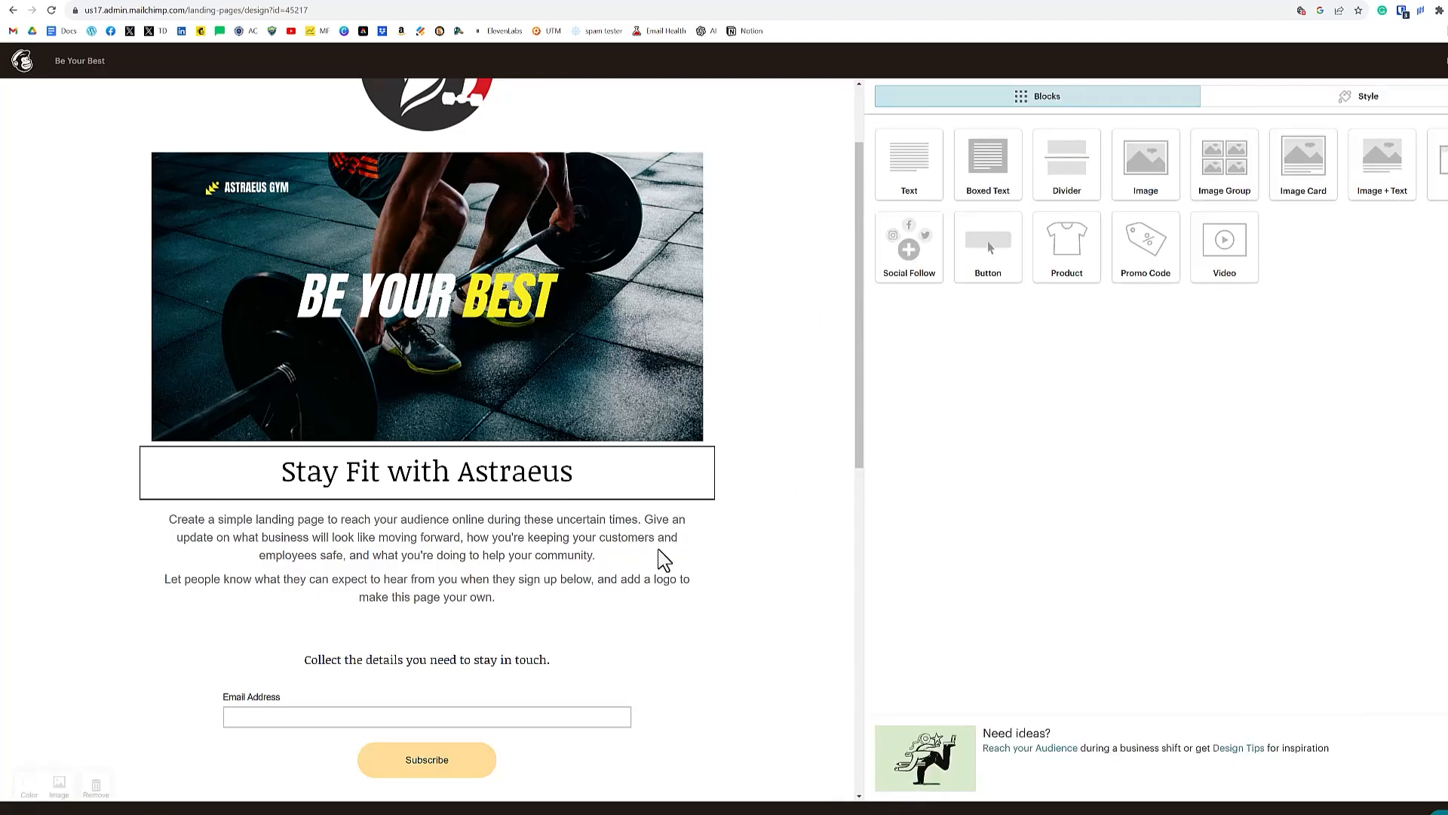
{"action": "left_click", "coordinate": [425, 537]}
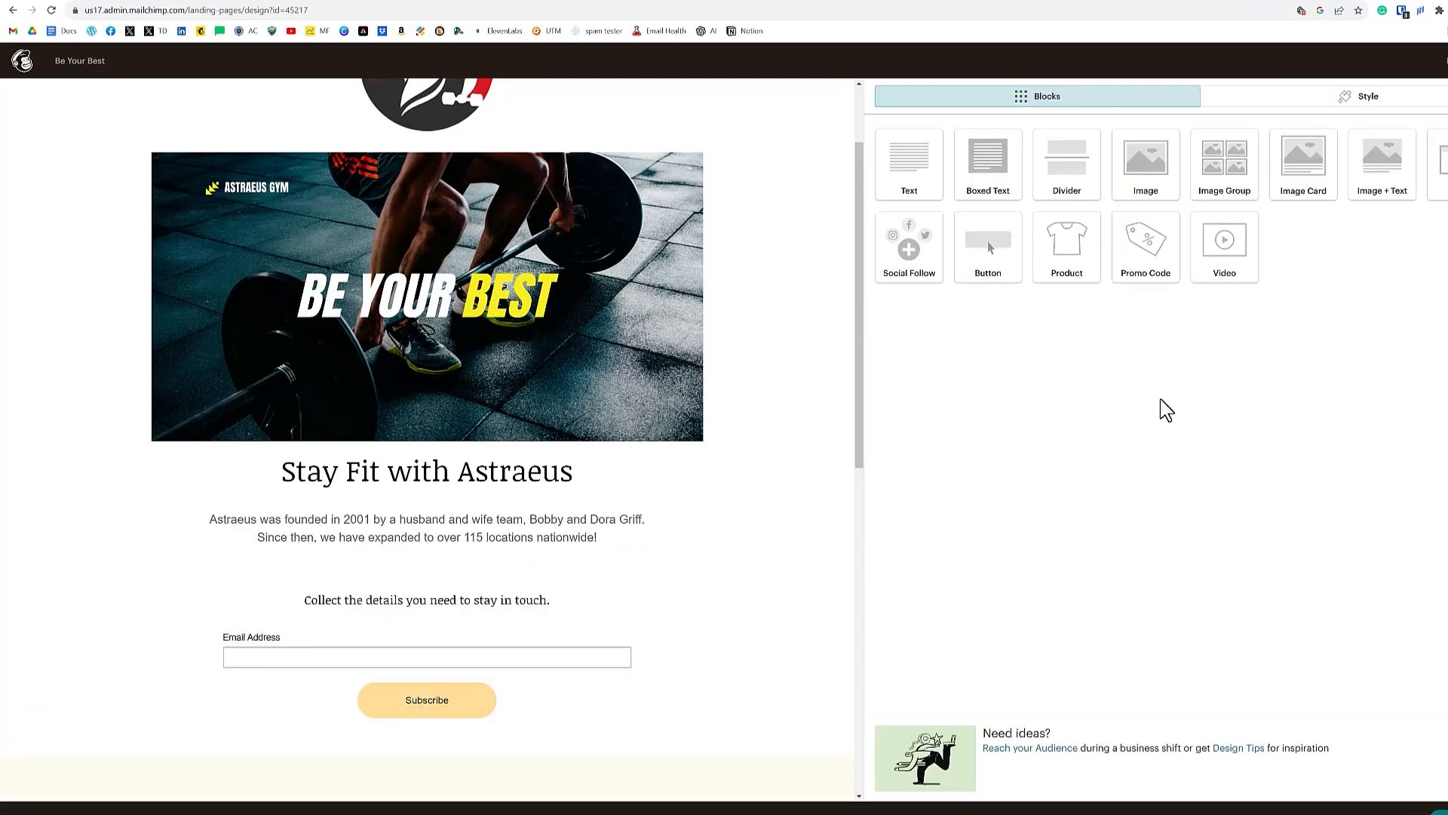
{"action": "mouse_move", "coordinate": [1291, 404]}
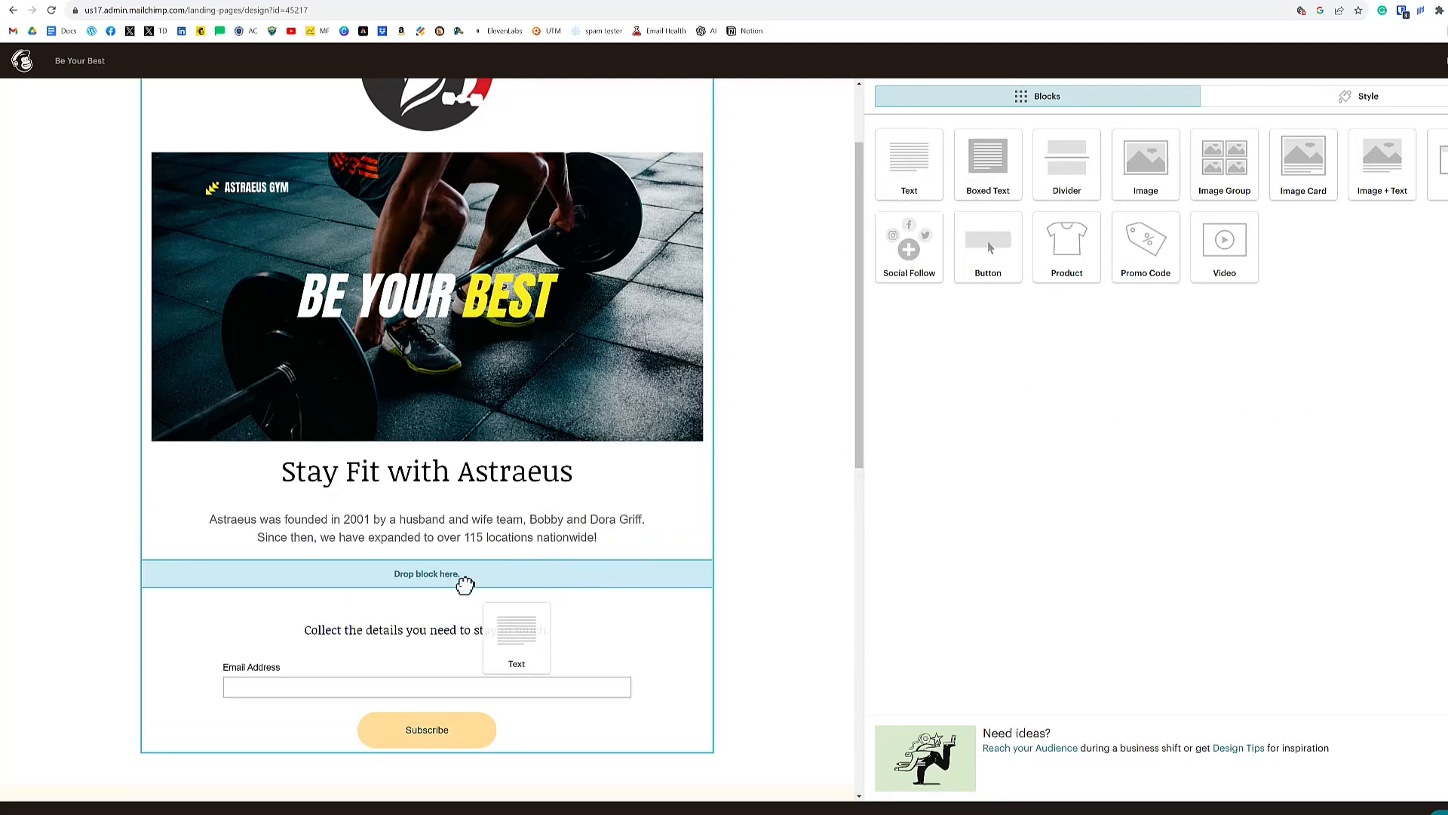
Step: Add a WHAT WE OFFER text block below the founding paragraph and restyle it as a heading
{"action": "left_click_drag", "start_coordinate": [516, 637], "coordinate": [426, 575]}
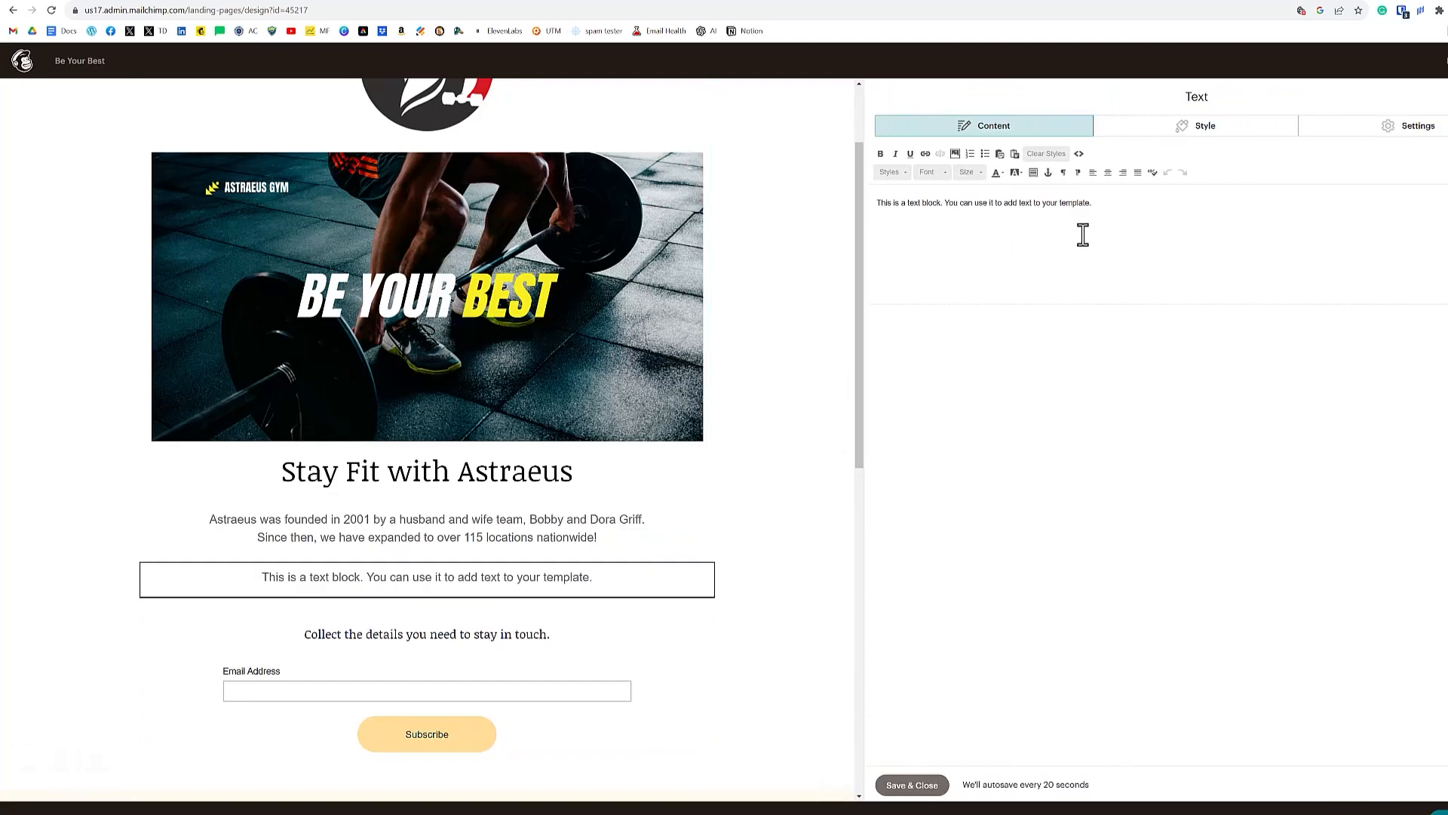
{"action": "type", "text": "WHAT WE OFFER"}
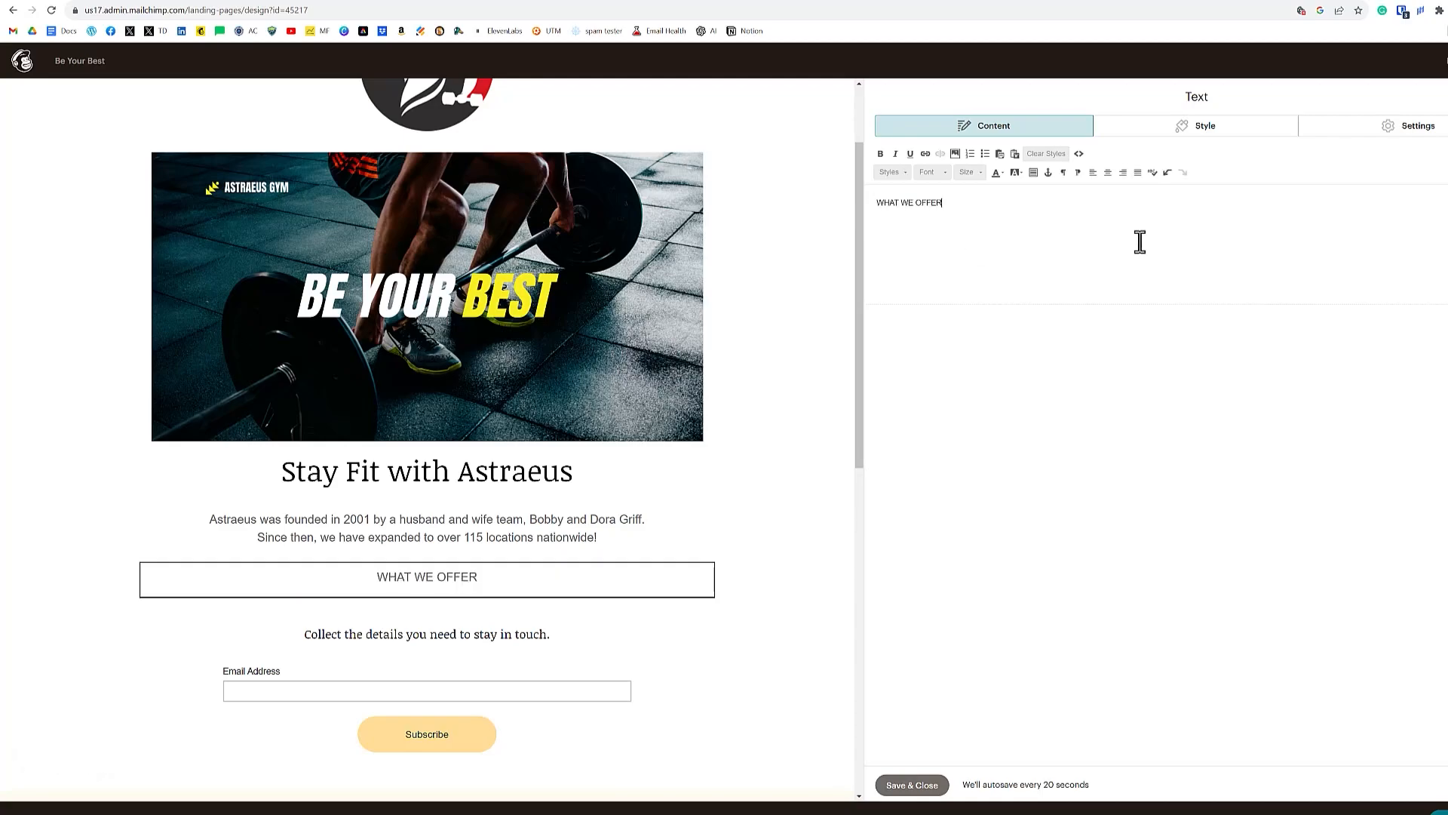
{"action": "double_click", "coordinate": [908, 202]}
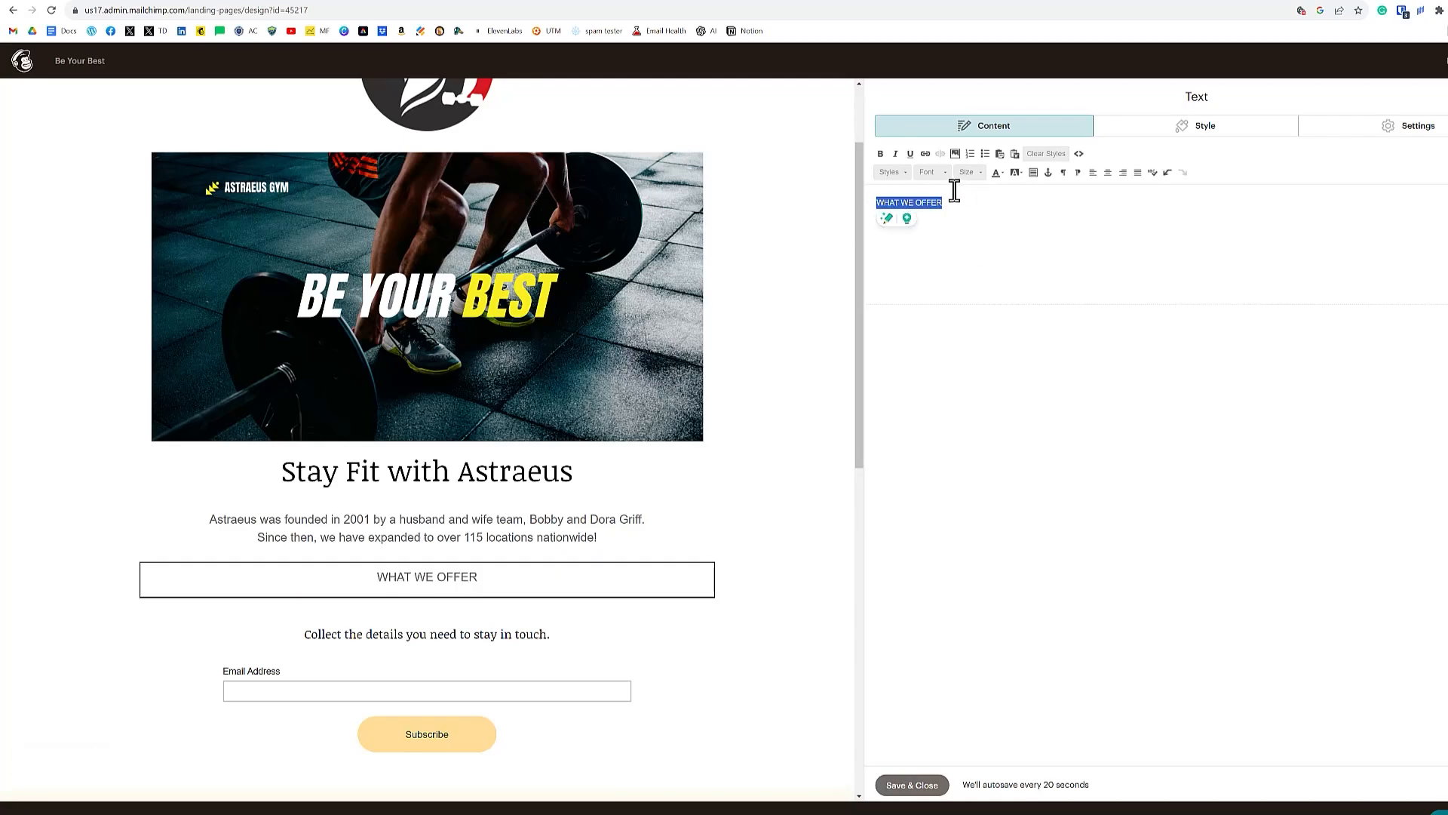
{"action": "mouse_move", "coordinate": [905, 180]}
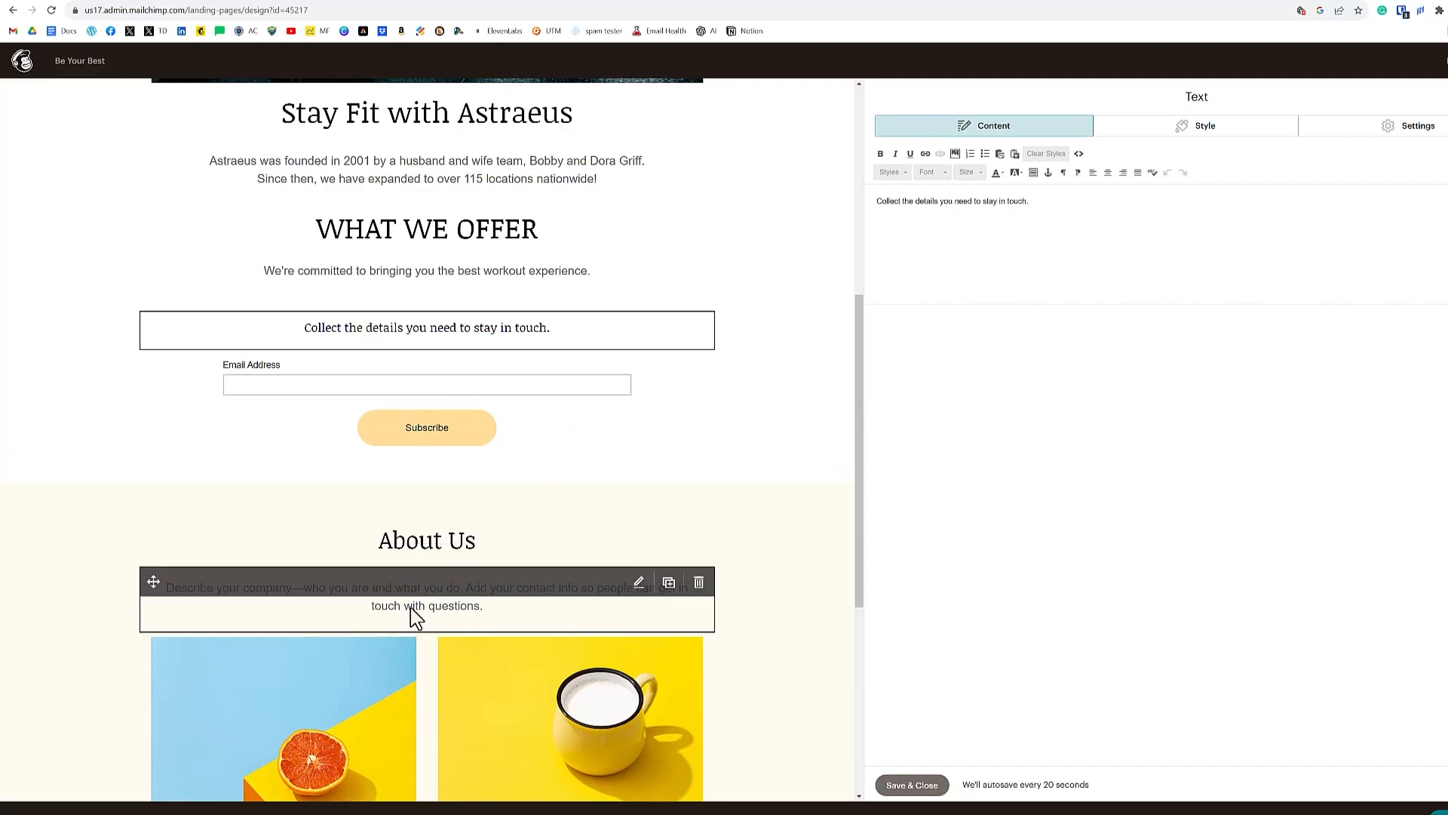
{"action": "mouse_move", "coordinate": [218, 579]}
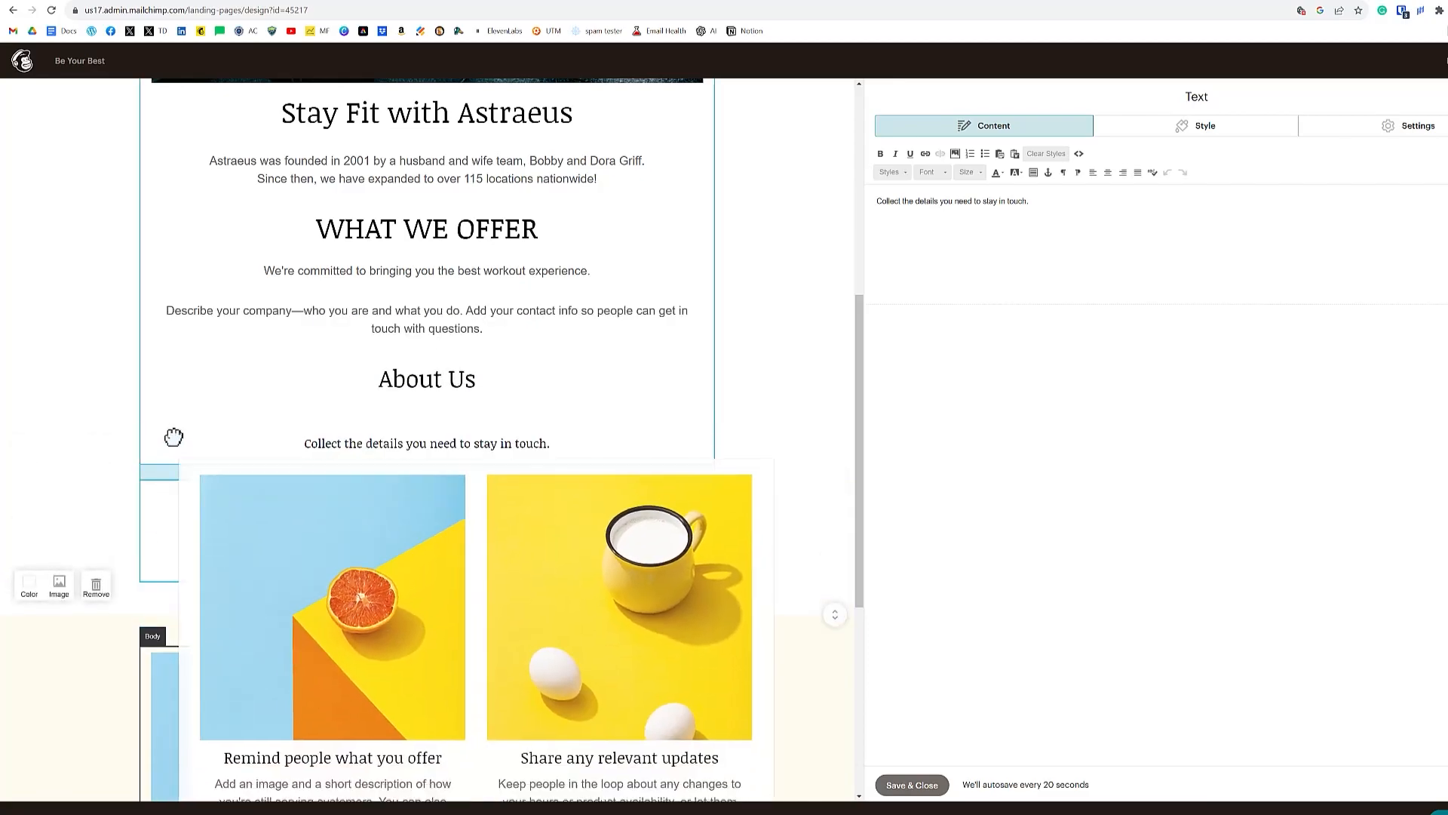
Step: Move the About Us heading and two-picture block up above the signup form
{"action": "scroll", "scroll_direction": "down", "scroll_amount": 3}
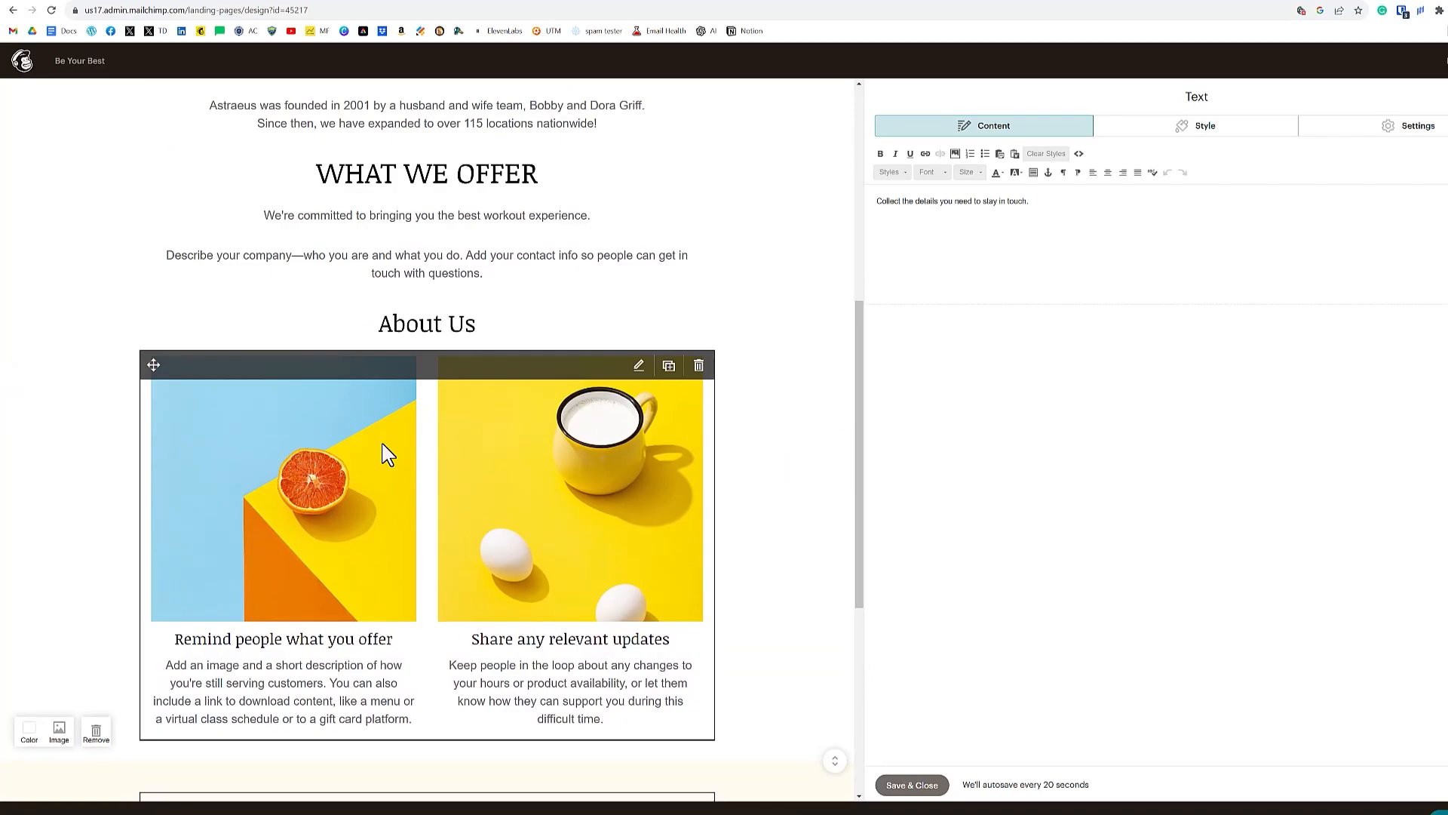
Step: Replace the About Us column placeholder photo with an uploaded gym services image
{"action": "left_click", "coordinate": [570, 499]}
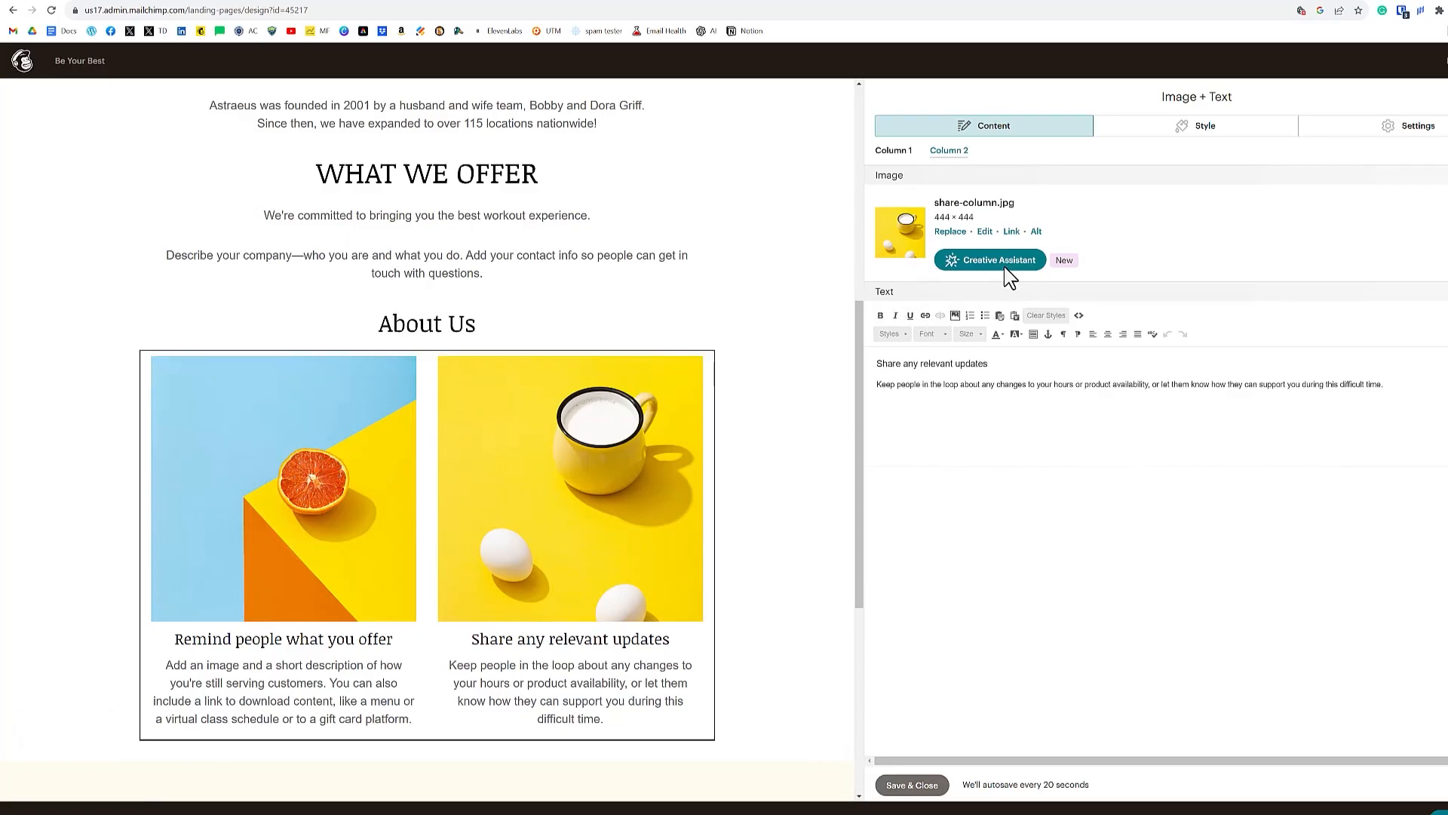
{"action": "left_click", "coordinate": [949, 231]}
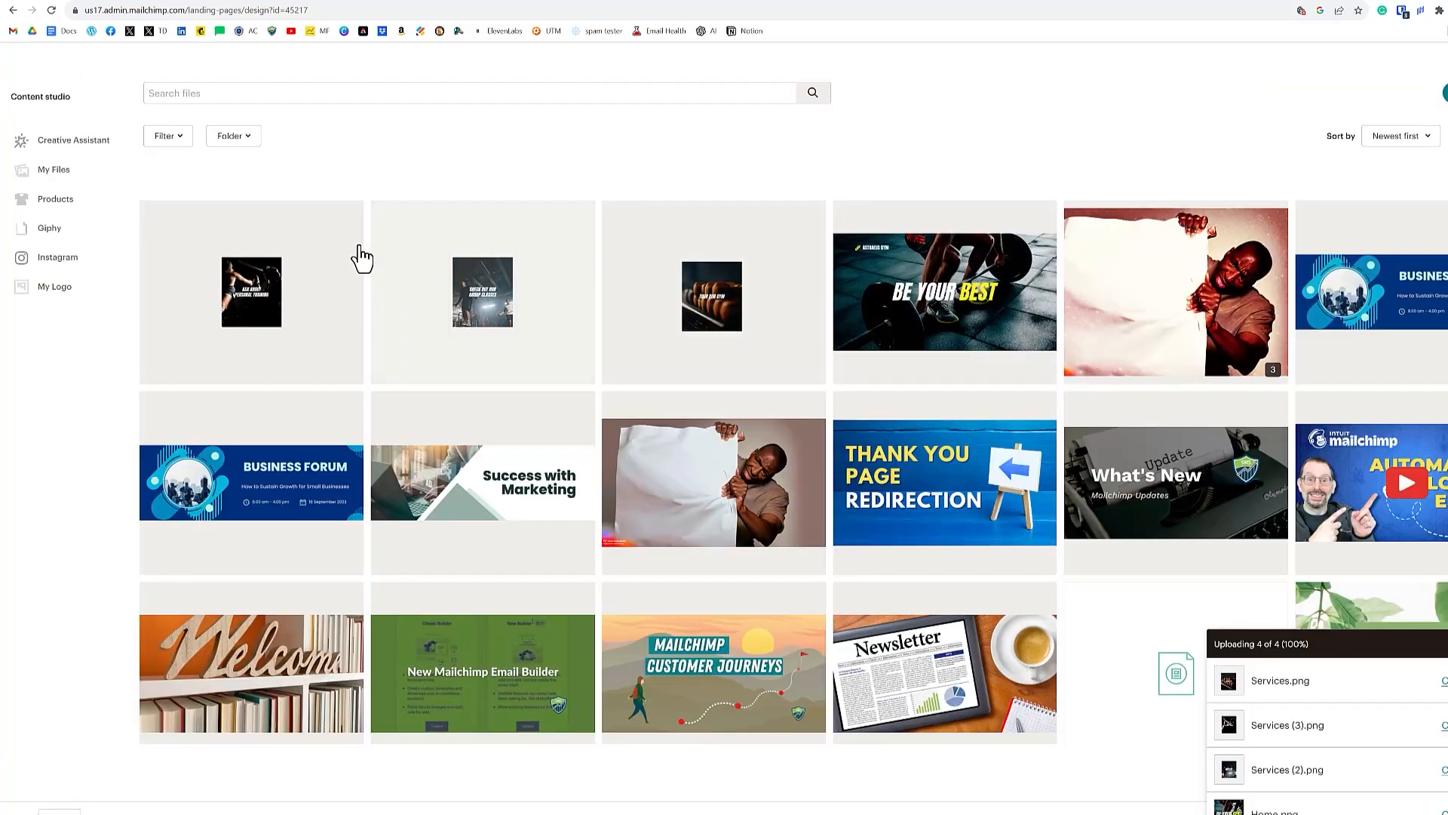
{"action": "left_click", "coordinate": [250, 291]}
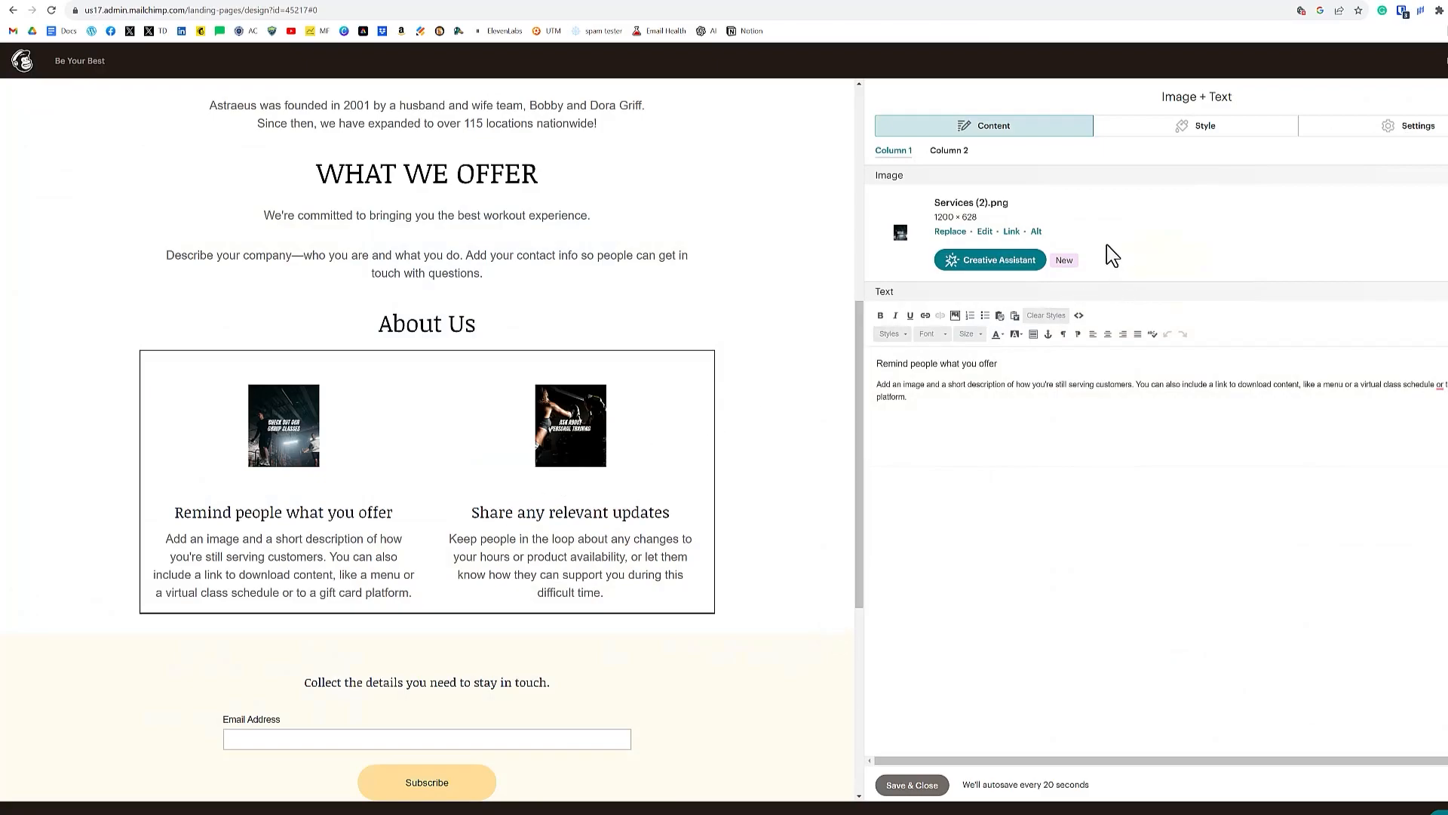
Step: Crop the first gym image to a square fitted around the photo
{"action": "left_click", "coordinate": [984, 232]}
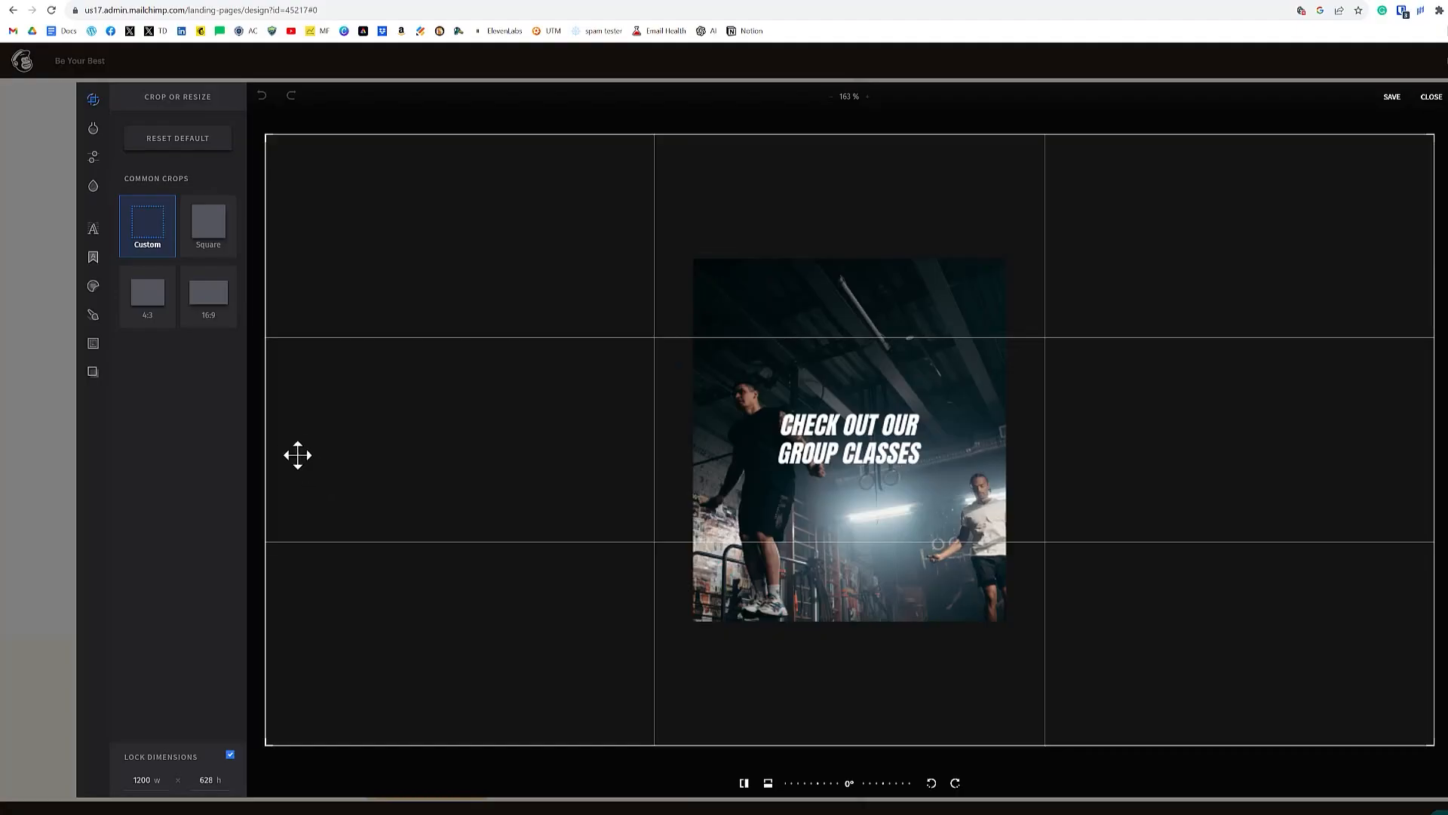
{"action": "left_click", "coordinate": [208, 225]}
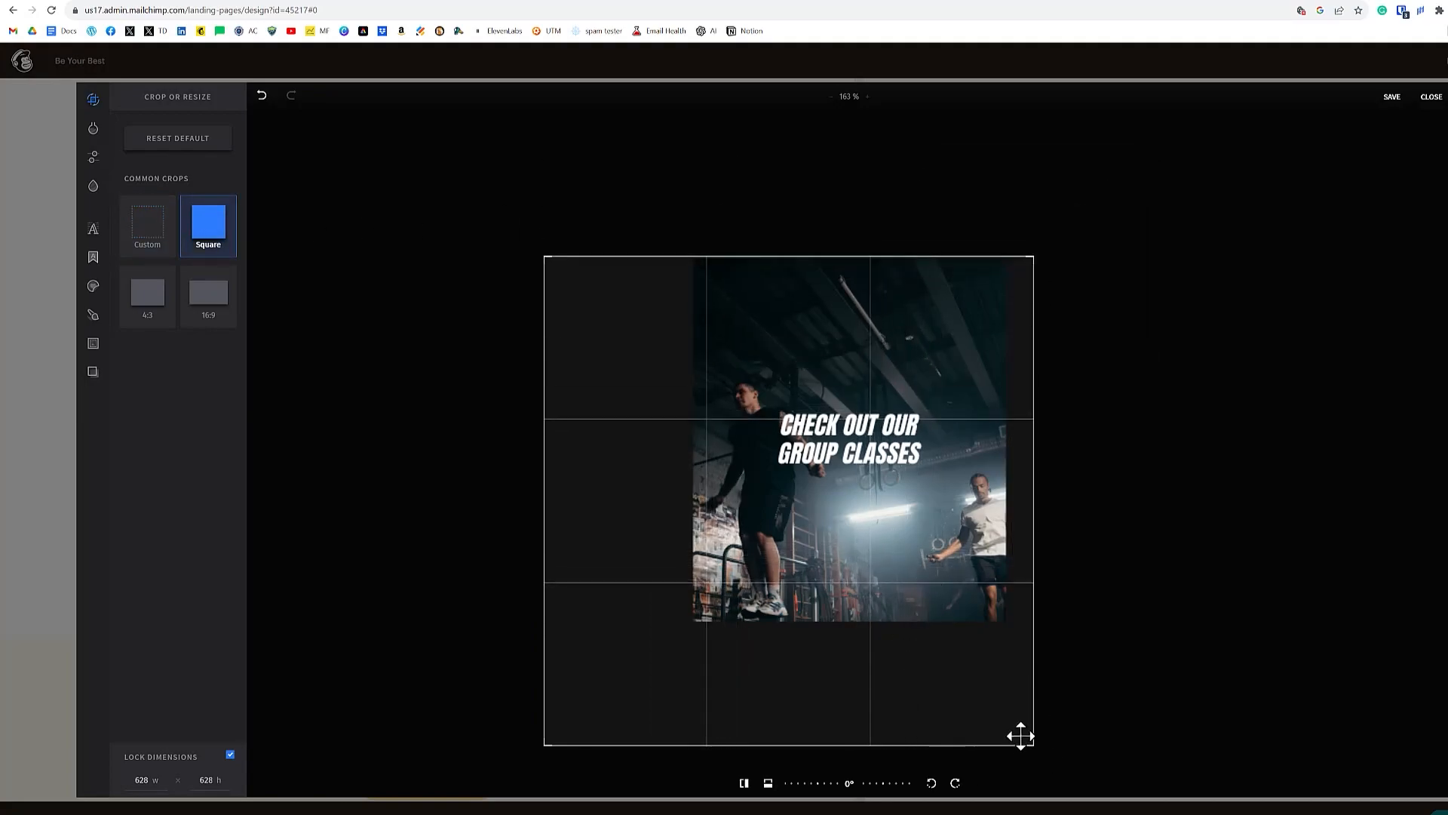
{"action": "left_click_drag", "start_coordinate": [1021, 736], "coordinate": [611, 663]}
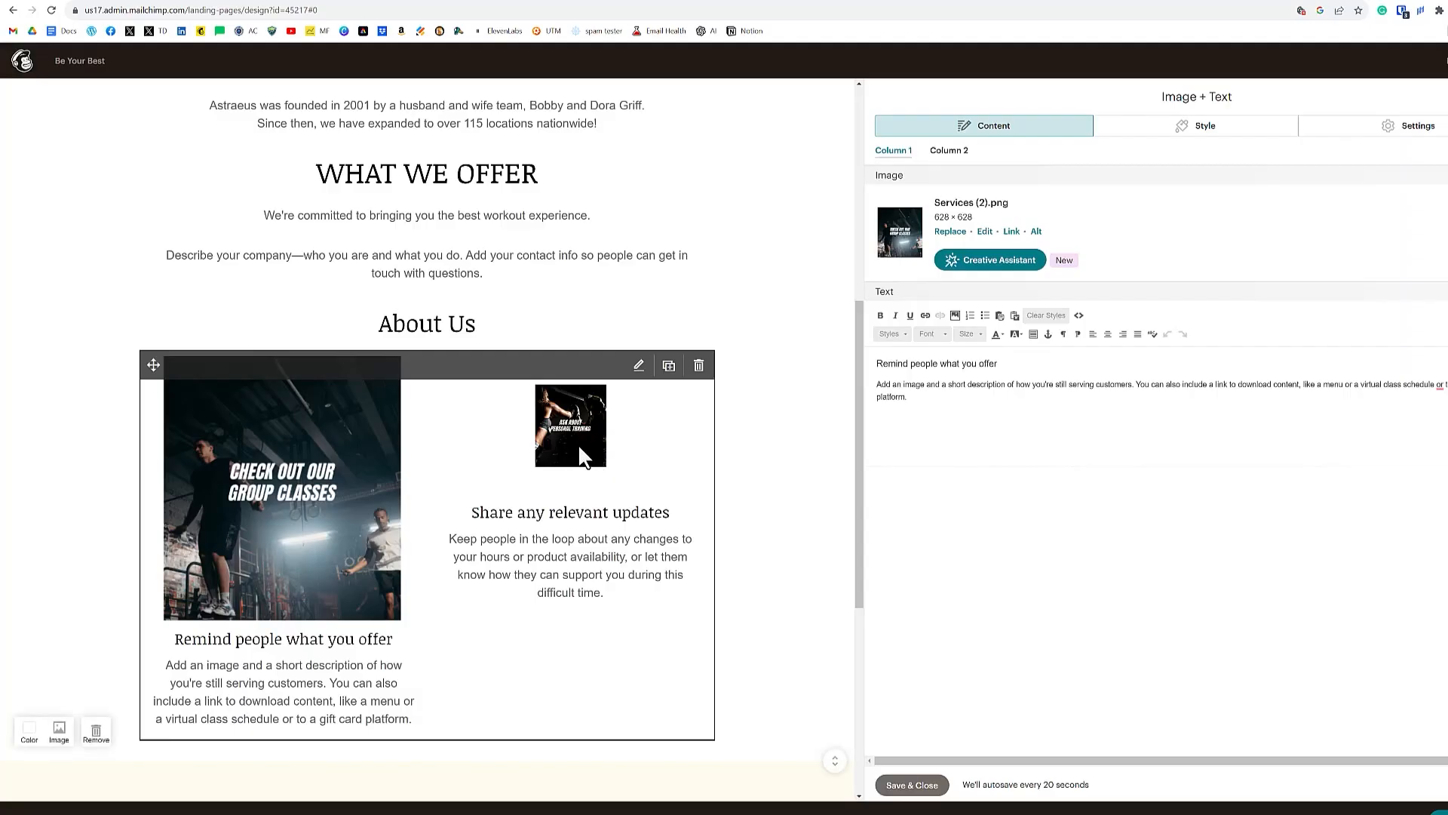
{"action": "mouse_move", "coordinate": [570, 426]}
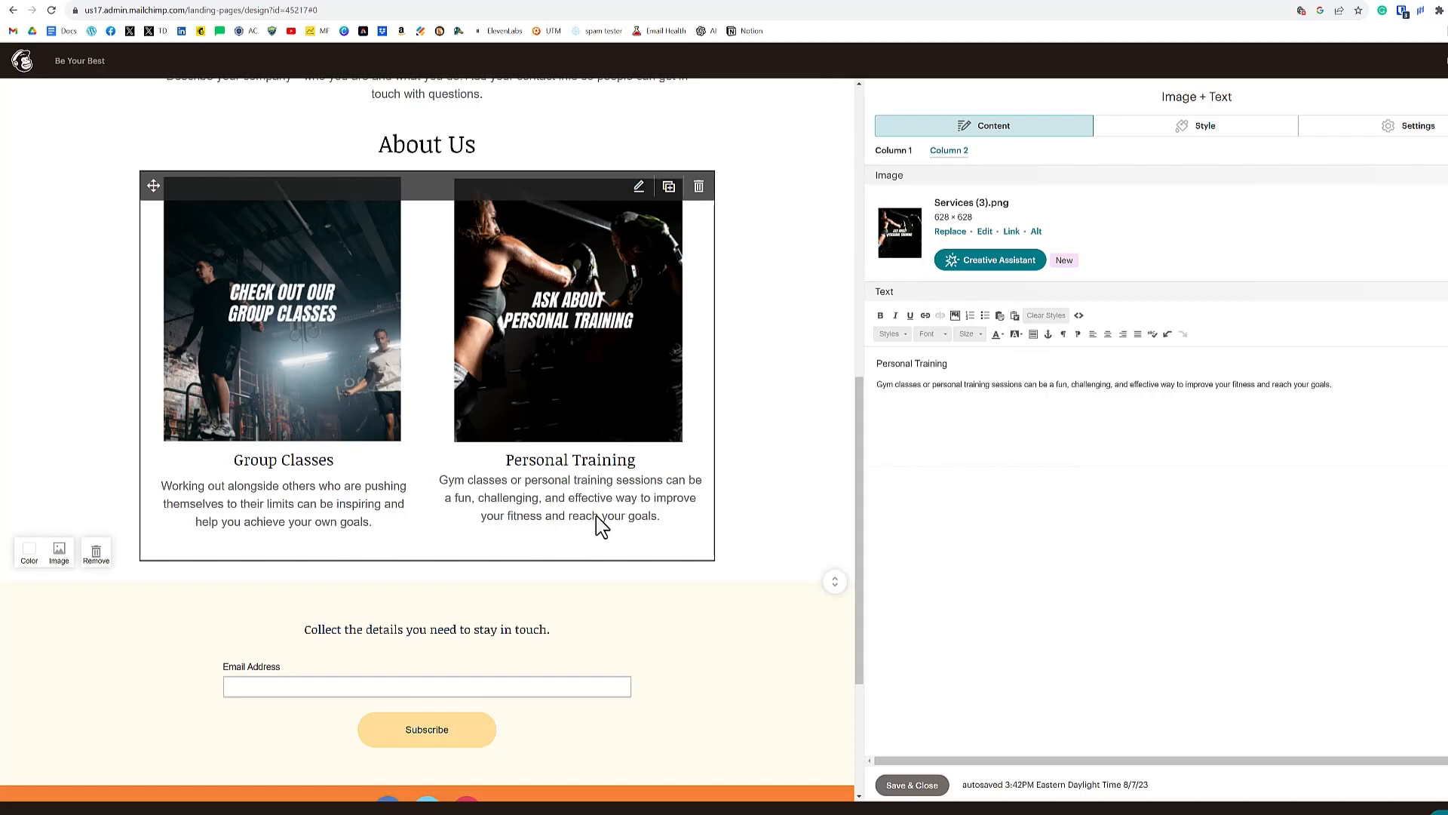
{"action": "mouse_move", "coordinate": [586, 468]}
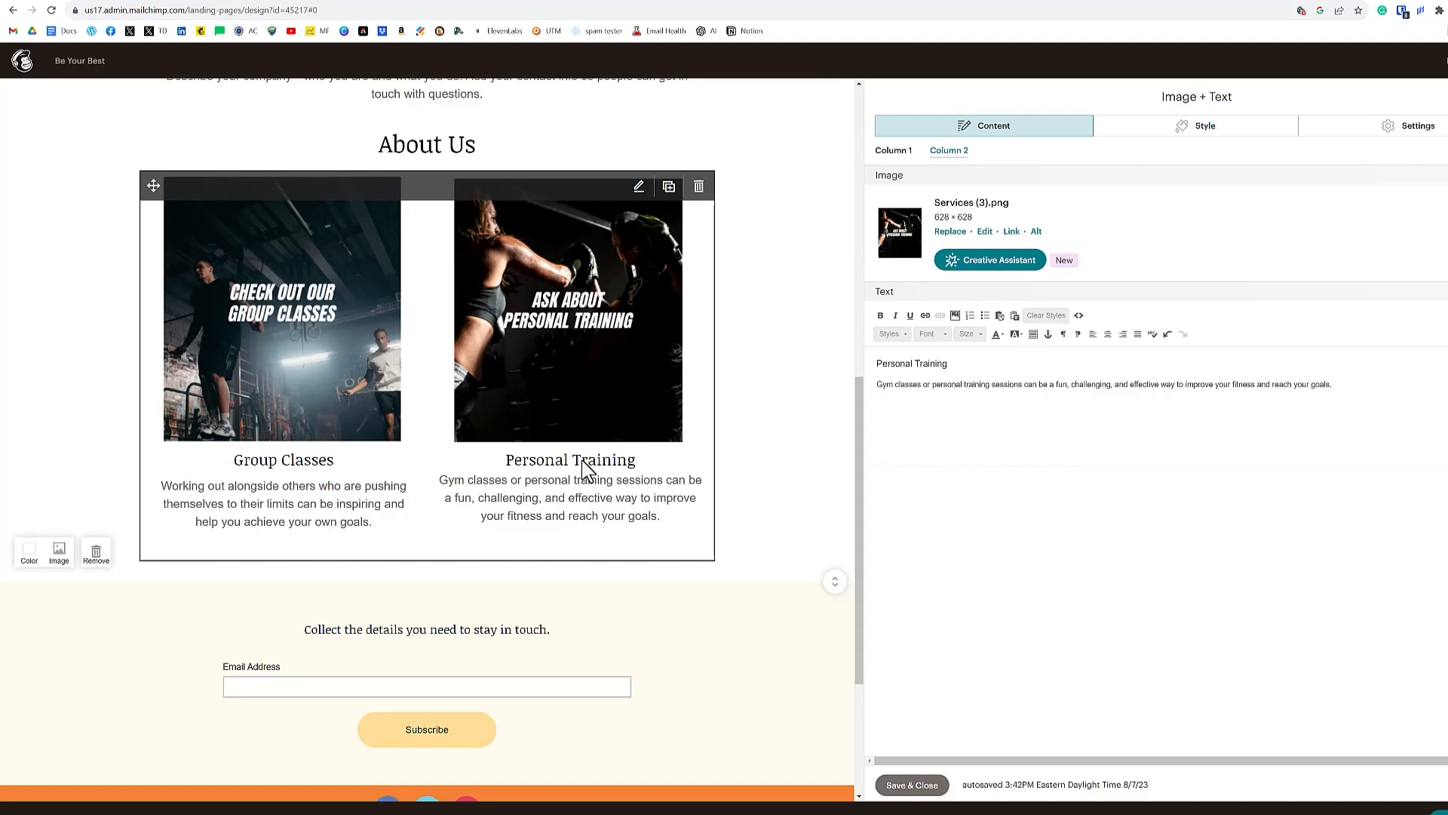
Step: Change the signup heading to invite the 30-day workout challenge and meal prep download
{"action": "scroll", "scroll_direction": "down", "scroll_amount": 3}
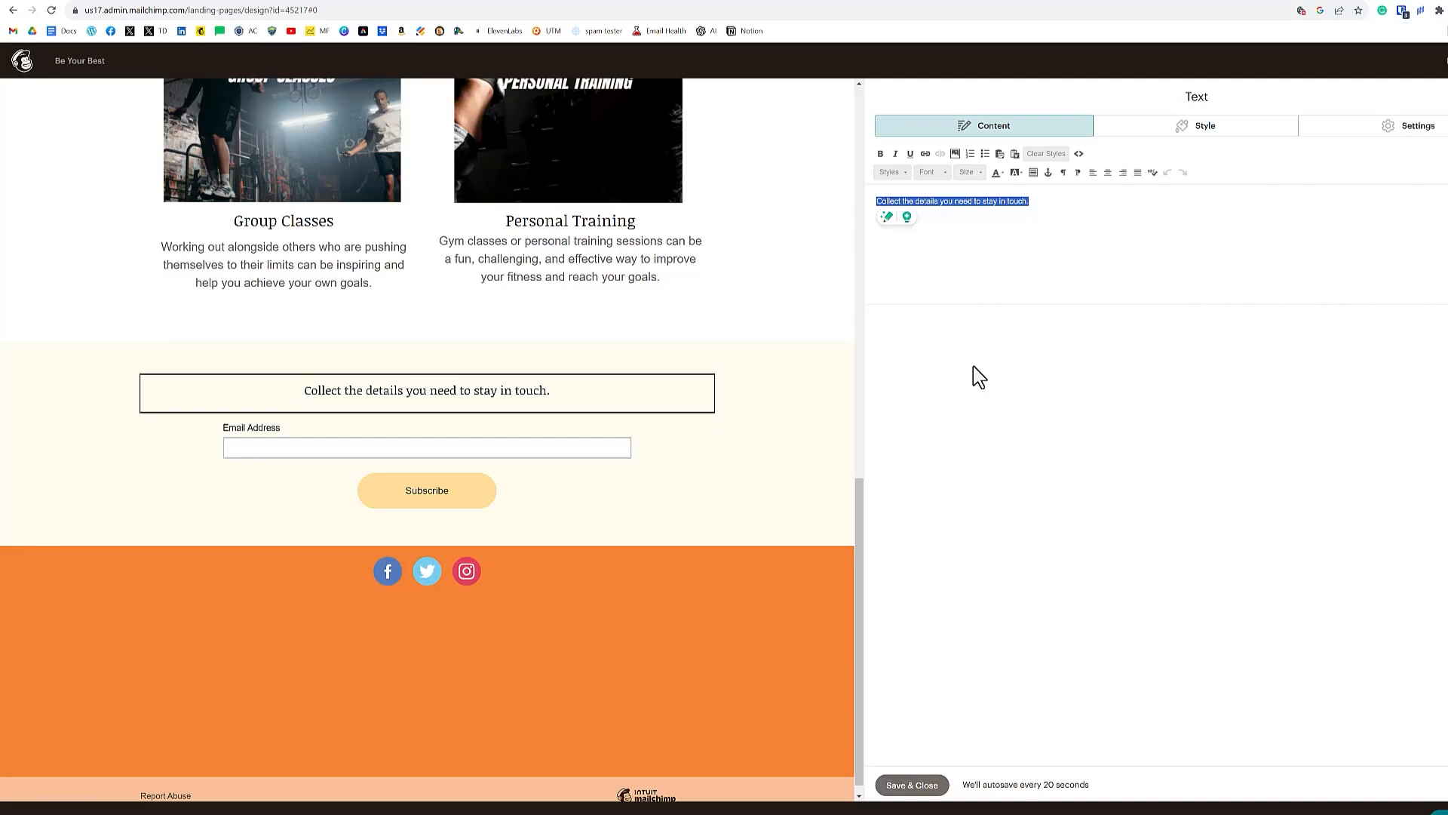
{"action": "mouse_move", "coordinate": [702, 471]}
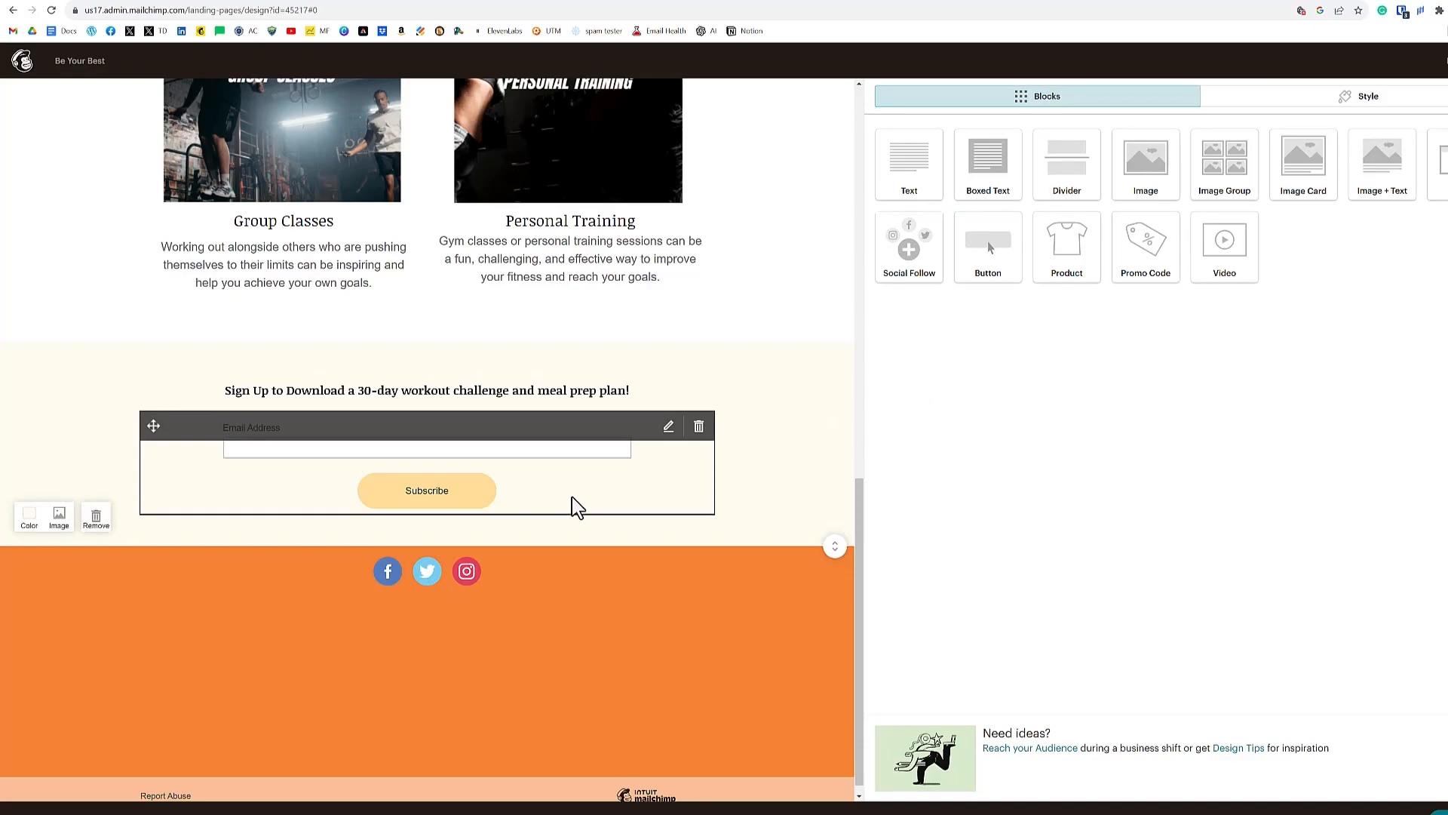
{"action": "mouse_move", "coordinate": [674, 512]}
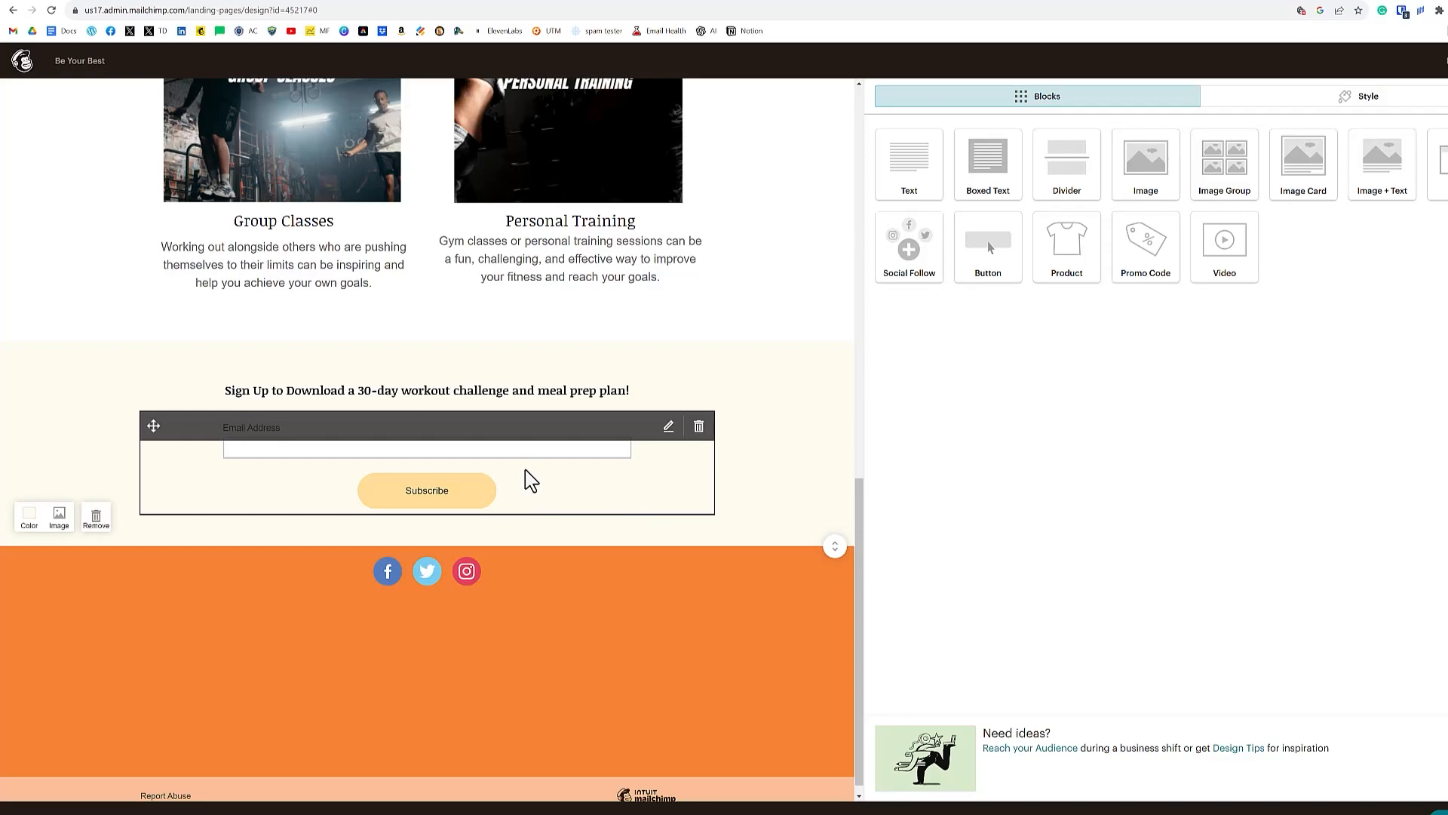
{"action": "mouse_move", "coordinate": [496, 427]}
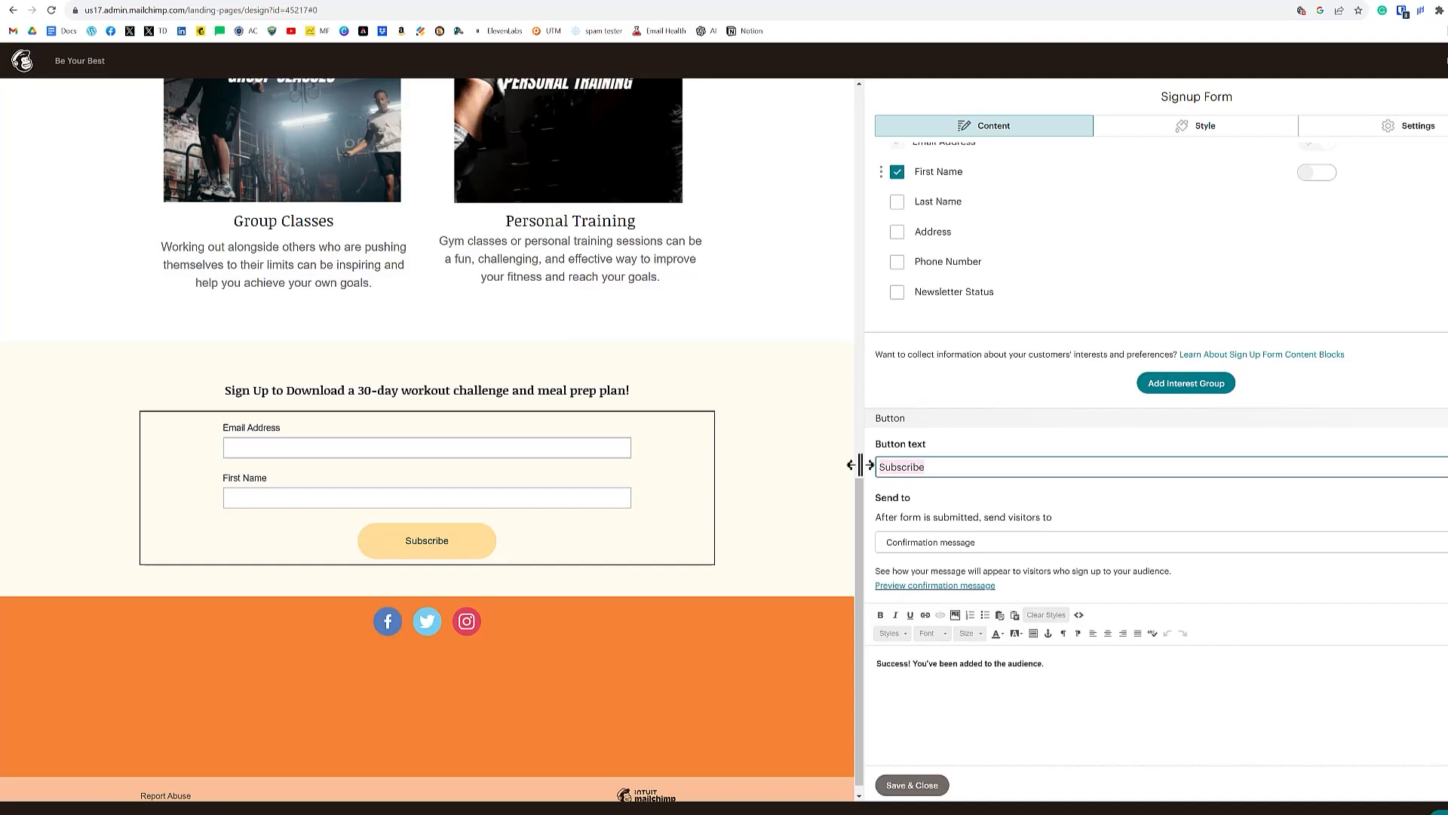
Step: Relabel the signup form button 'Download Now!' and add a First Name field
{"action": "type", "text": "Download Now!"}
{"action": "left_click", "coordinate": [1160, 707]}
{"action": "type", "text": "Hooray! Your"}
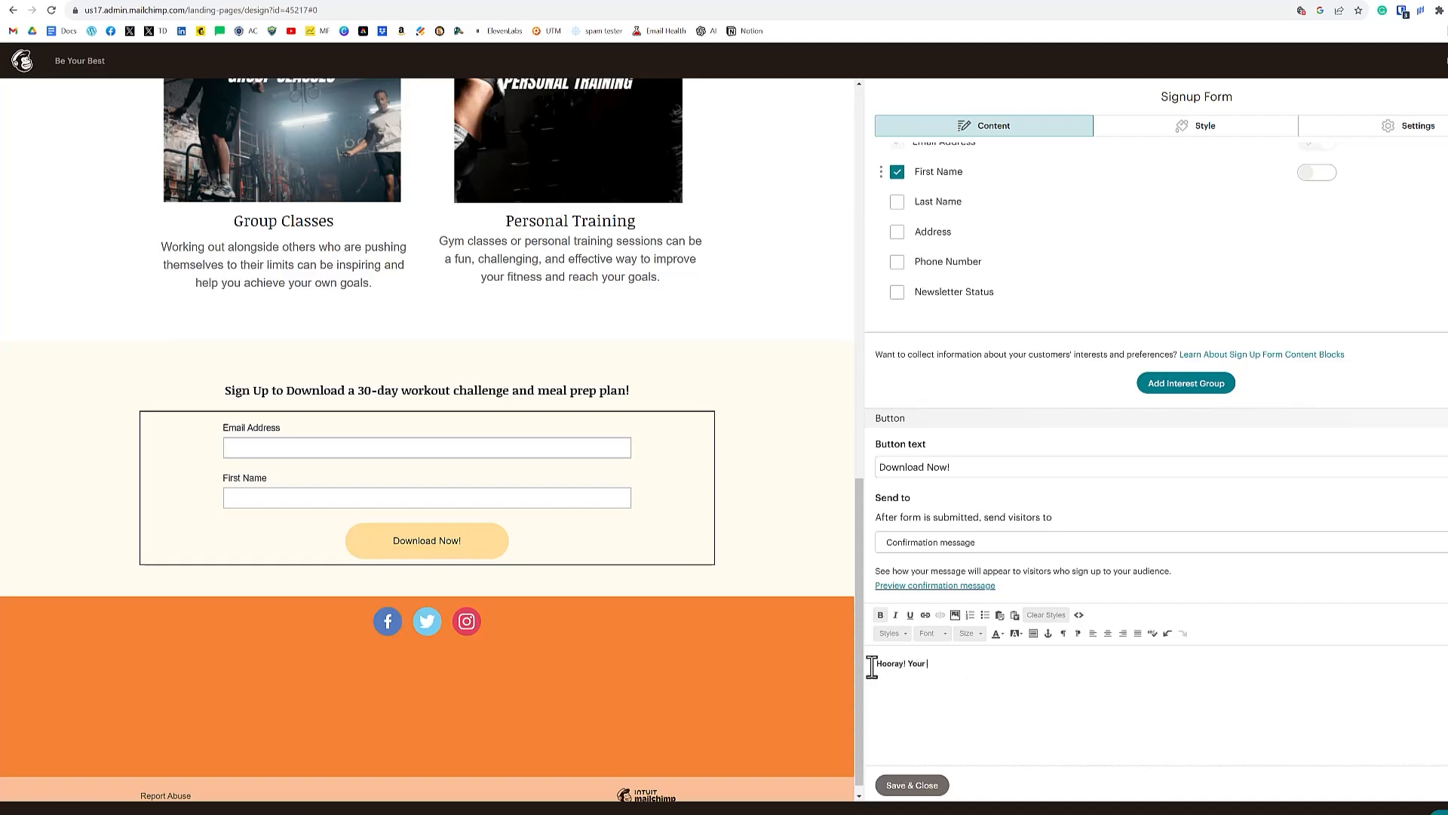
Step: Rewrite the confirmation to say the 30-Day Workout Challenge and Meal Prep Plan are on their way
{"action": "type", "text": "30-Day Workout"}
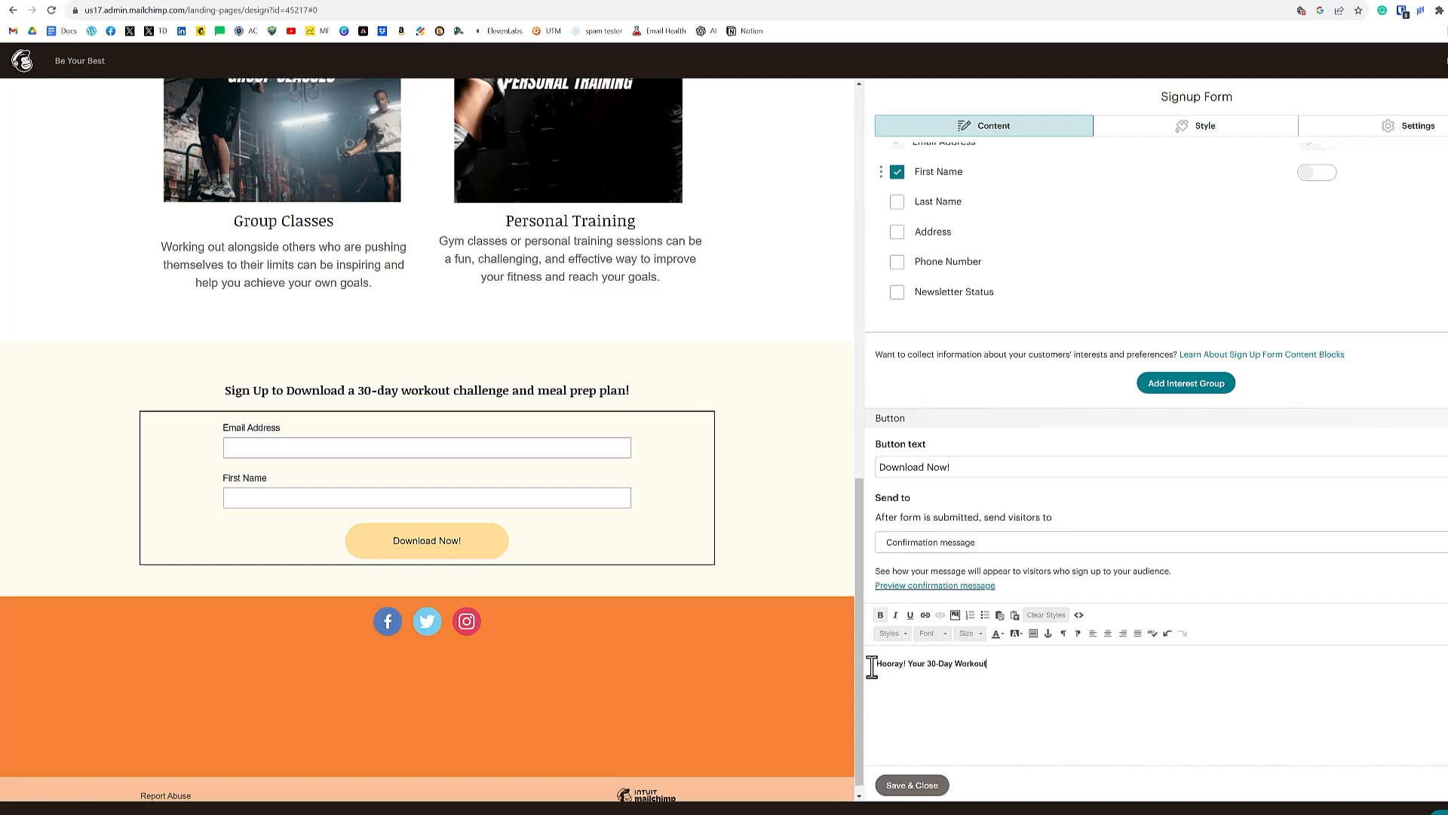
{"action": "type", "text": "Challenge and Meal Prep P"}
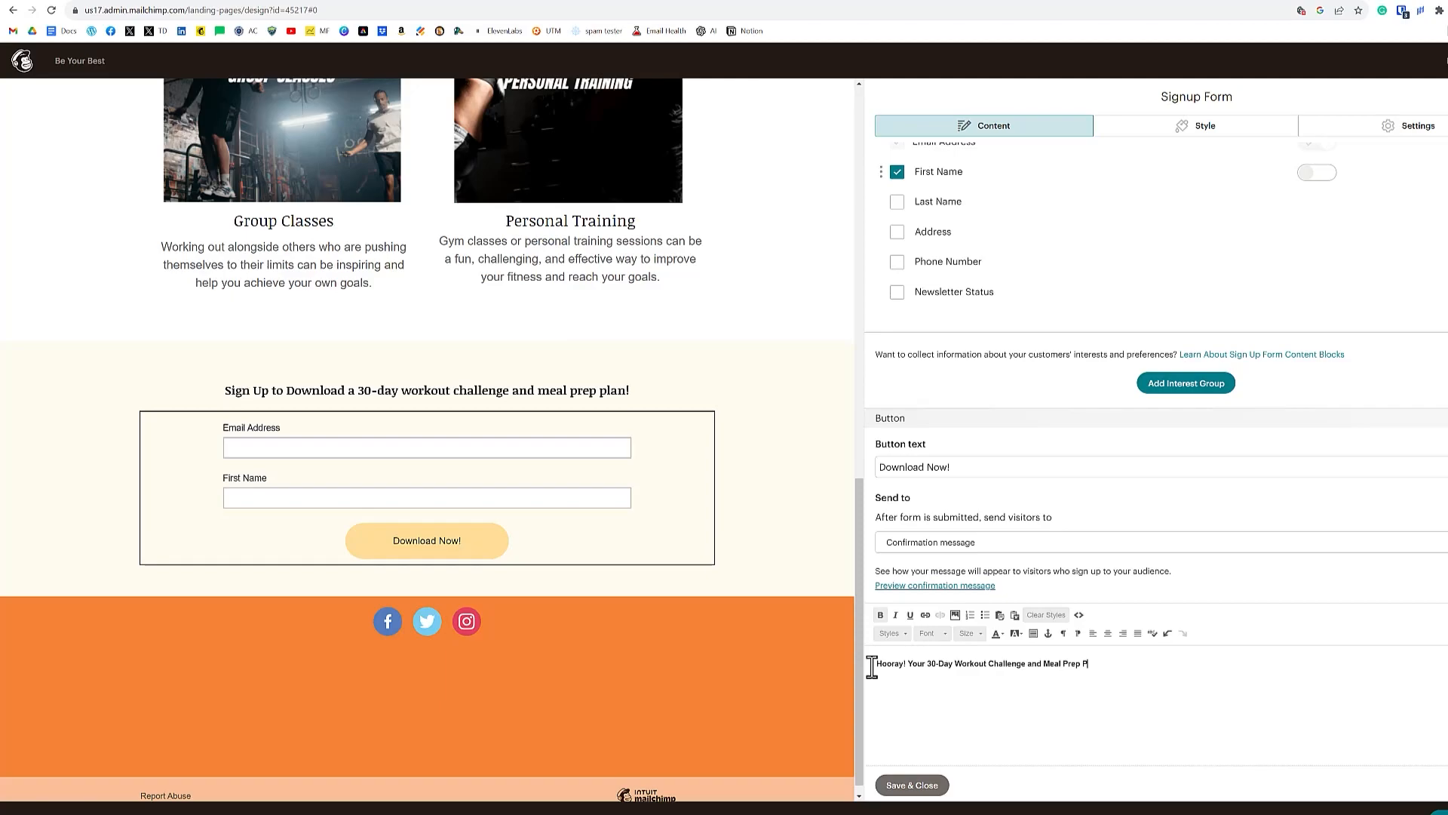
{"action": "type", "text": "lan are on their way to your inbox!"}
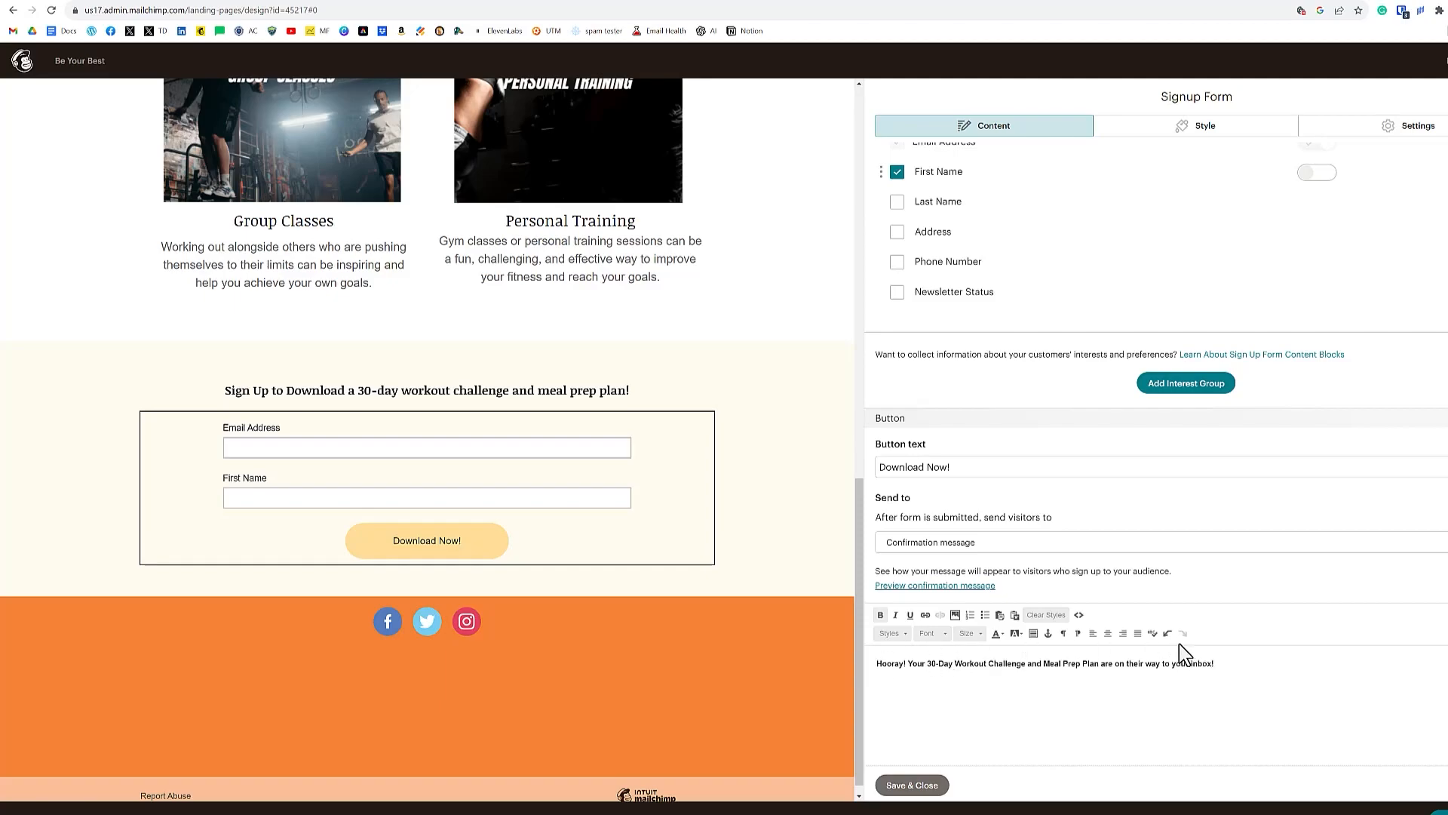
{"action": "mouse_move", "coordinate": [1183, 653]}
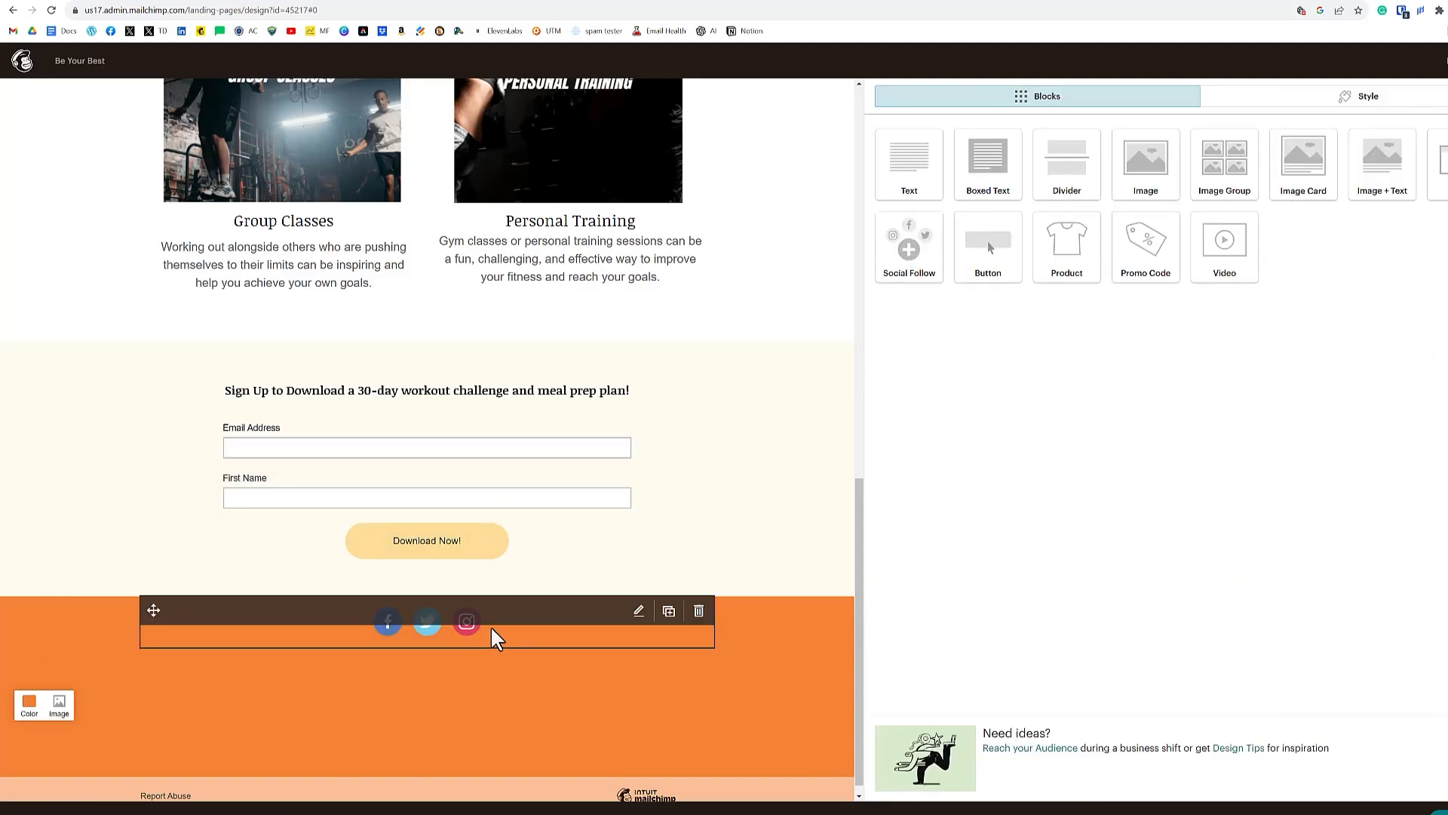
{"action": "mouse_move", "coordinate": [496, 647]}
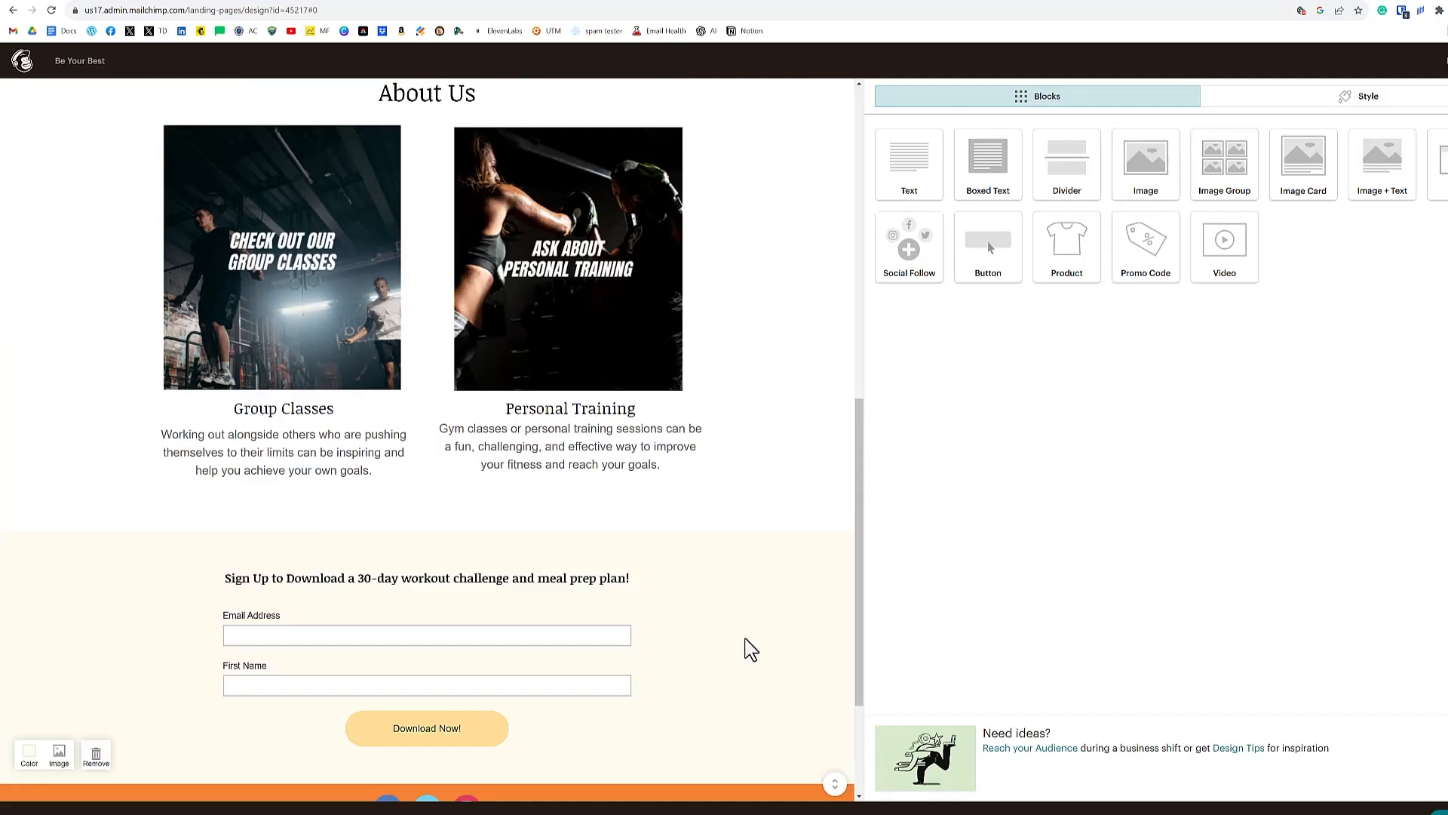
{"action": "mouse_move", "coordinate": [733, 637]}
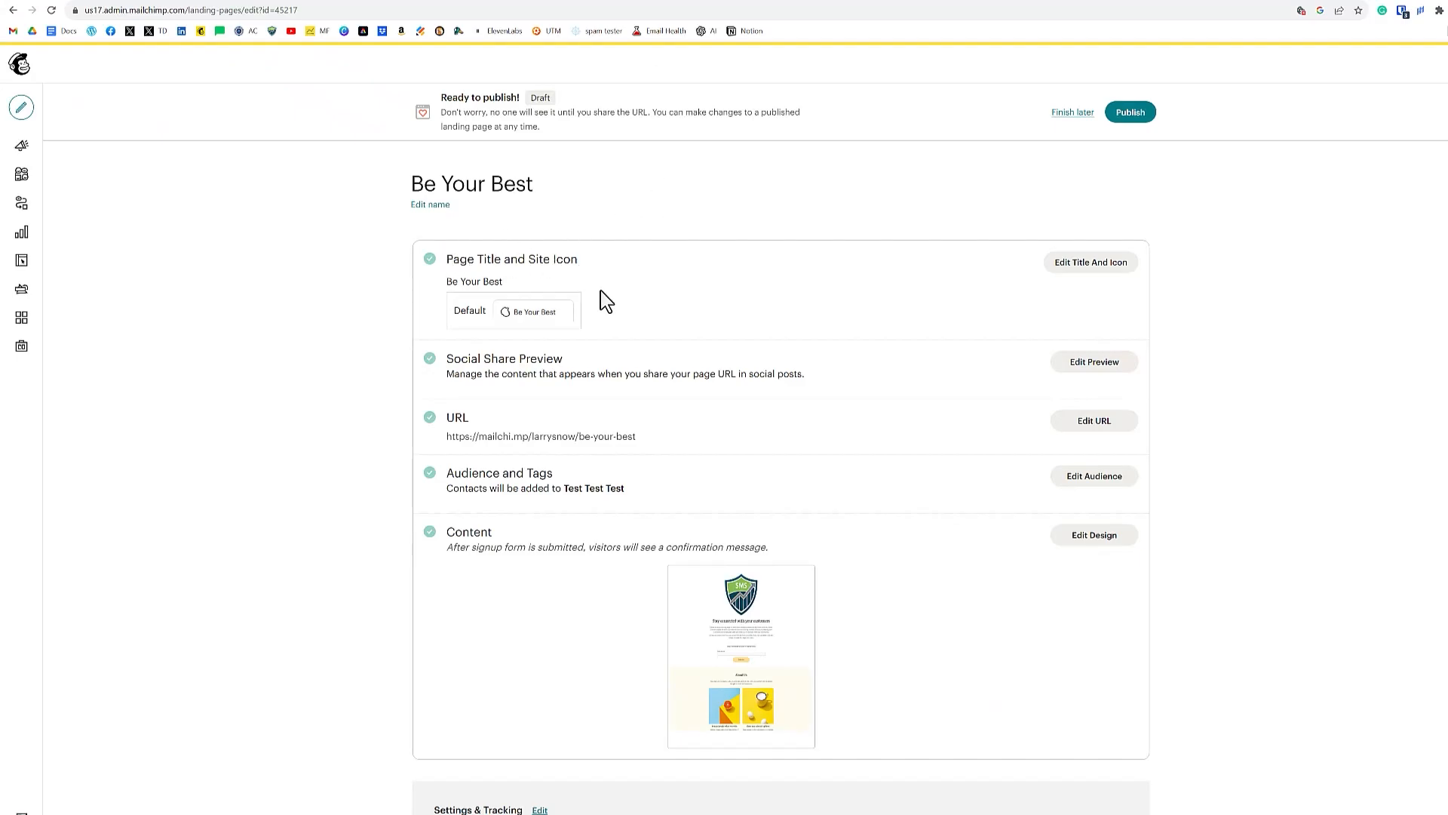
{"action": "mouse_move", "coordinate": [817, 385]}
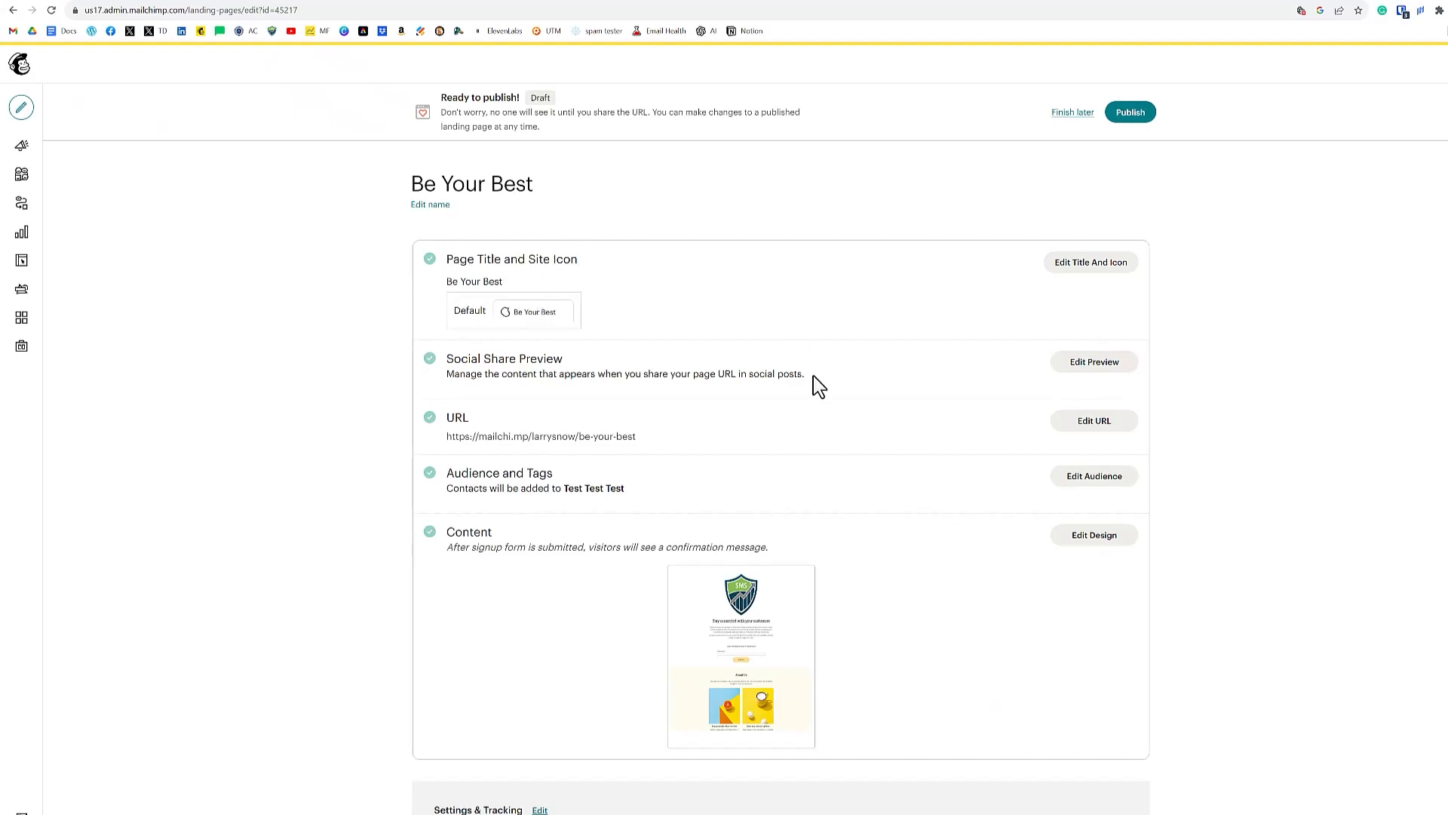
{"action": "scroll", "scroll_direction": "down", "scroll_amount": 3}
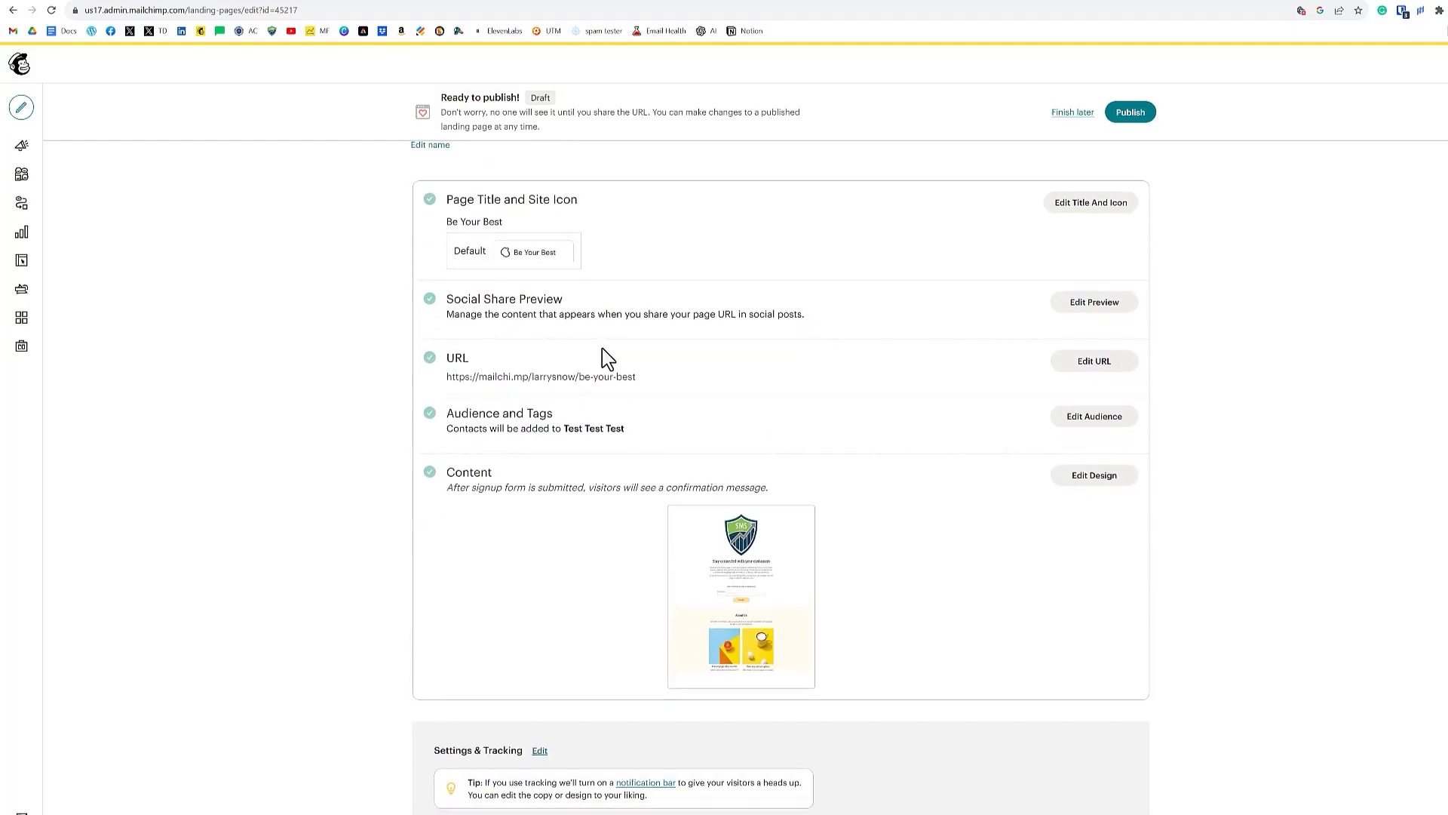
{"action": "mouse_move", "coordinate": [914, 449]}
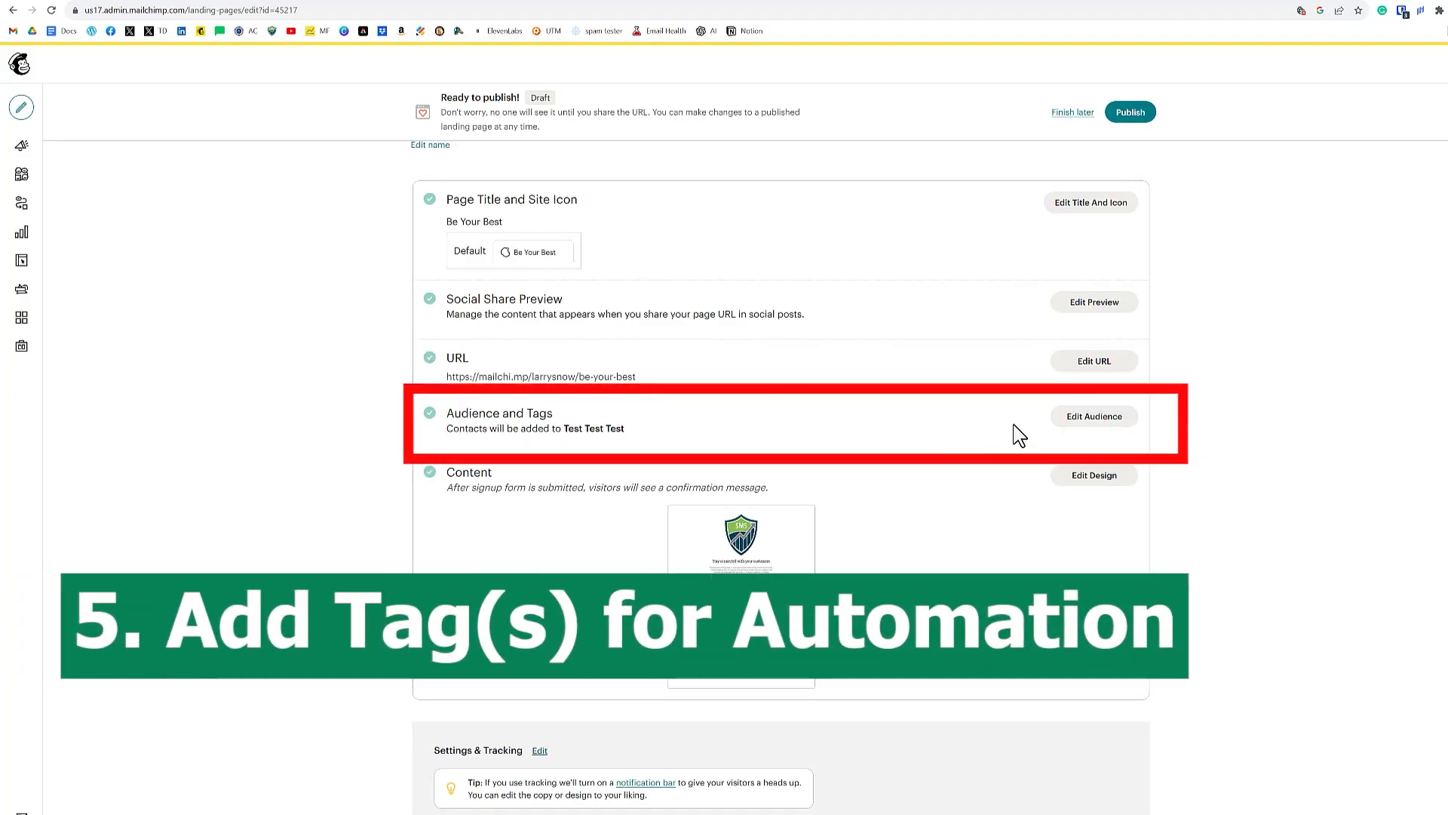
Step: Add a new 'gym lead magnet' tag for landing-page signups and save the Audience and Tags setting
{"action": "left_click", "coordinate": [1093, 417]}
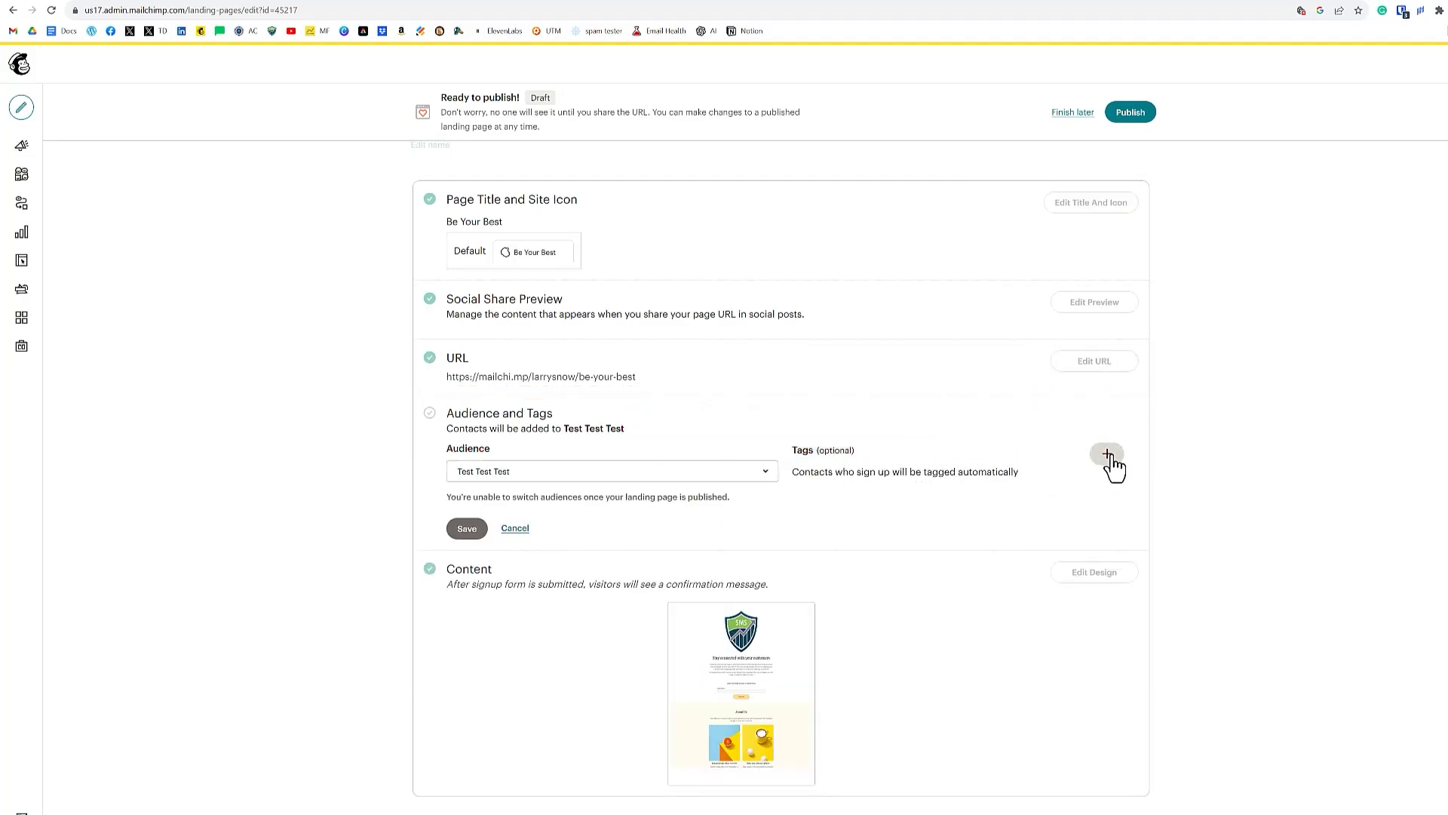
{"action": "left_click", "coordinate": [1106, 454]}
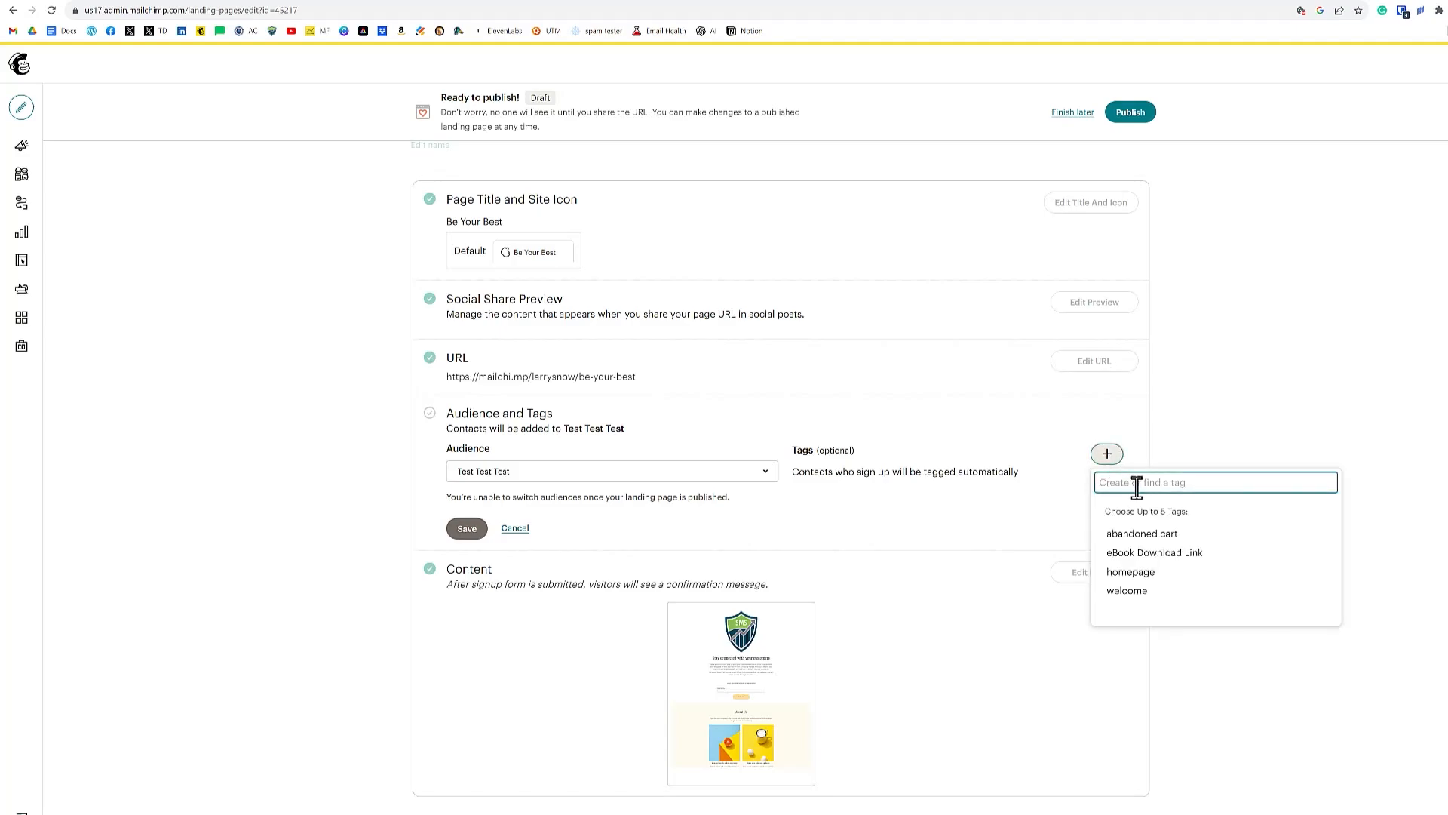
{"action": "type", "text": "gym lead magnet"}
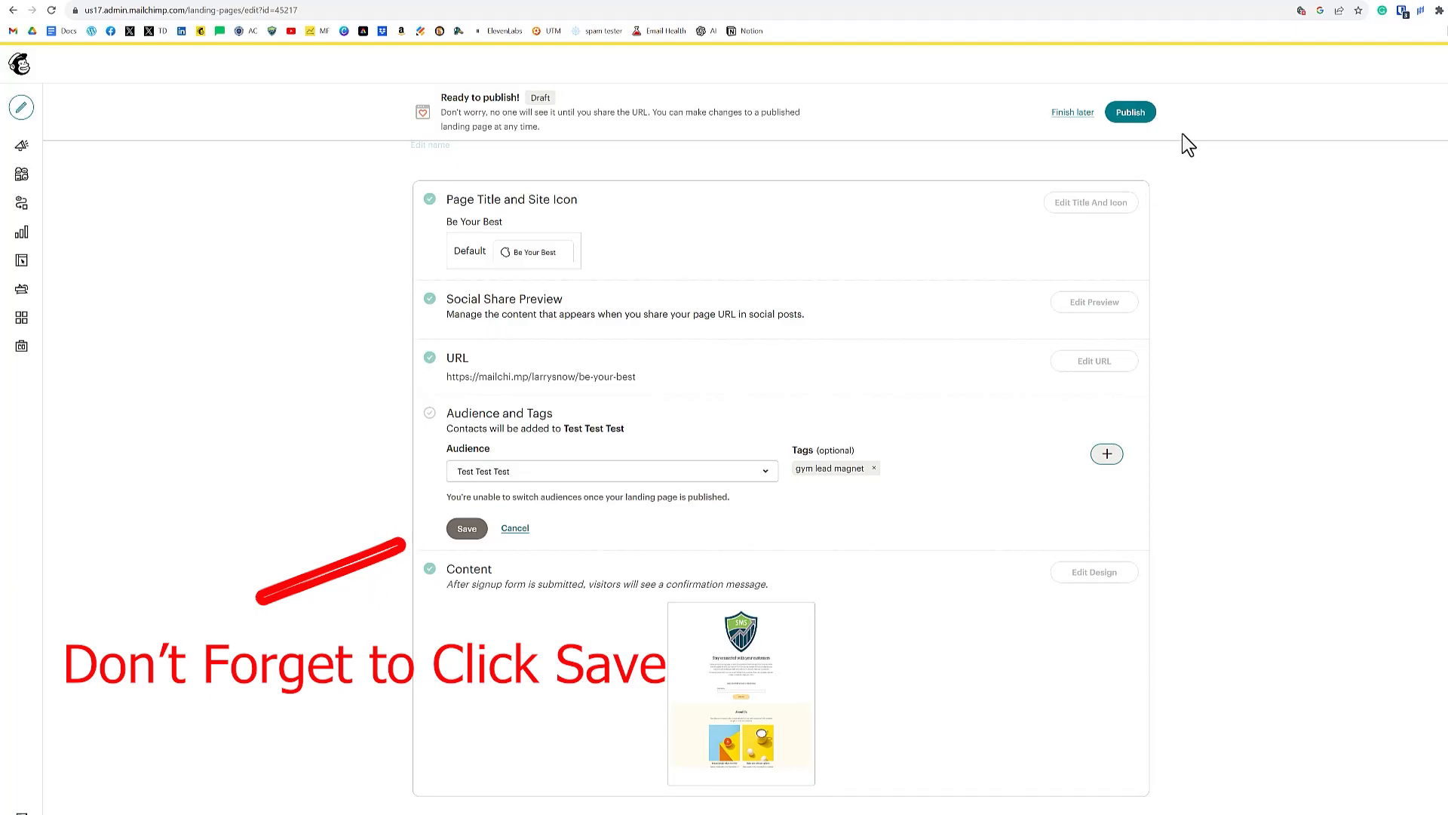
{"action": "left_click", "coordinate": [1128, 112]}
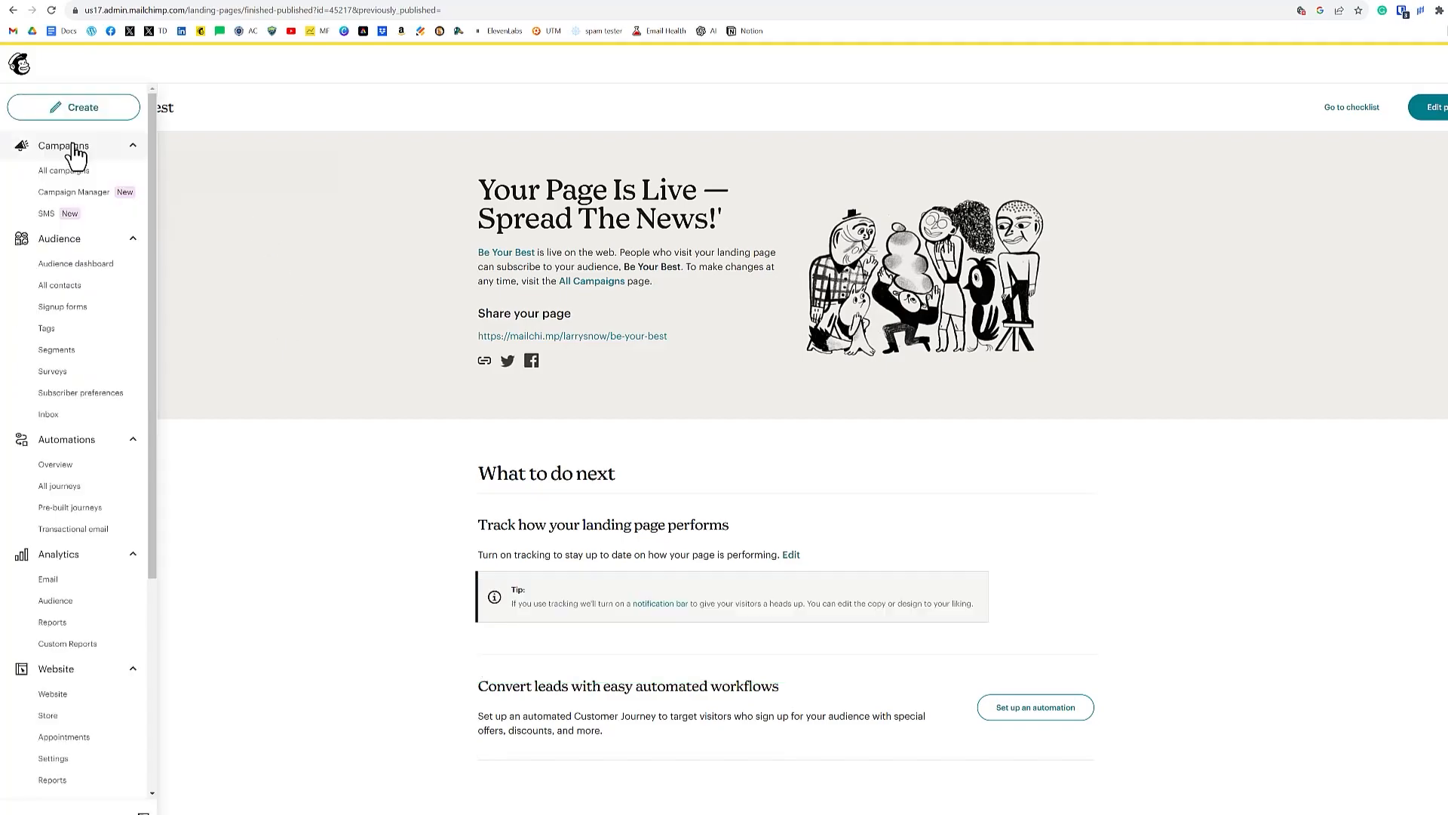
{"action": "mouse_move", "coordinate": [59, 285]}
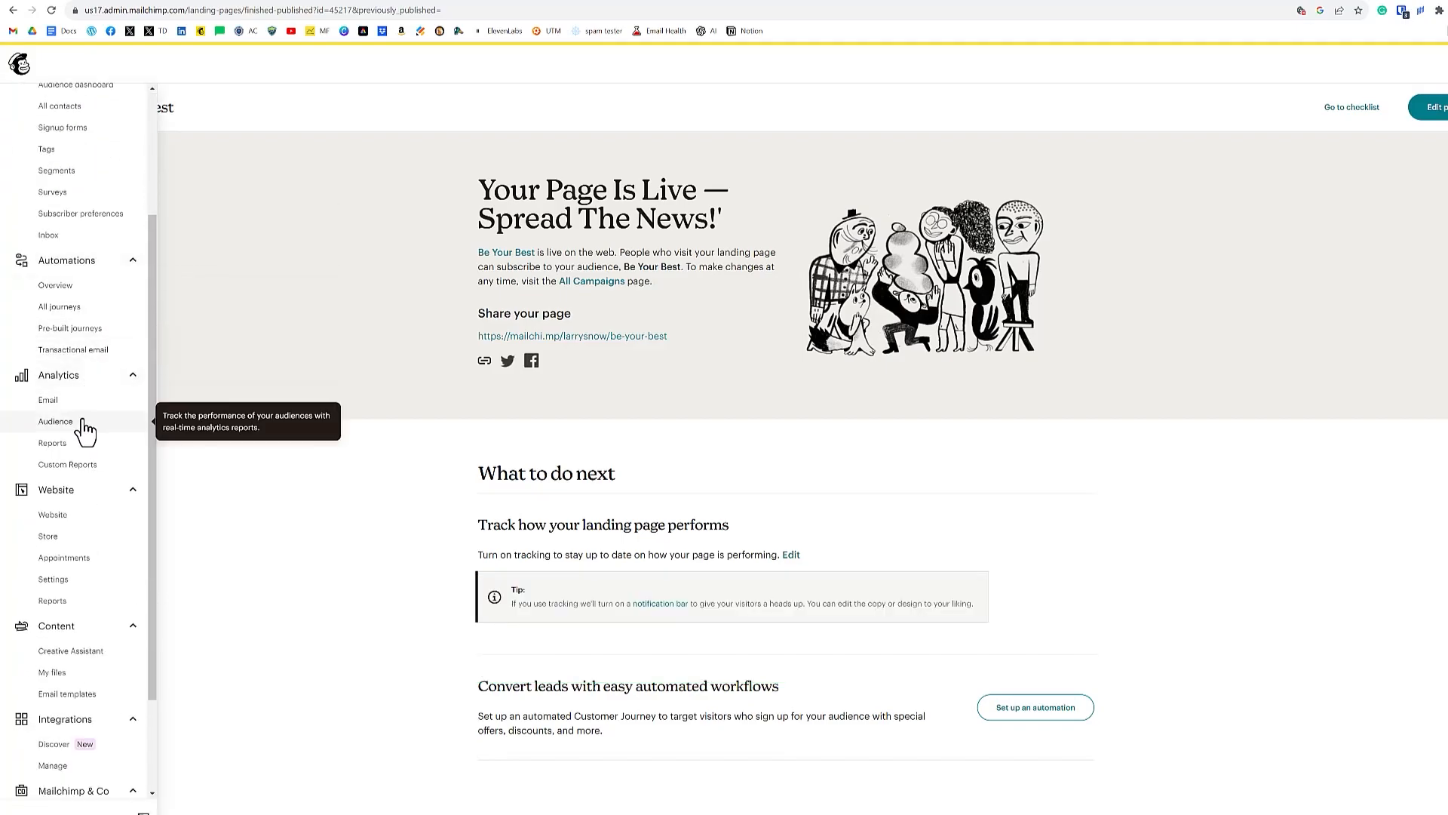
{"action": "mouse_move", "coordinate": [55, 285]}
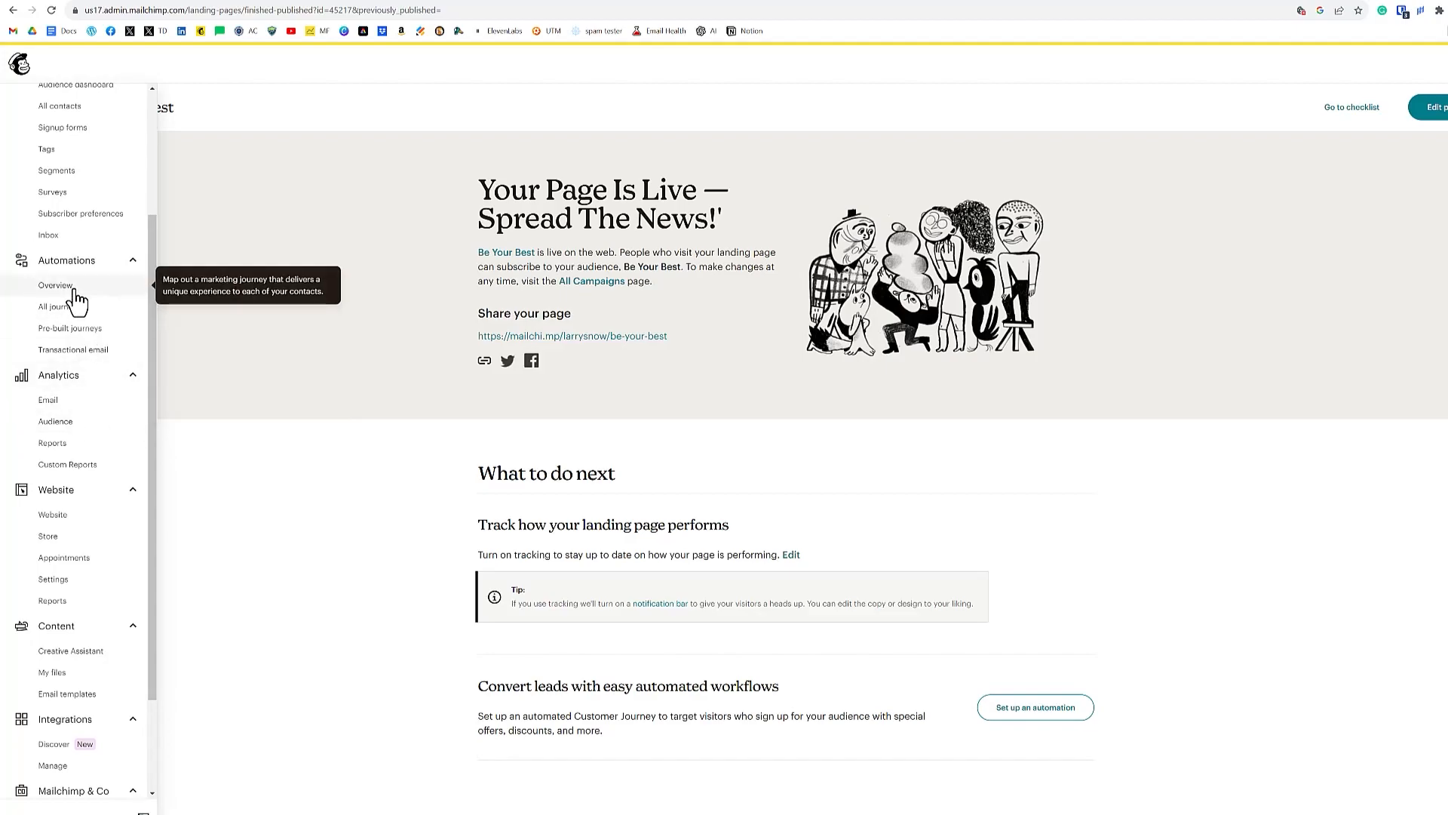
{"action": "mouse_move", "coordinate": [59, 306]}
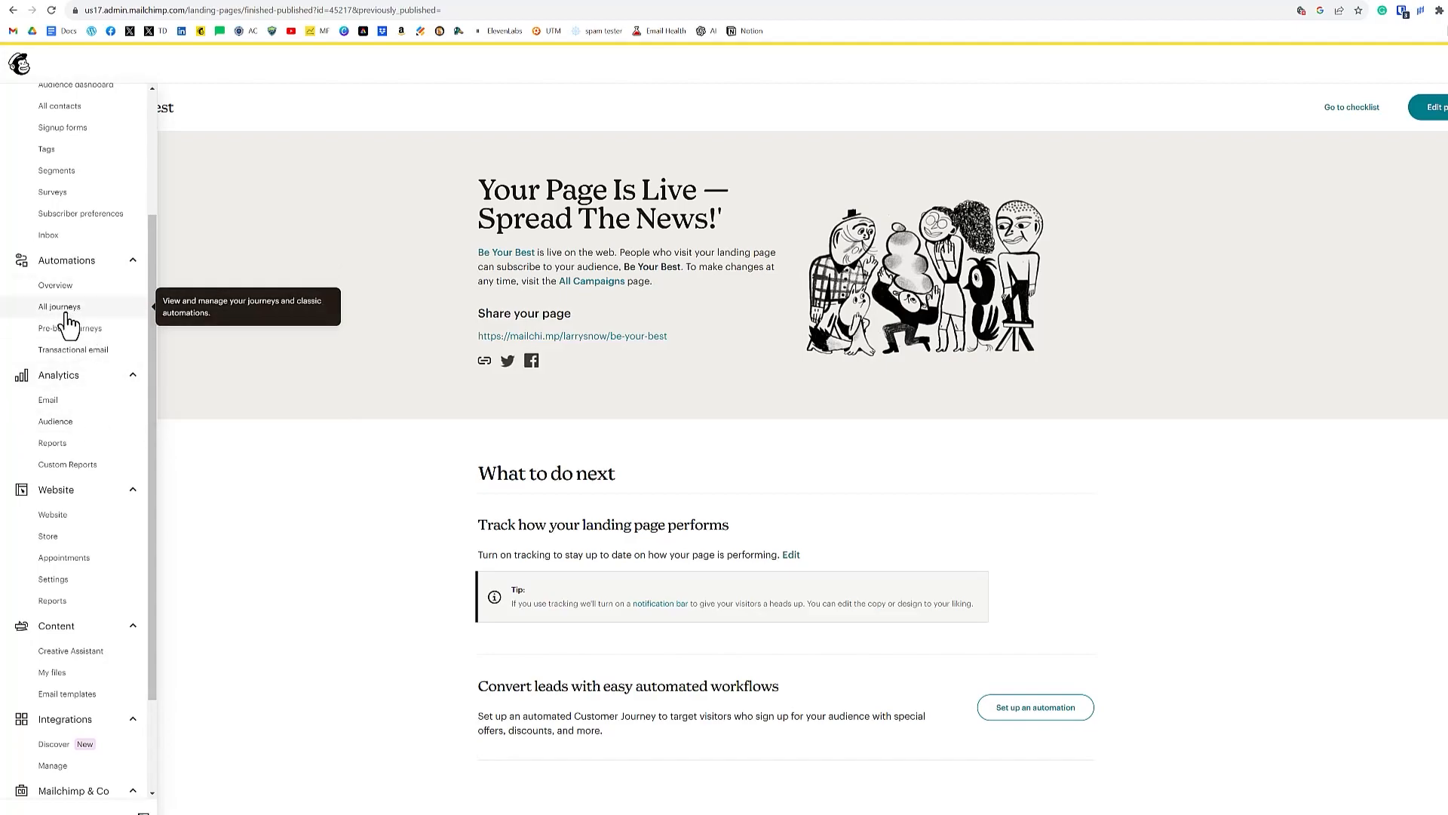
{"action": "mouse_move", "coordinate": [70, 328]}
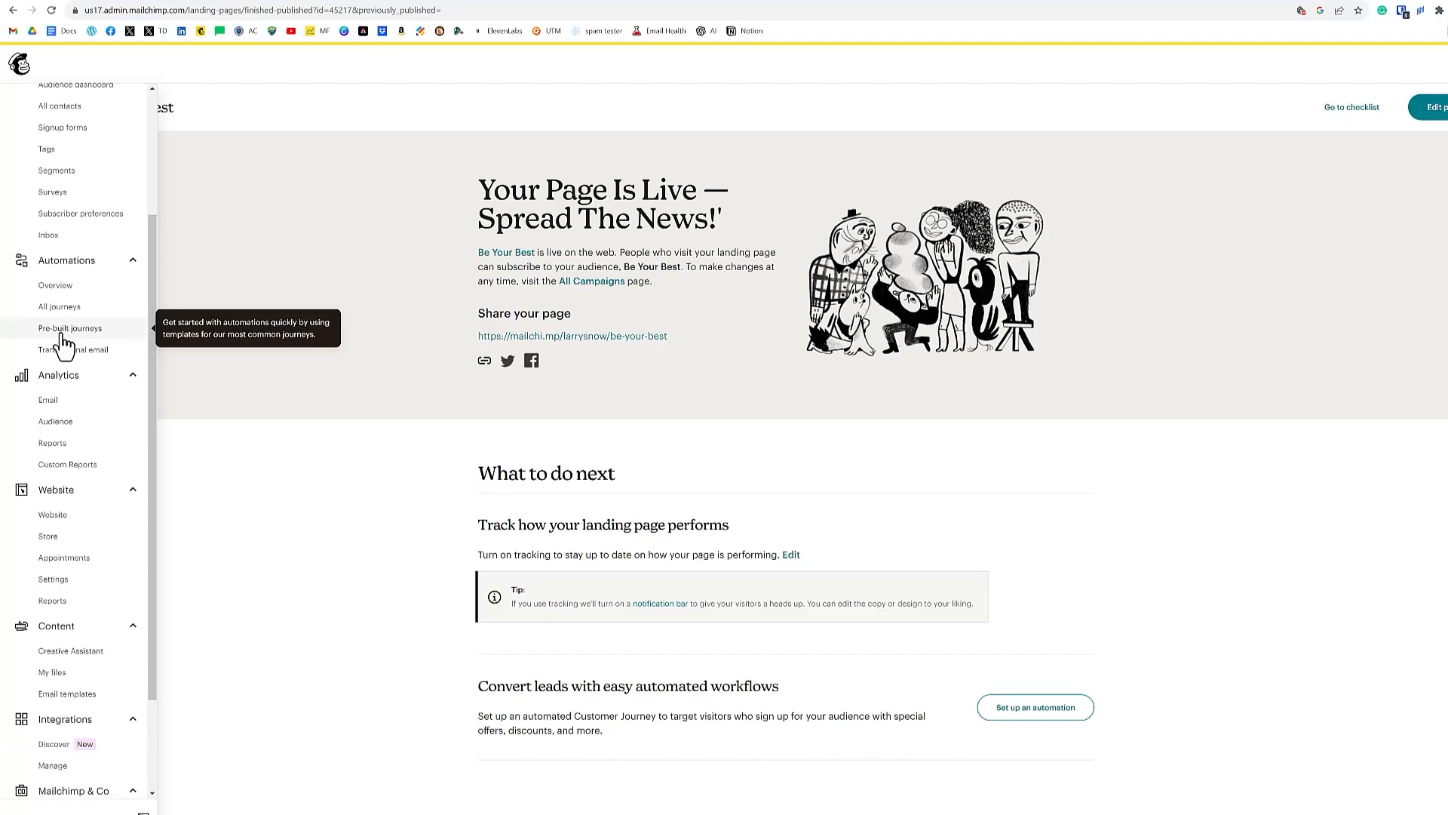
Step: From Pre-built journeys, open the 'Welcome new contacts' journey card
{"action": "left_click", "coordinate": [70, 327]}
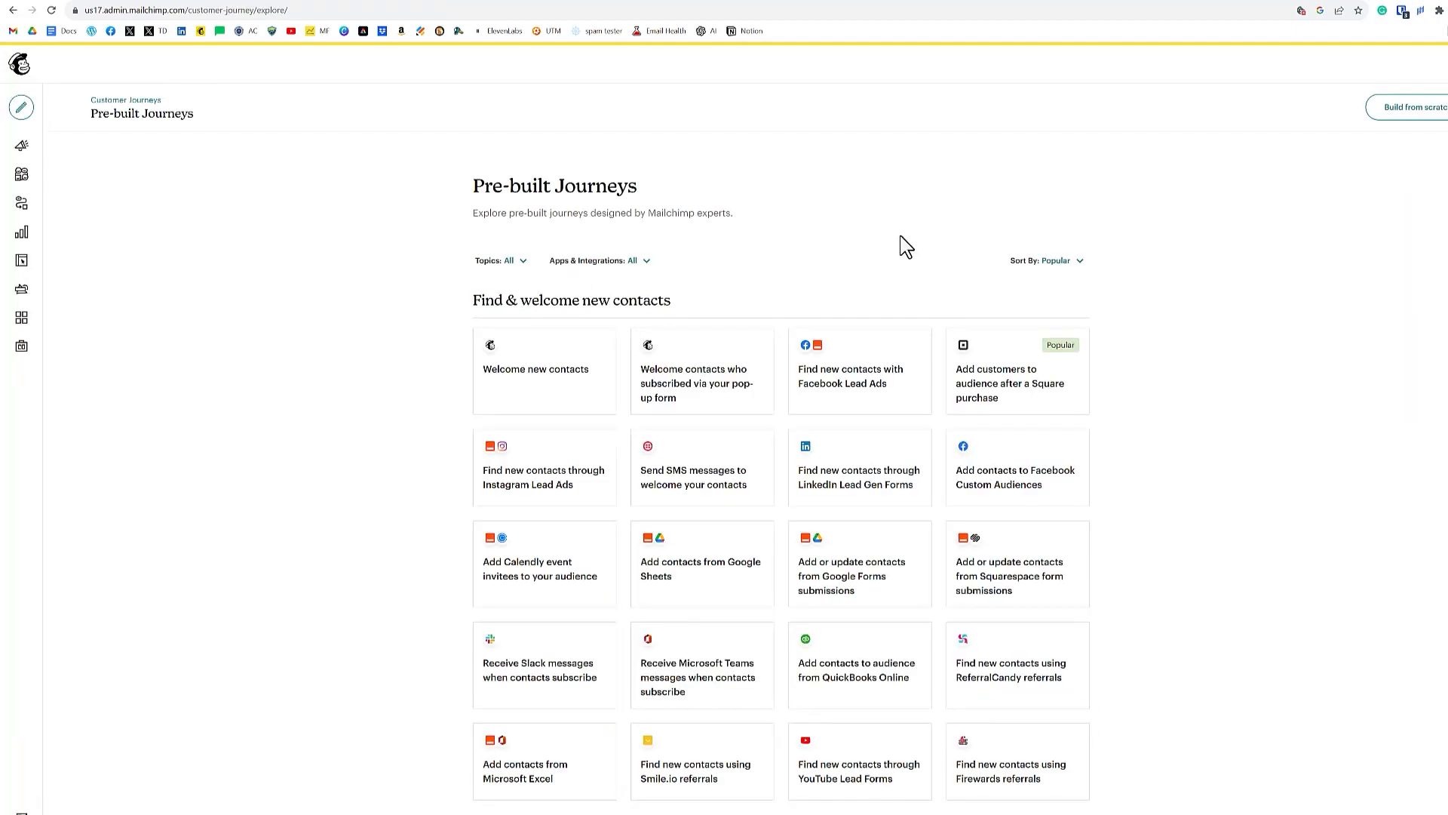
{"action": "mouse_move", "coordinate": [816, 254]}
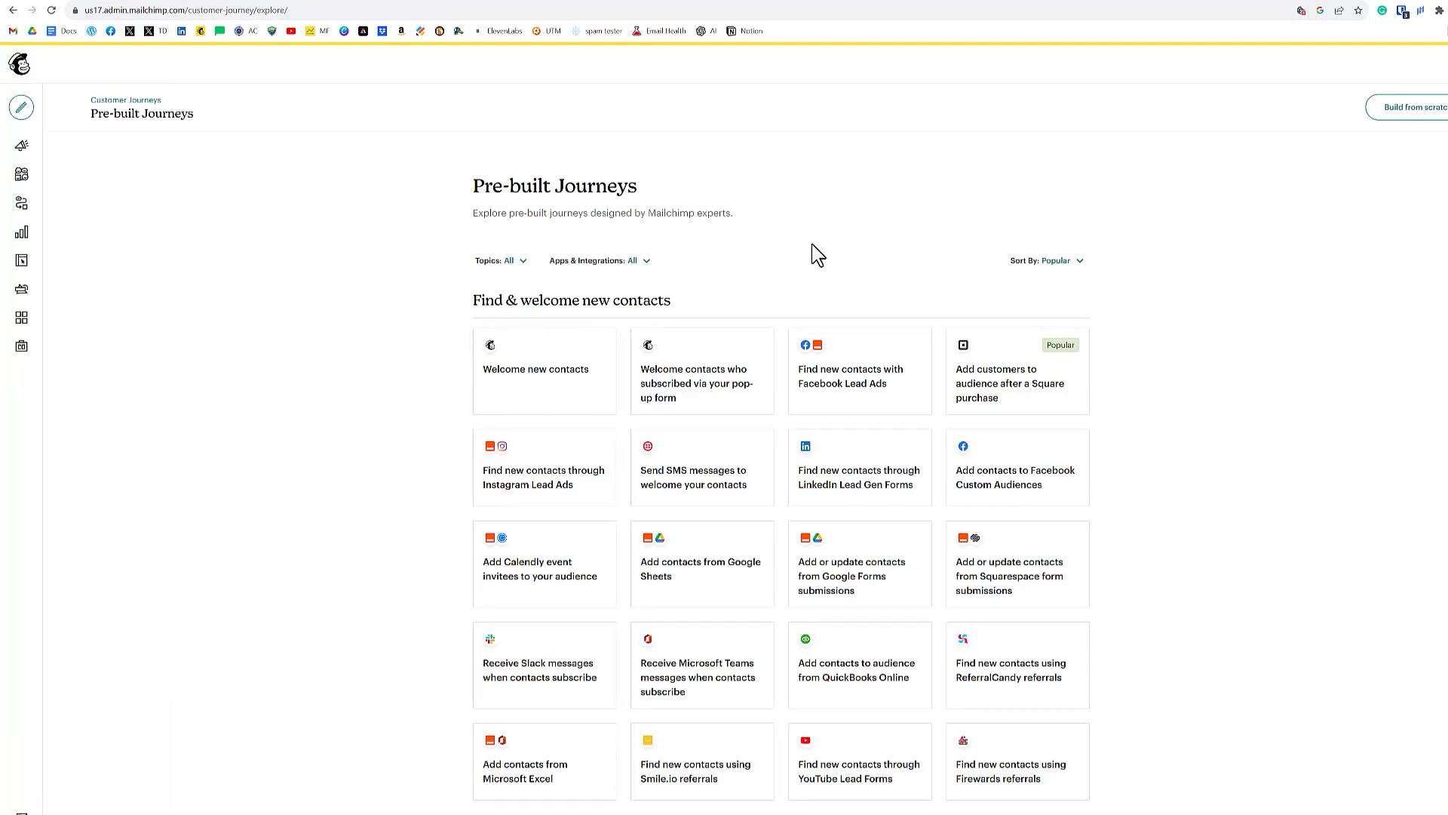
{"action": "mouse_move", "coordinate": [824, 240]}
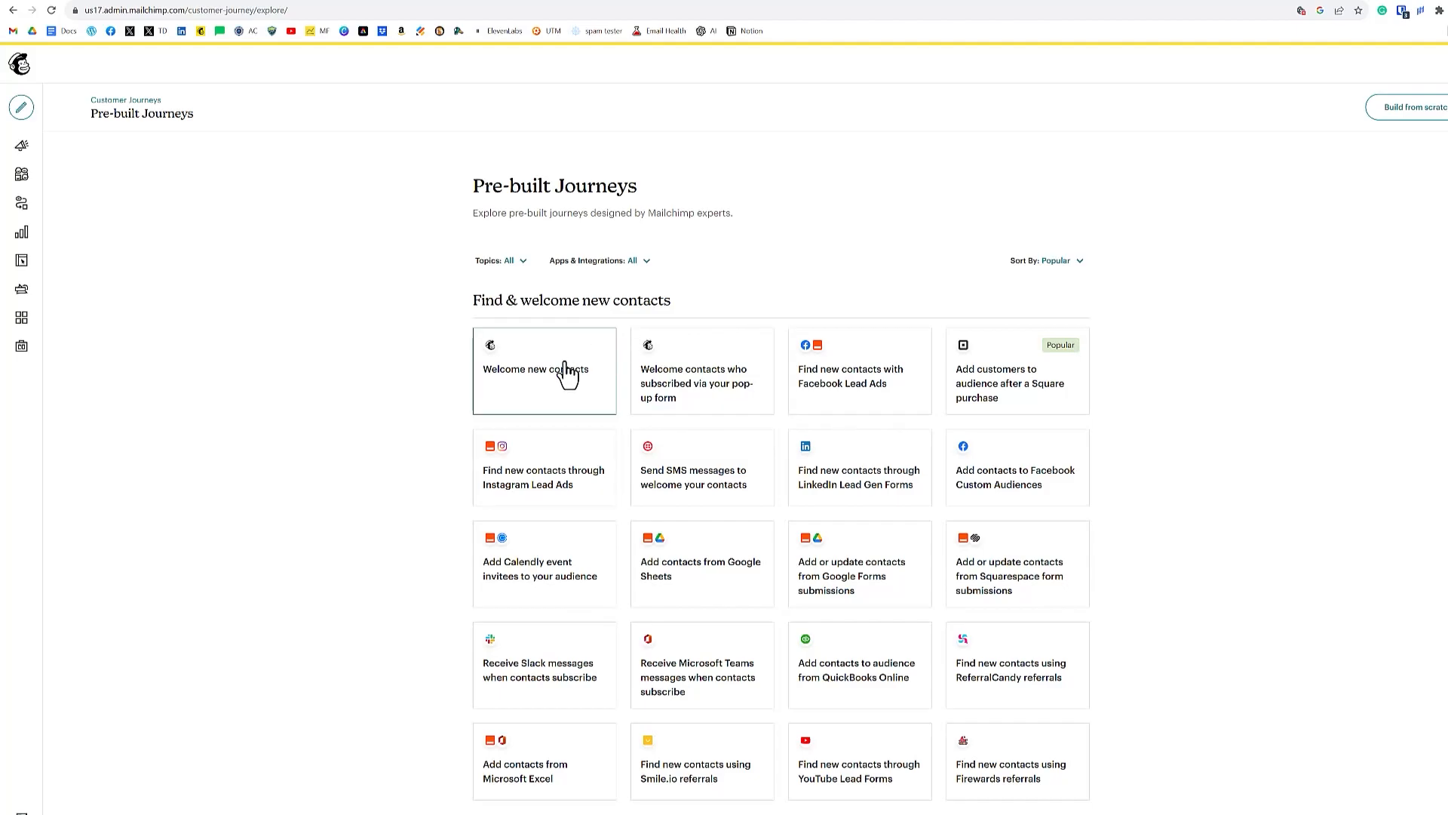
{"action": "left_click", "coordinate": [535, 368]}
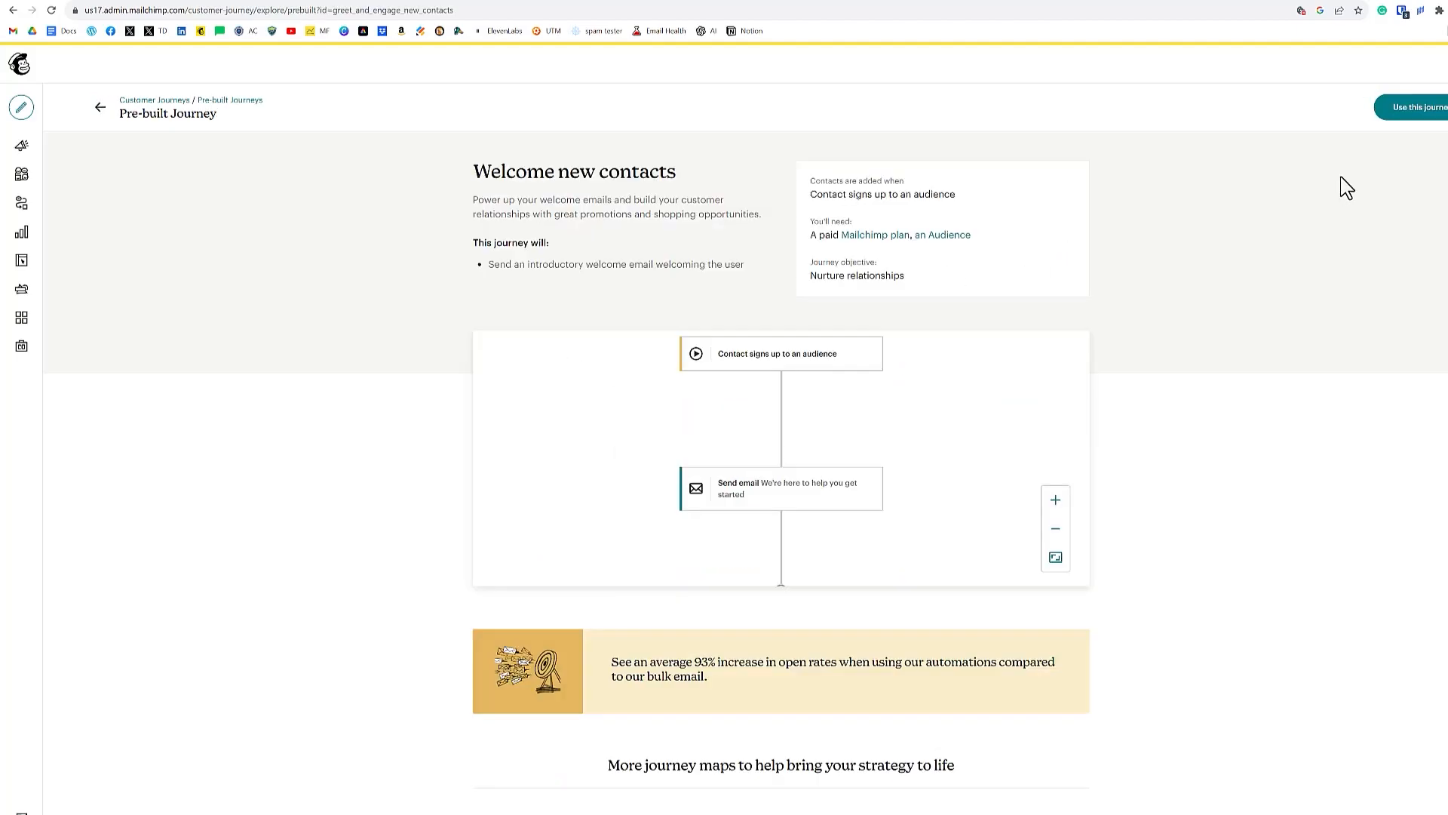
Step: Use the Welcome new contacts journey with the Test Test Test audience
{"action": "left_click", "coordinate": [1416, 107]}
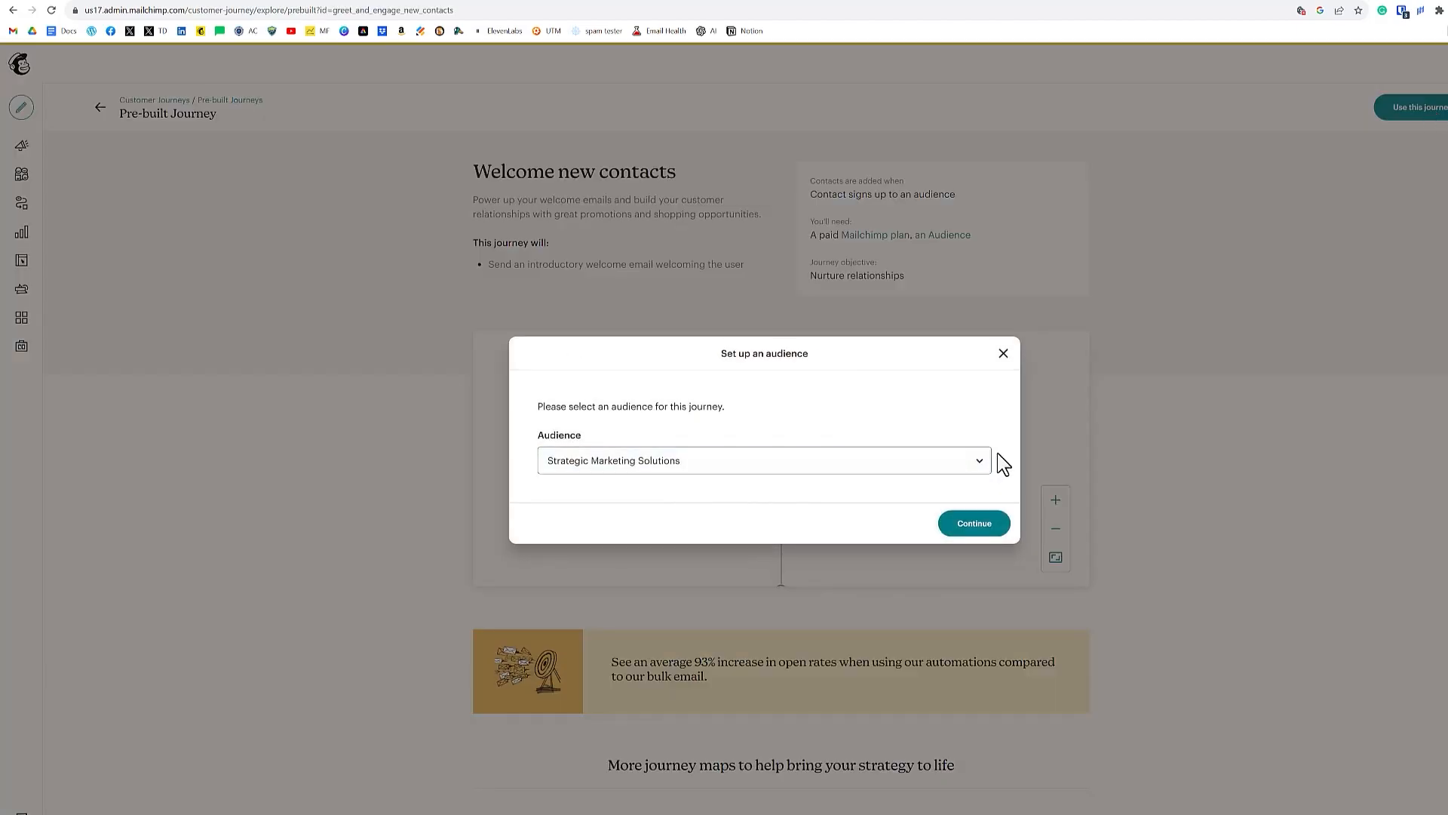
{"action": "left_click", "coordinate": [764, 460]}
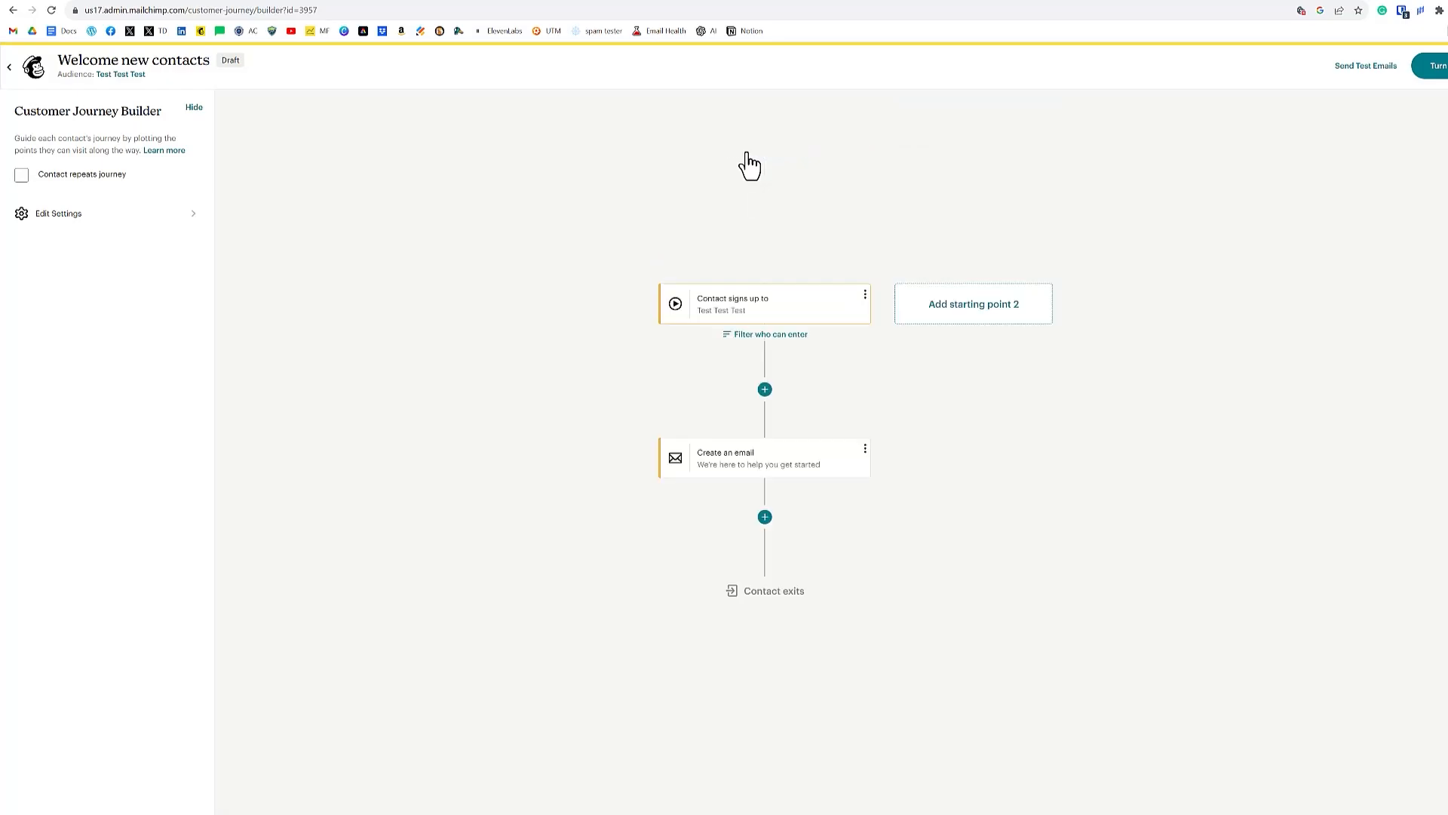
Step: Filter journey entry to contacts tagged 'gym lead magnet' and review that segment
{"action": "left_click", "coordinate": [770, 335]}
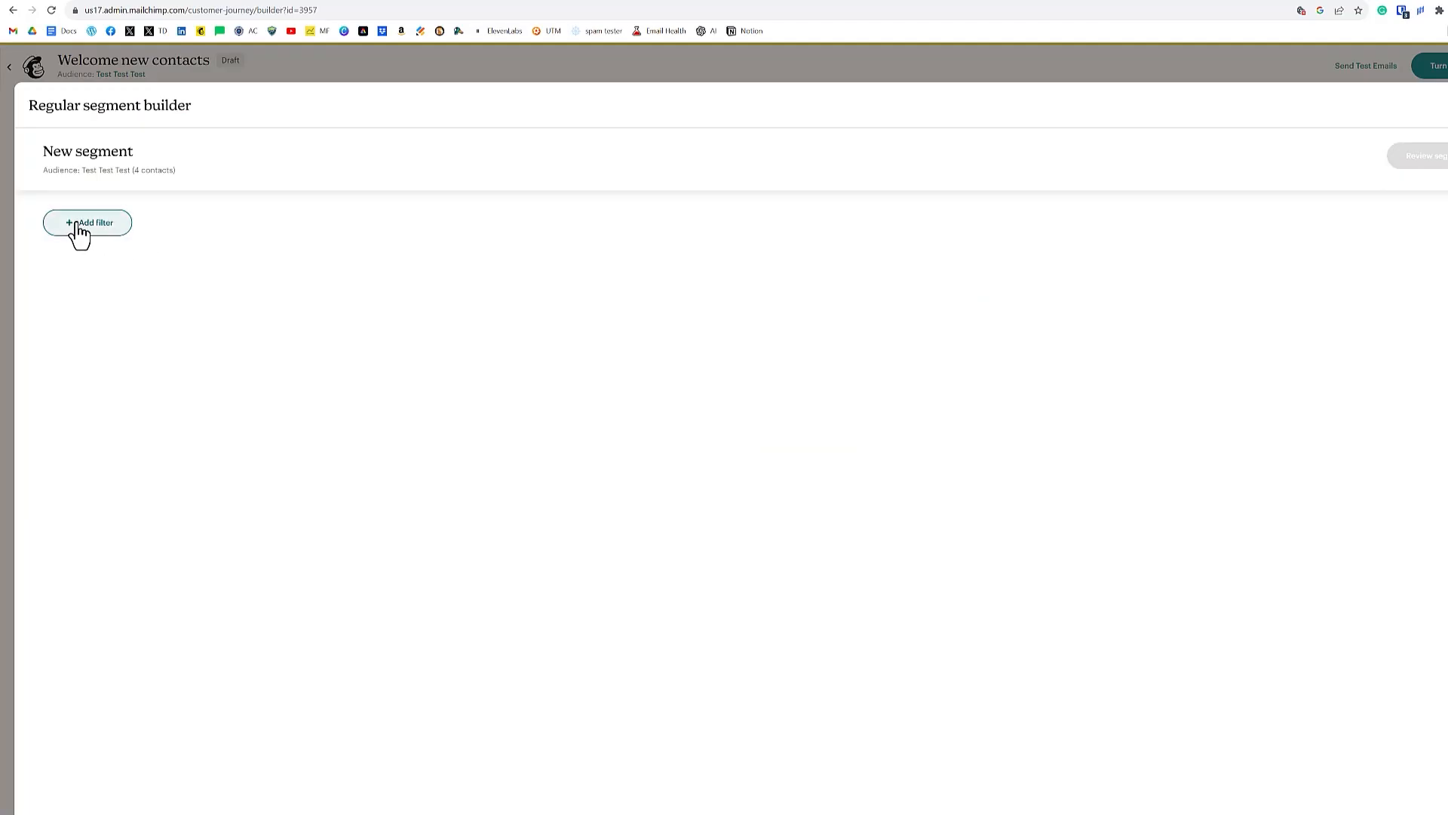
{"action": "left_click", "coordinate": [88, 223]}
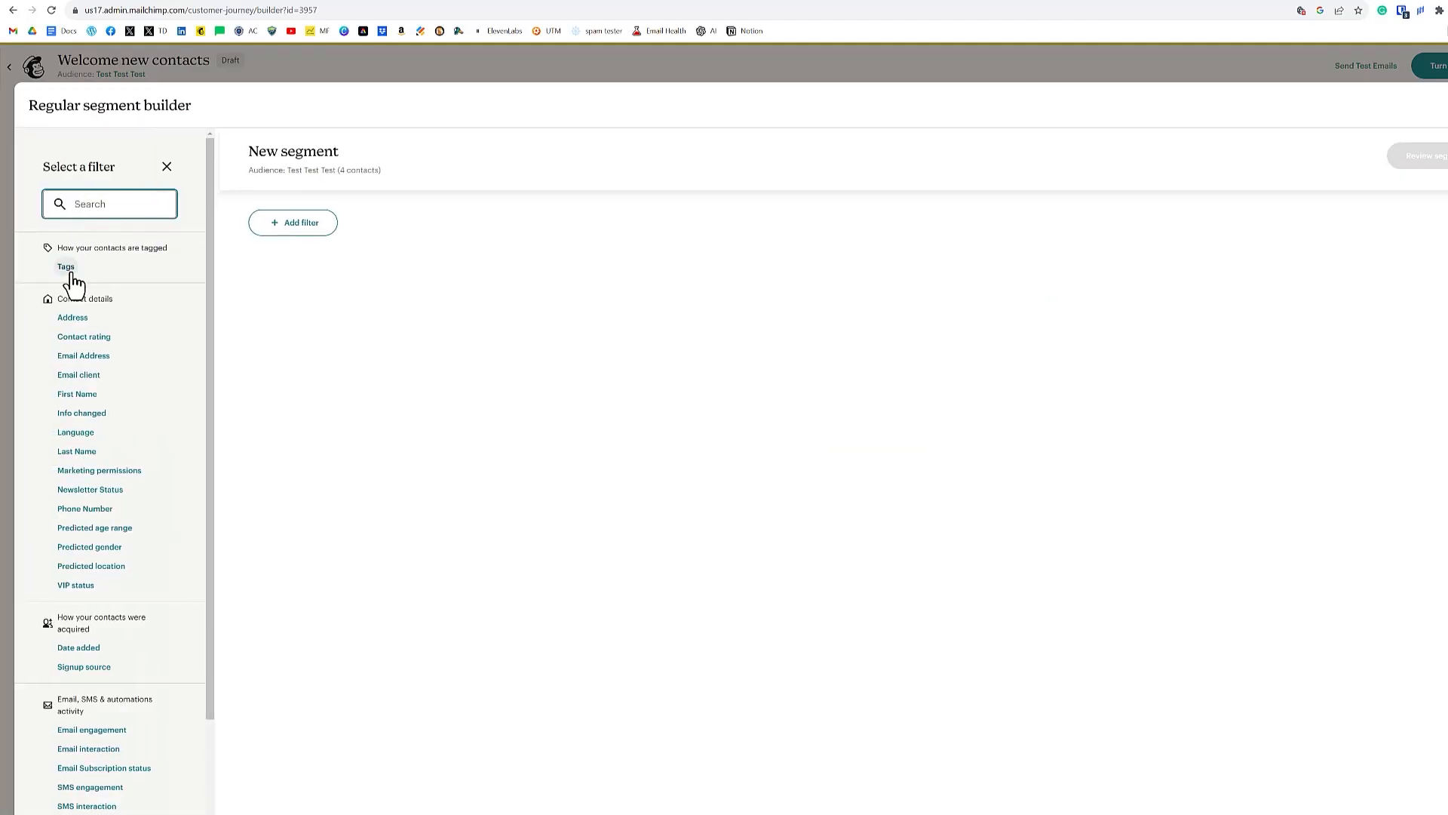
{"action": "left_click", "coordinate": [65, 267]}
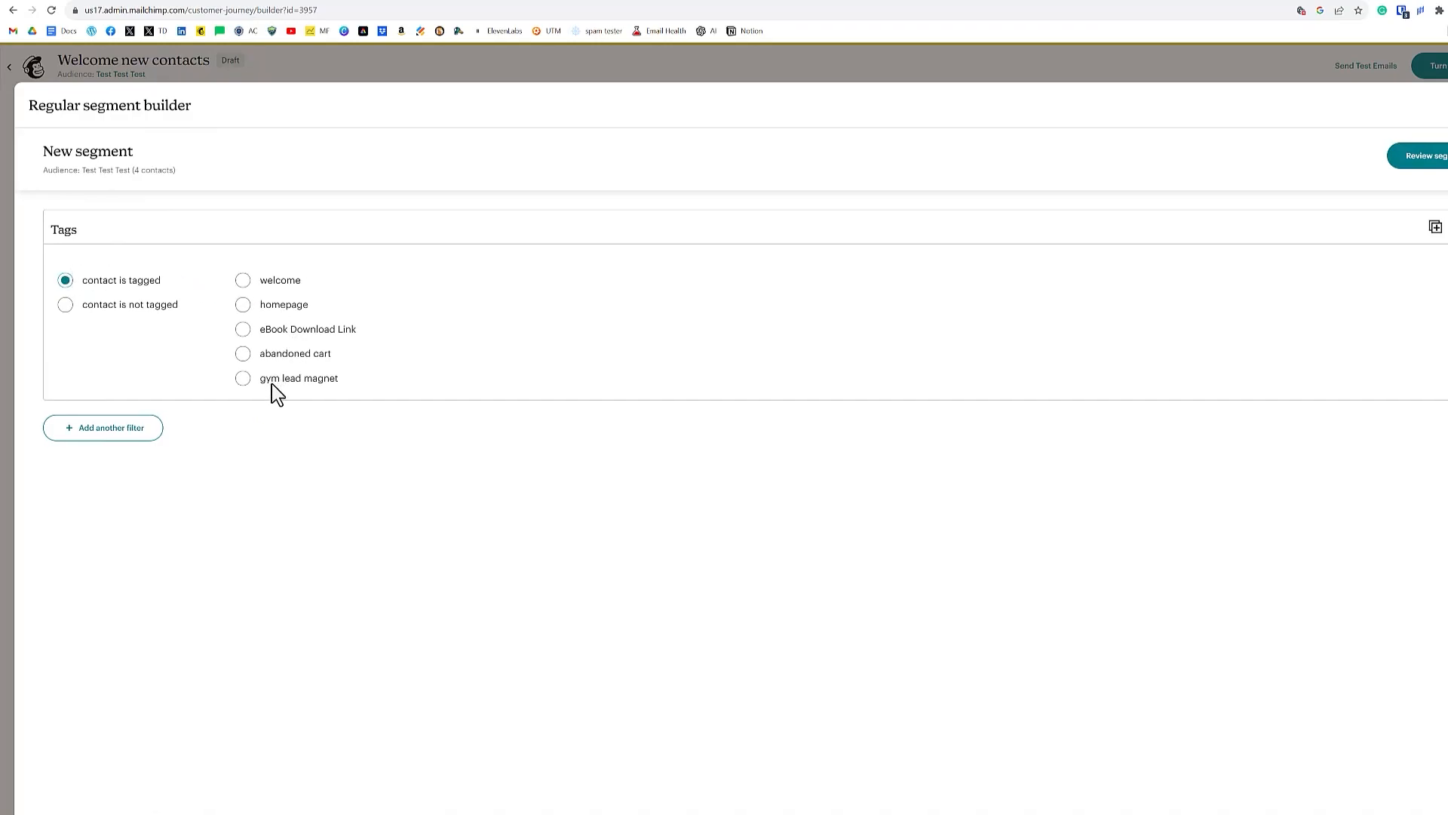
{"action": "left_click", "coordinate": [242, 377]}
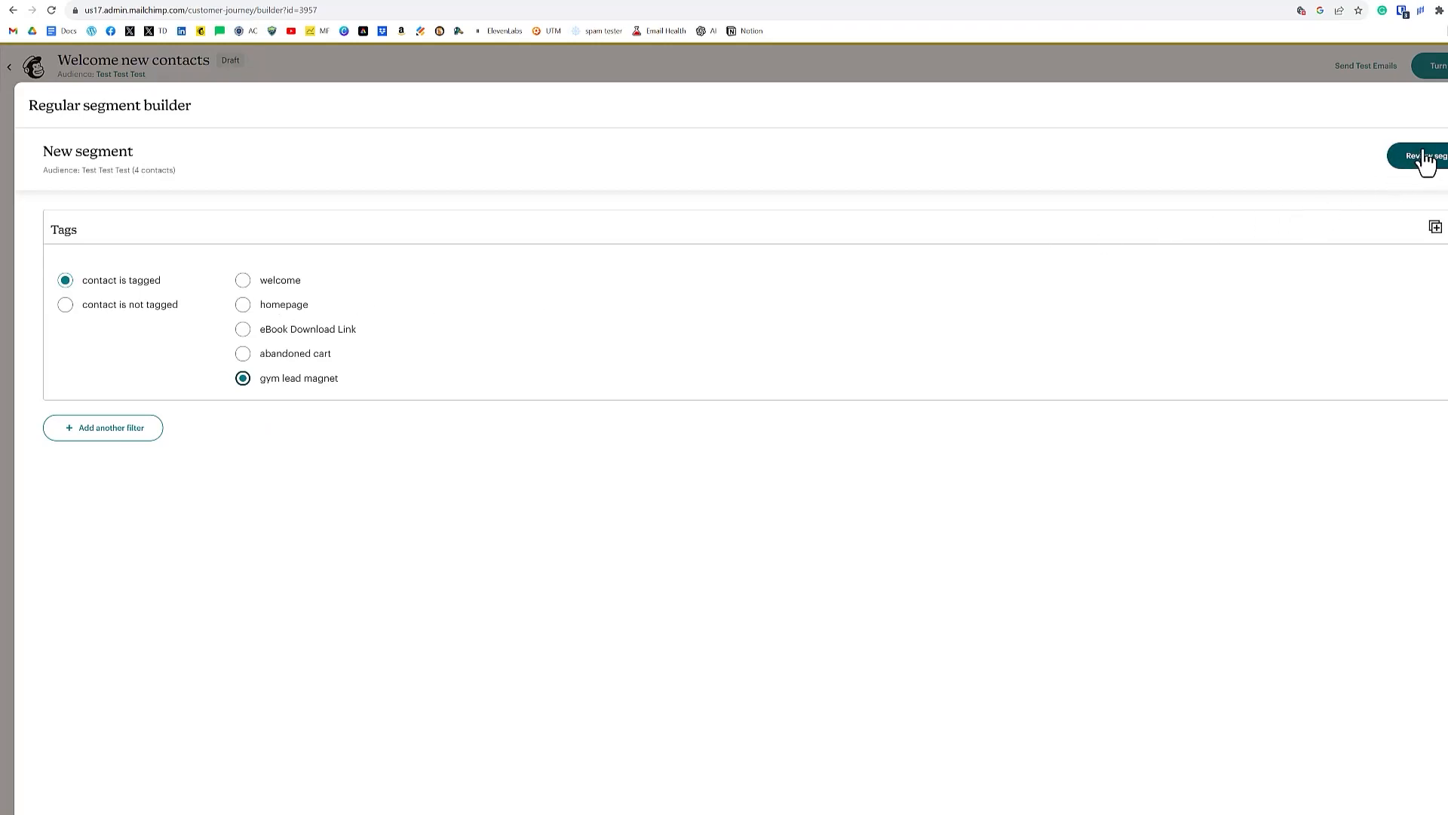
{"action": "left_click", "coordinate": [1425, 155]}
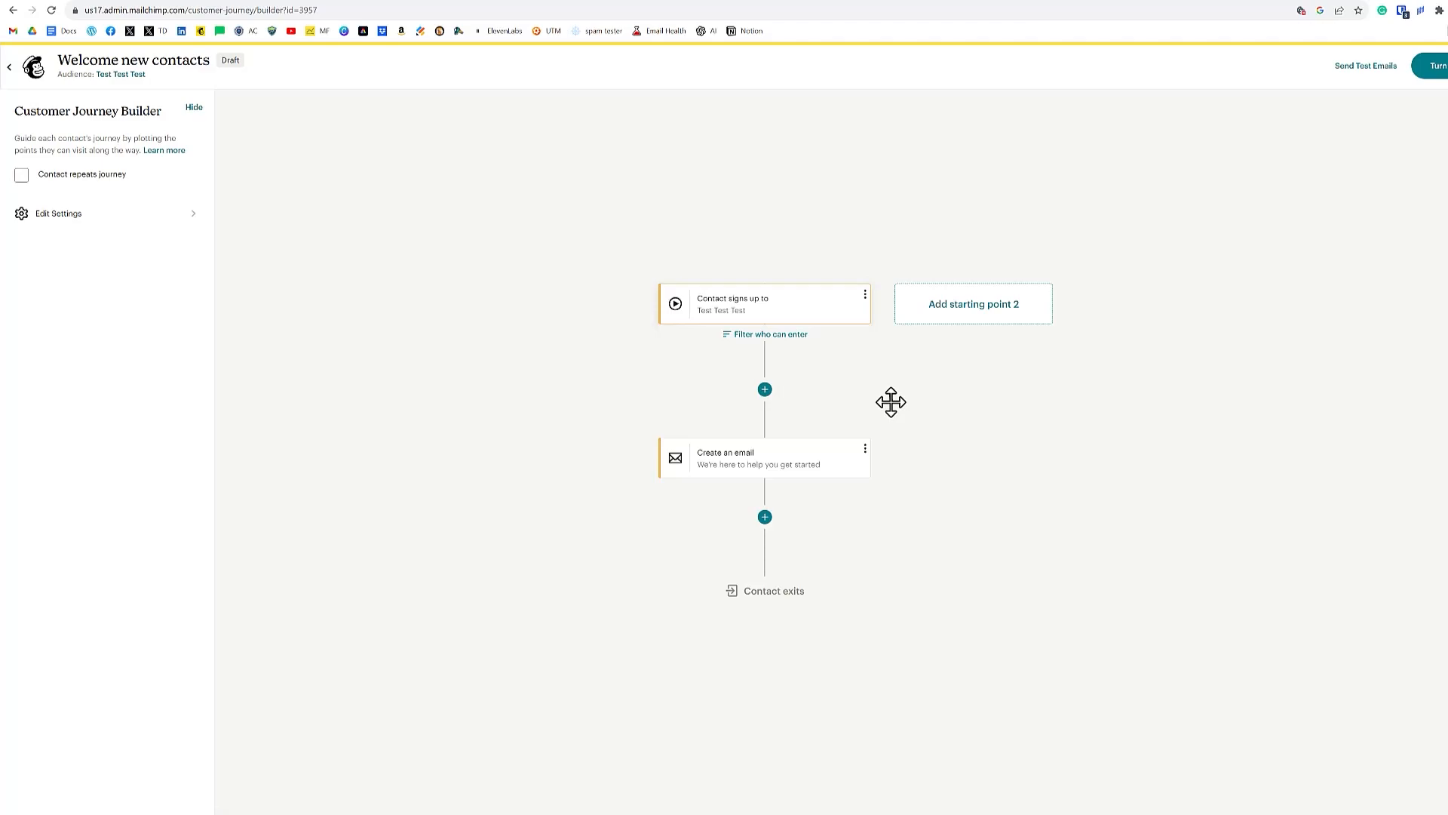
{"action": "mouse_move", "coordinate": [763, 467]}
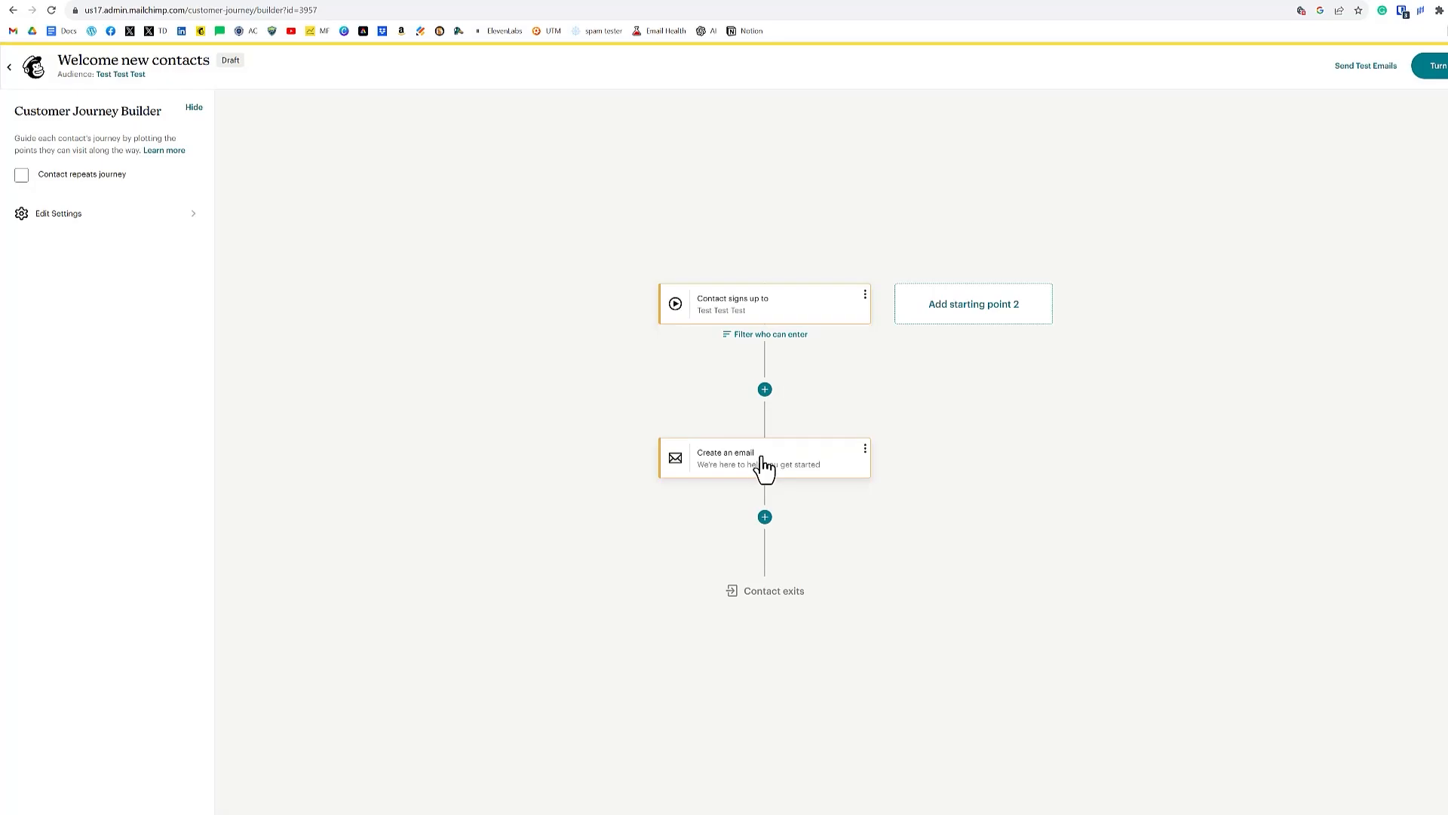
Step: Rename the journey's welcome email to '30 Day Challenge'
{"action": "left_click", "coordinate": [740, 458]}
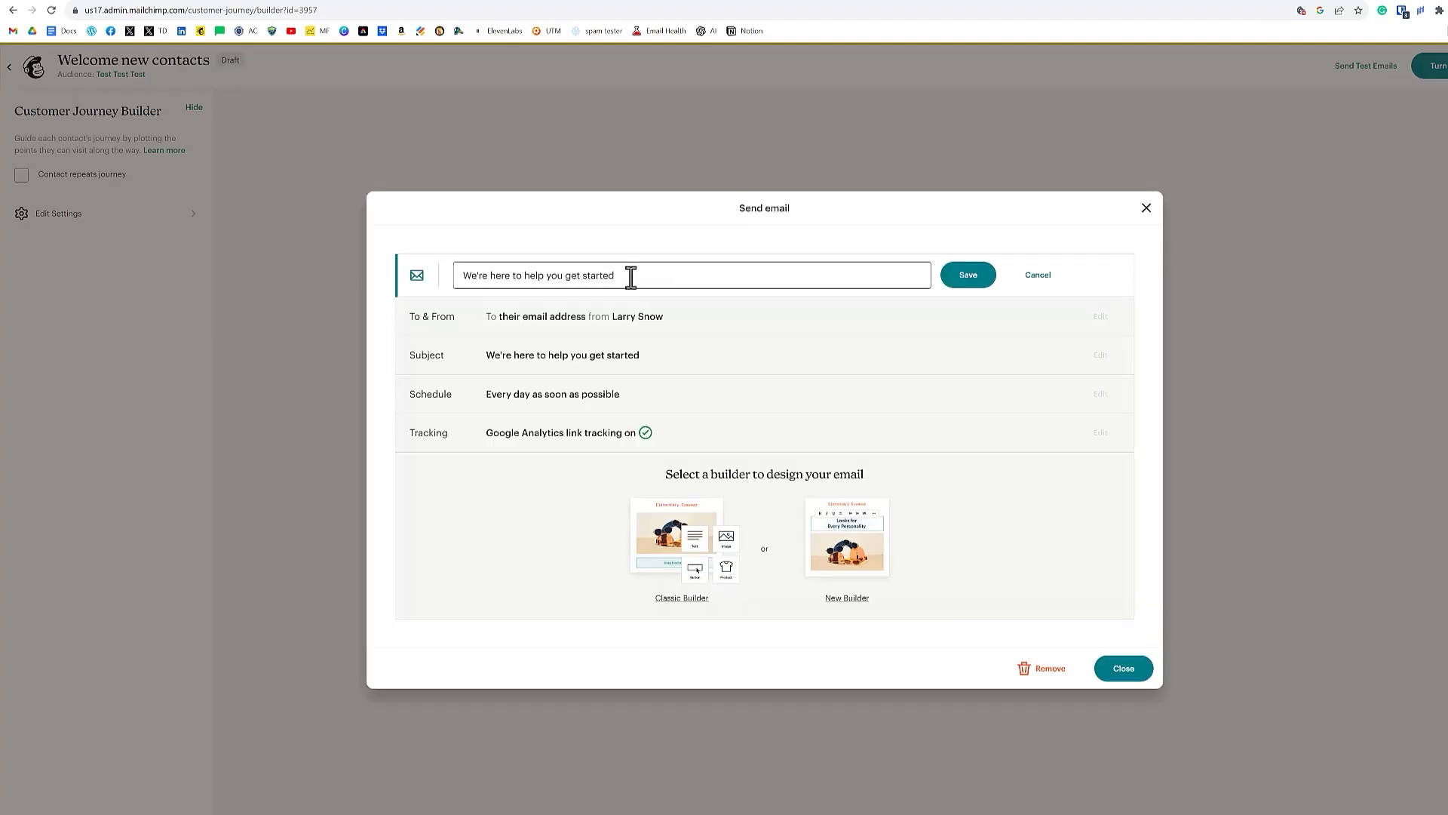
{"action": "type", "text": "30 Day Ch"}
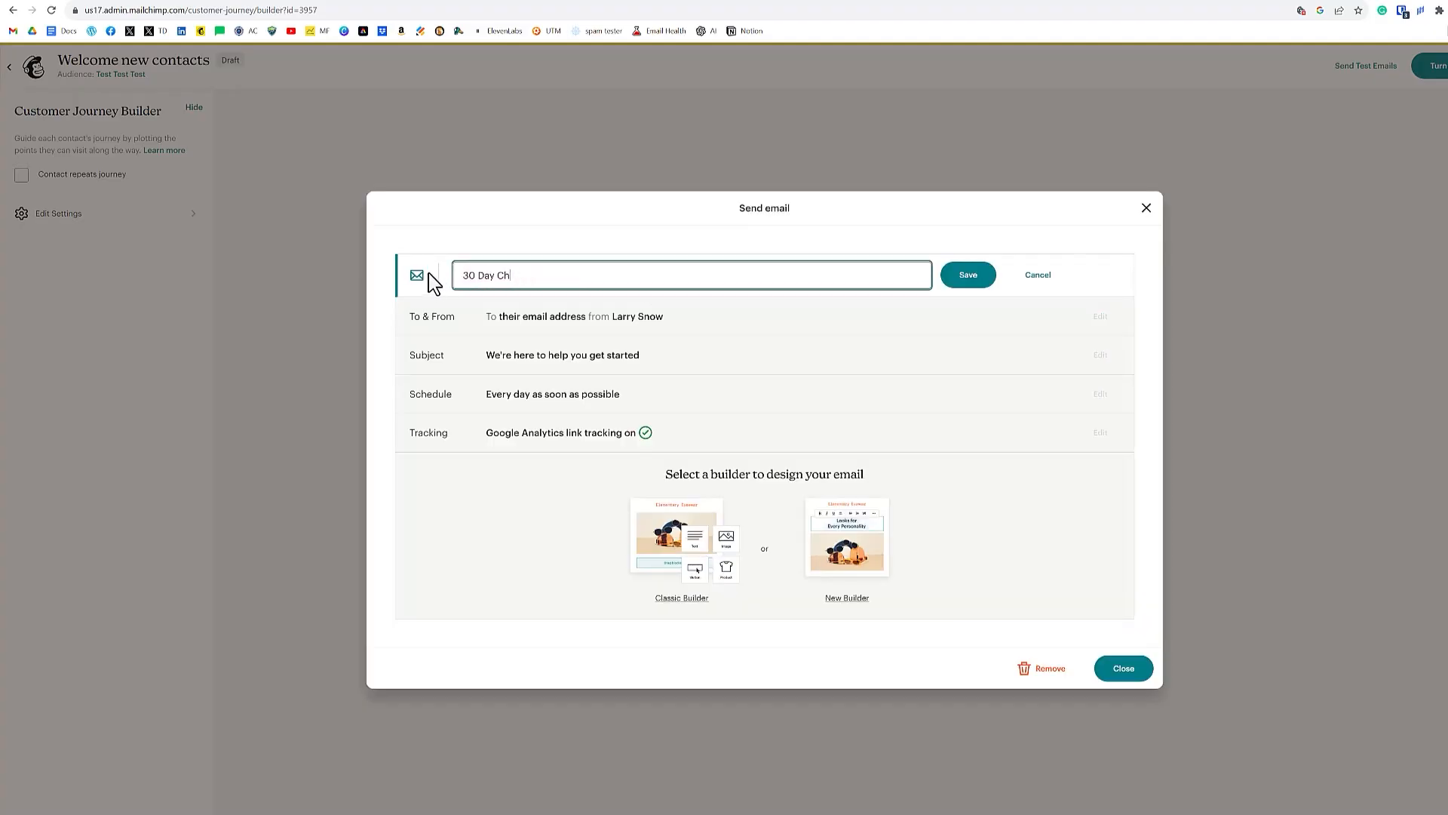
{"action": "left_click", "coordinate": [966, 274]}
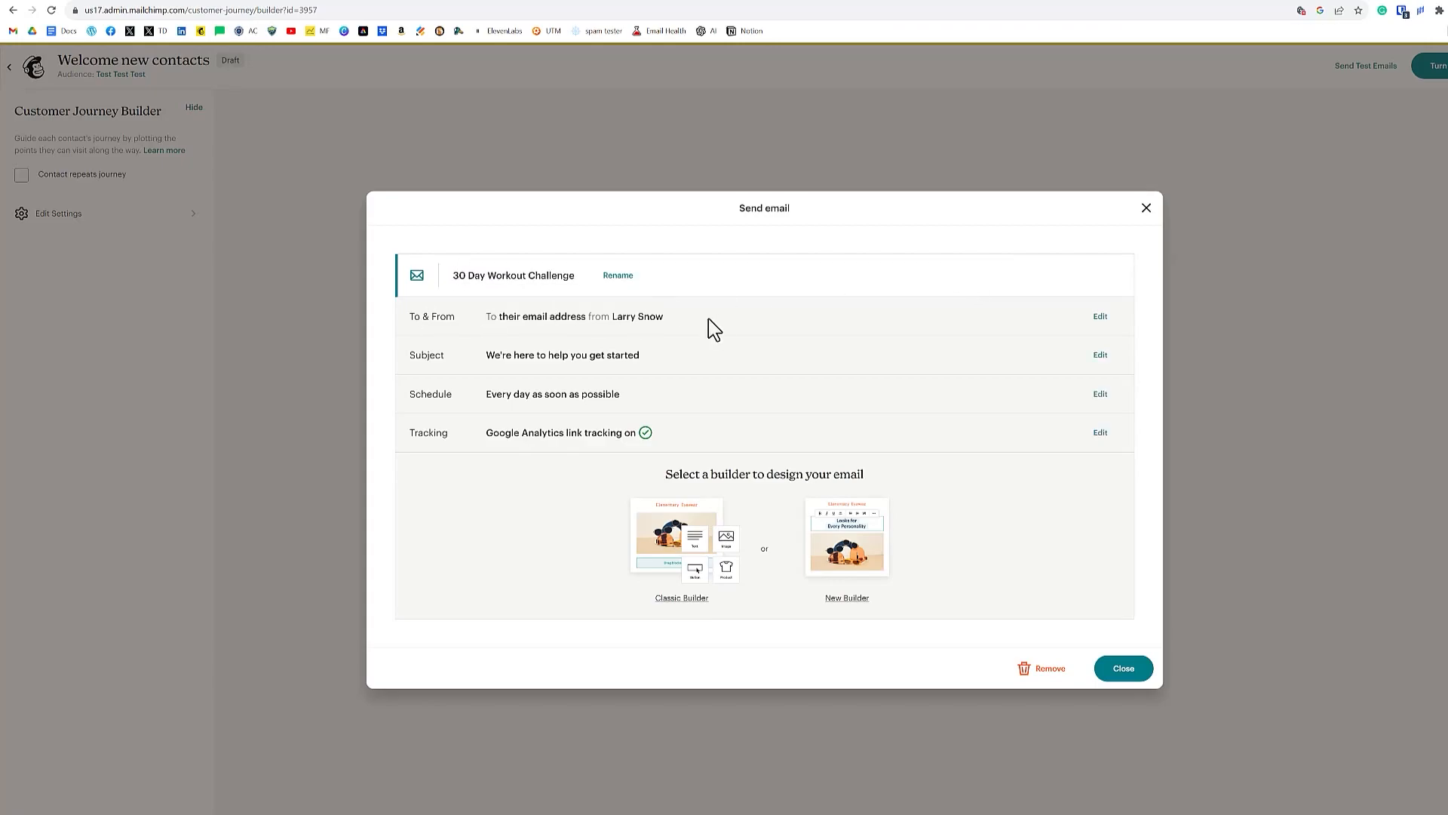
{"action": "mouse_move", "coordinate": [1133, 373]}
{"action": "type", "text": "Here is"}
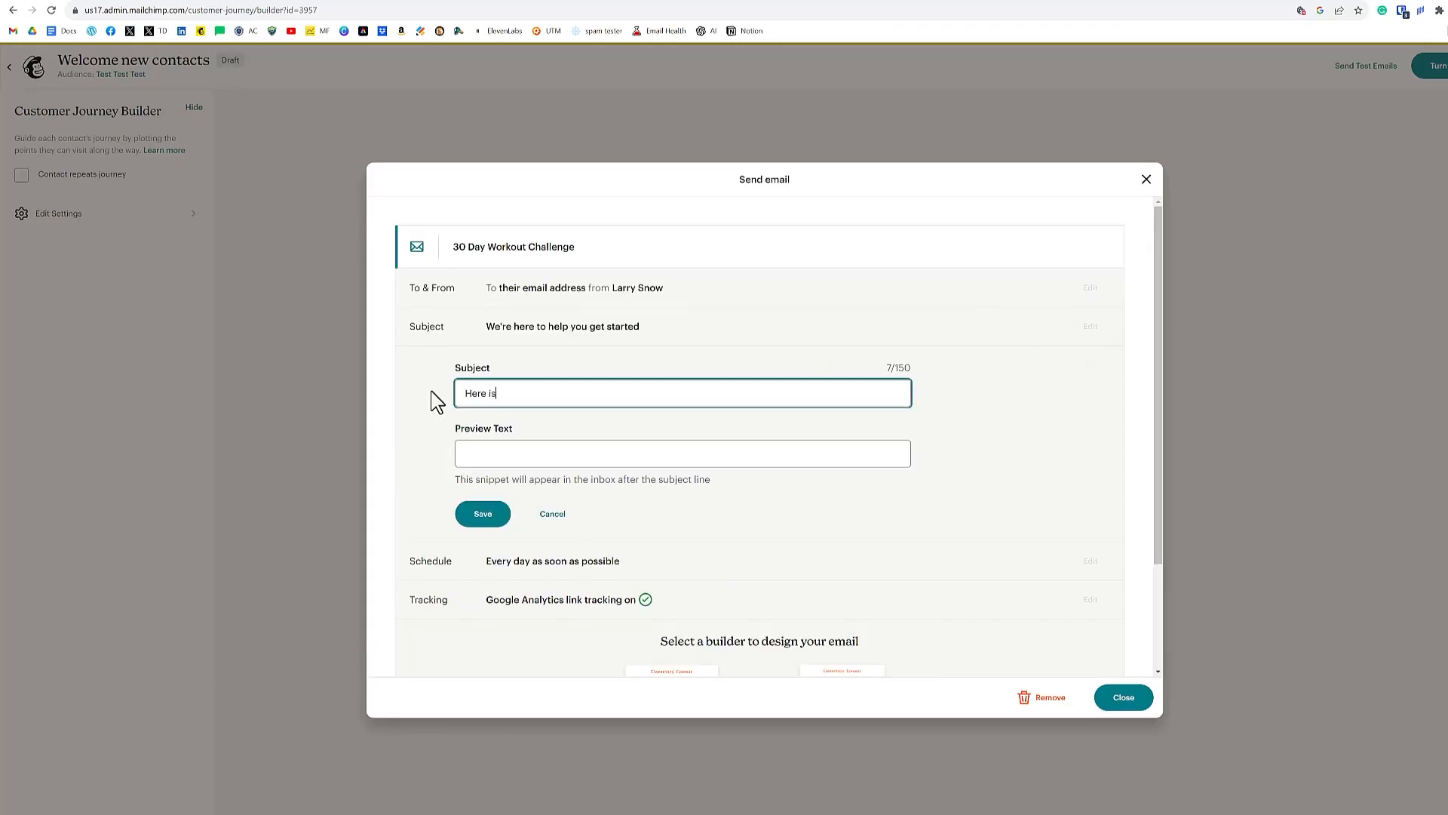
Step: Set the subject to 'the 30 Day Wor...' and preview text 'Join us for a free workout', then save
{"action": "type", "text": "the 30 Day Workout Challenge and Mea"}
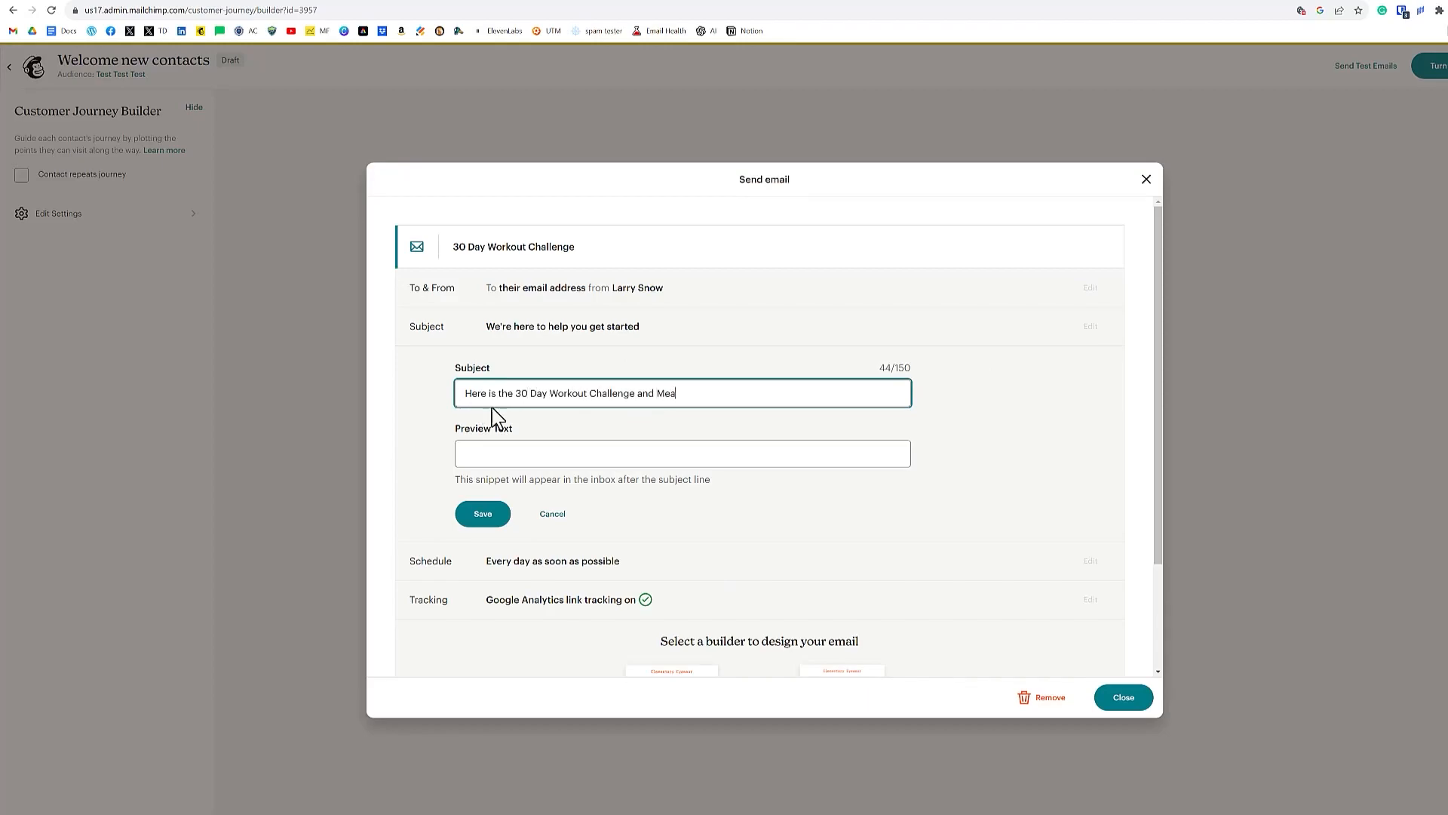
{"action": "type", "text": "Join us for a free workout!"}
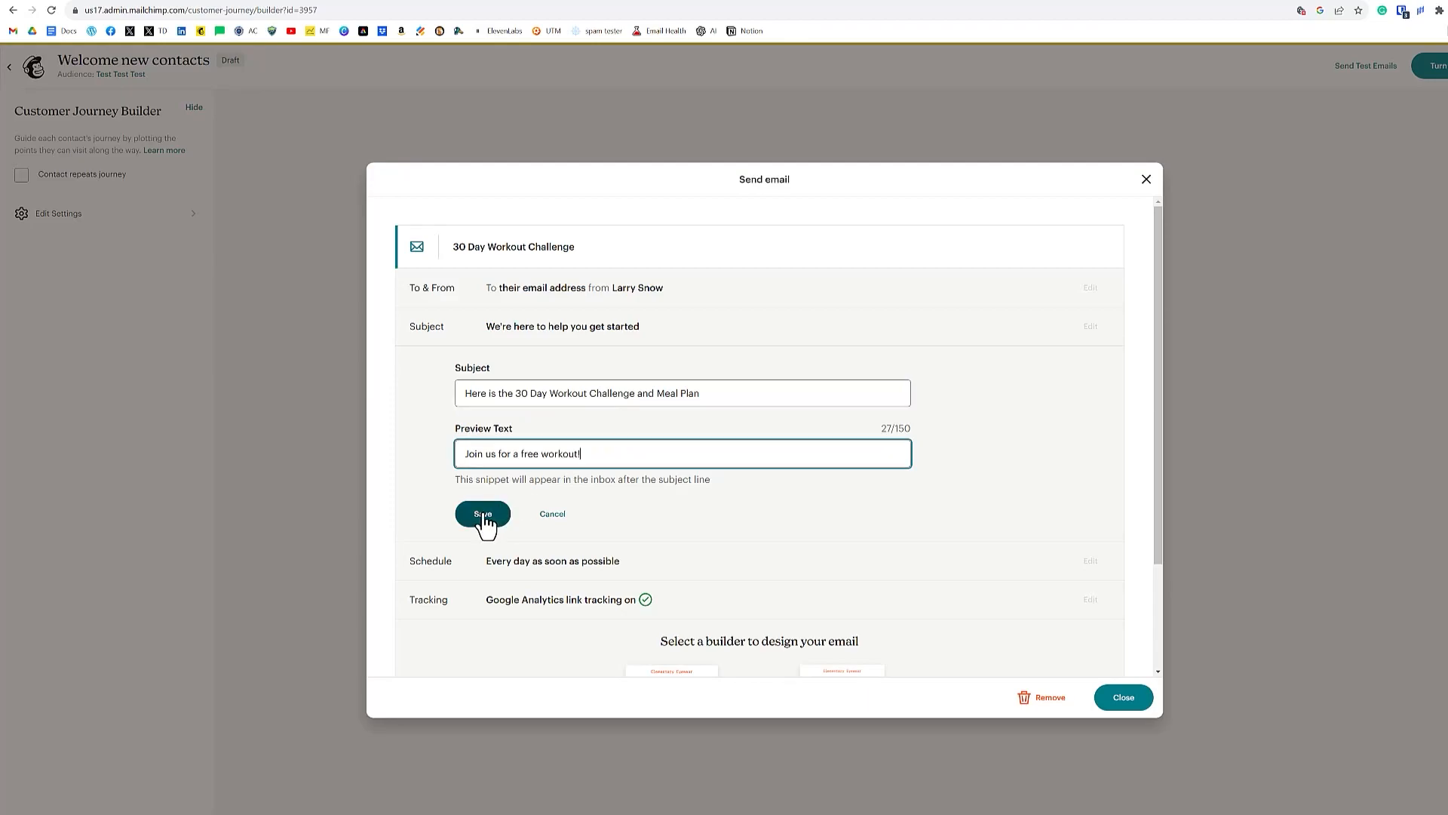
{"action": "left_click", "coordinate": [482, 513]}
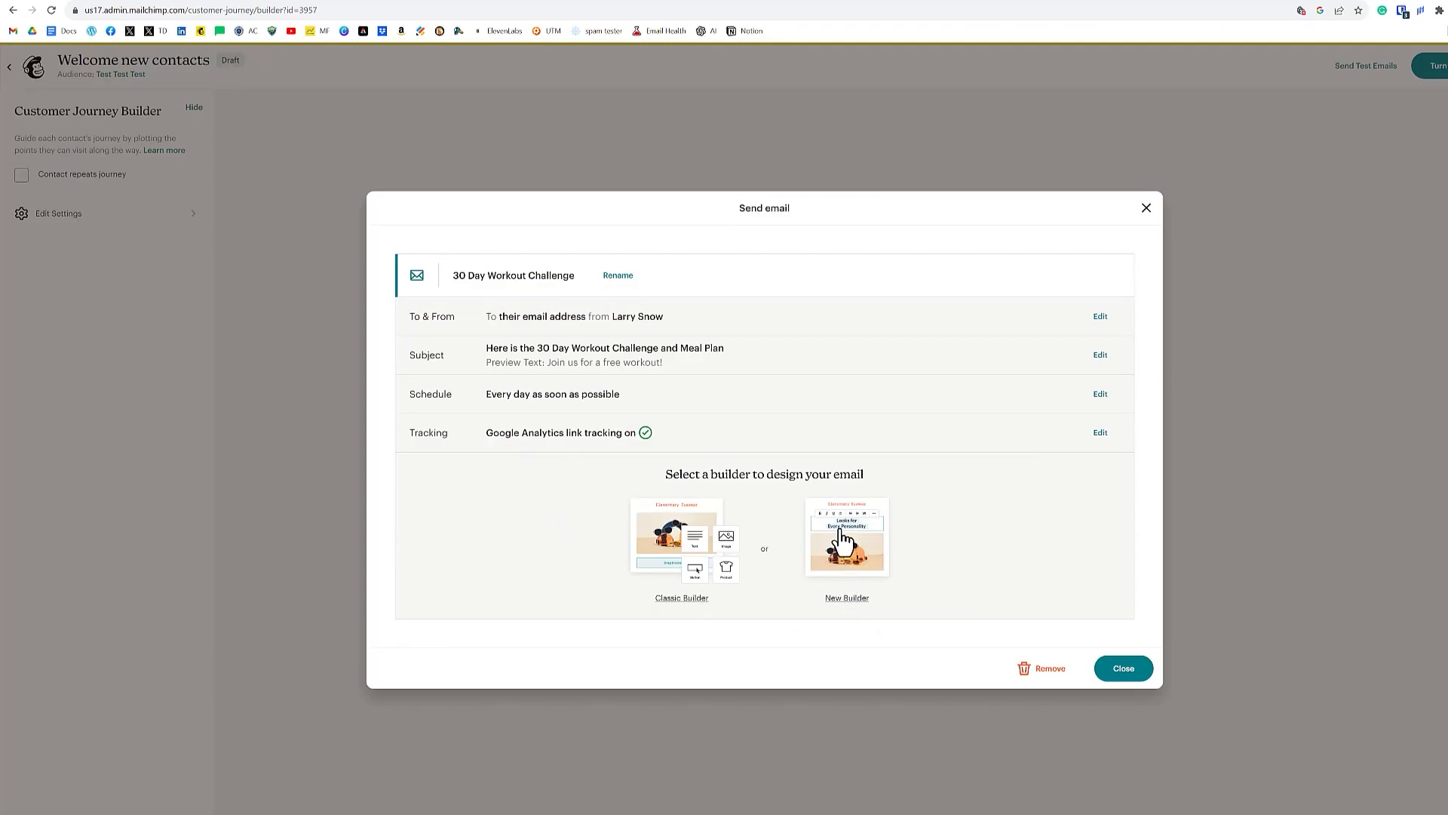
Step: Start in the New Builder with the Class thank you template and swap its logo for the red-and-black gym logo from My Files
{"action": "left_click", "coordinate": [846, 537]}
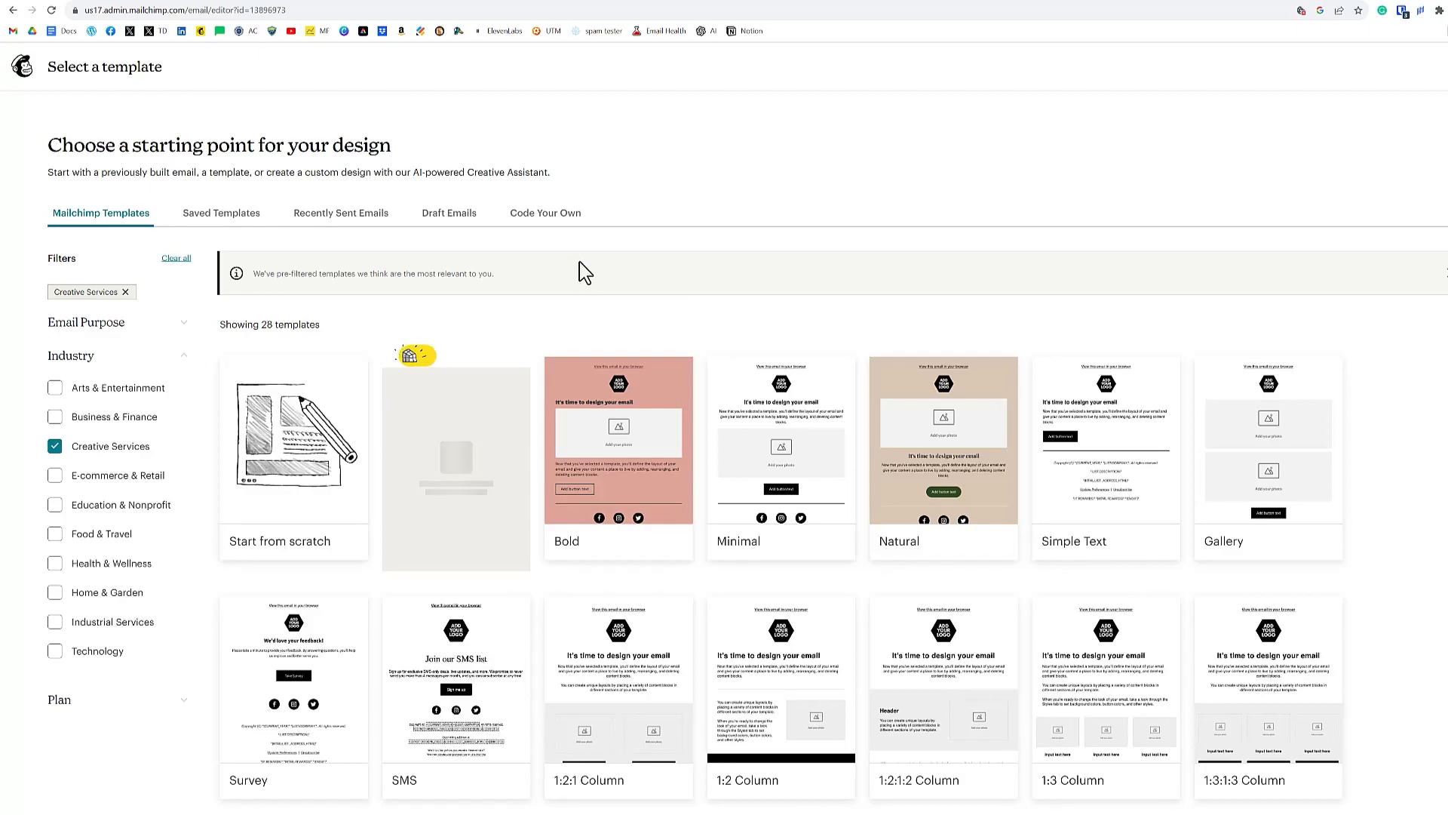
{"action": "mouse_move", "coordinate": [353, 233]}
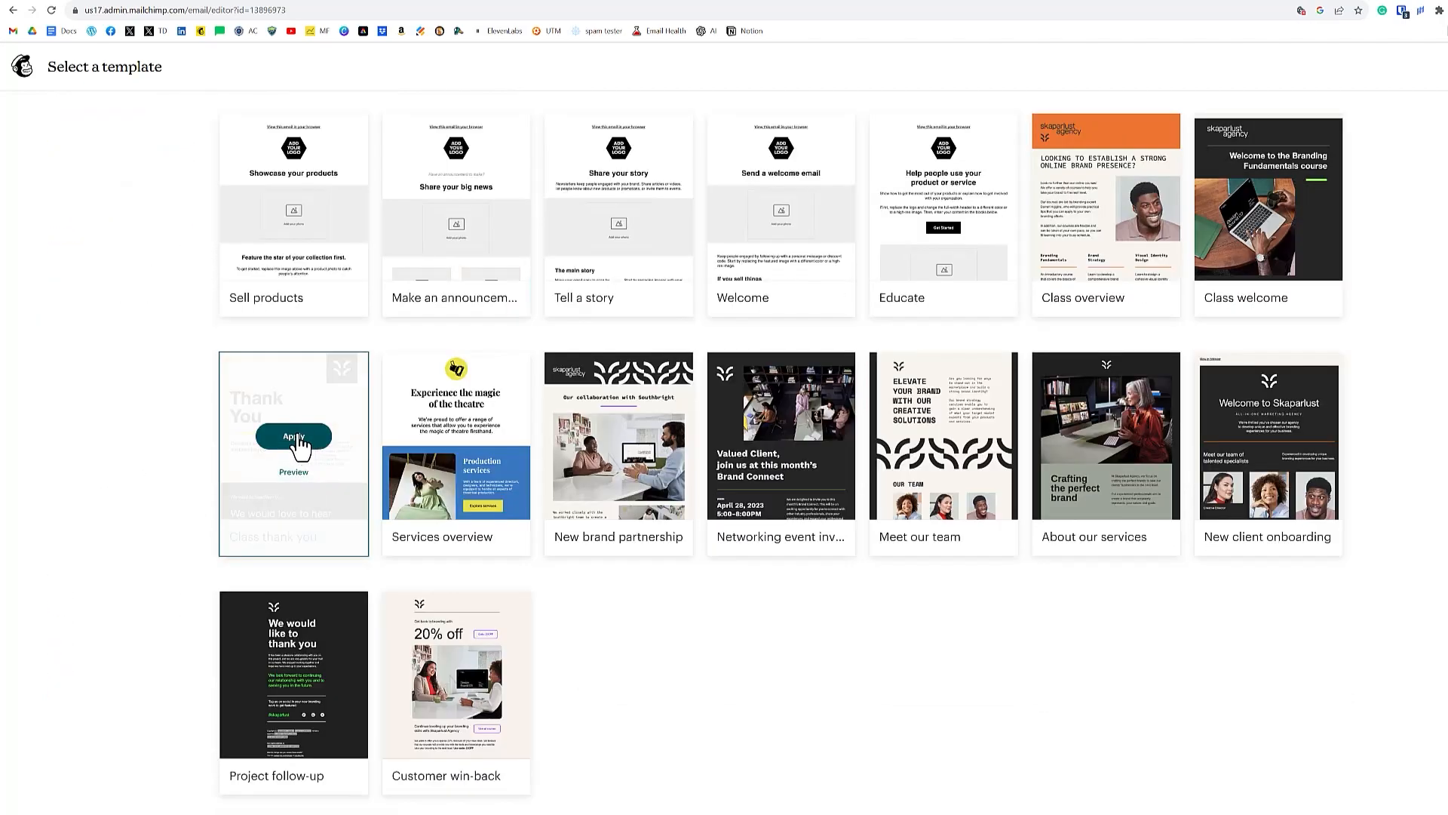
{"action": "left_click", "coordinate": [292, 434]}
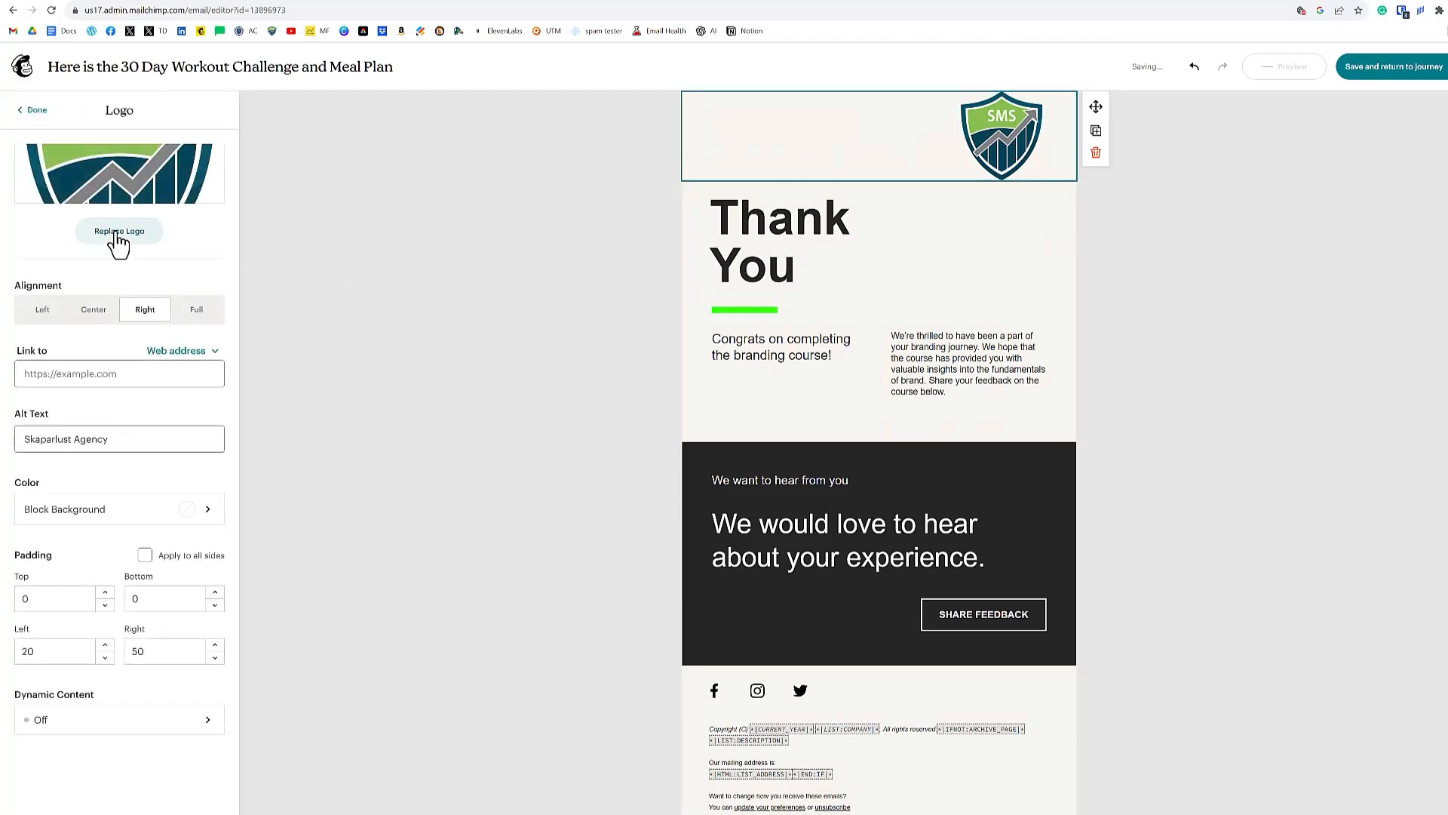
{"action": "left_click", "coordinate": [118, 230]}
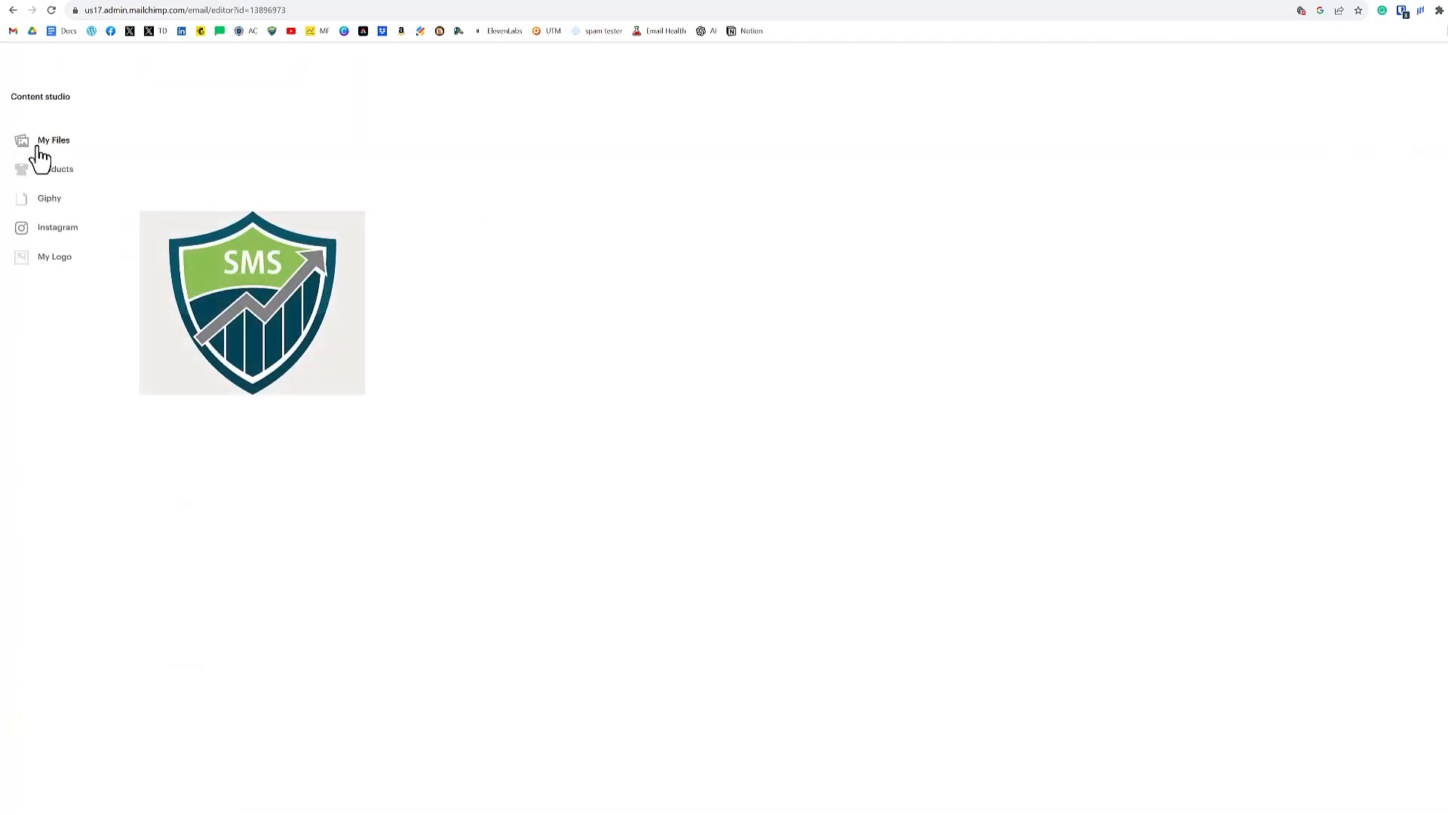
{"action": "left_click", "coordinate": [54, 139]}
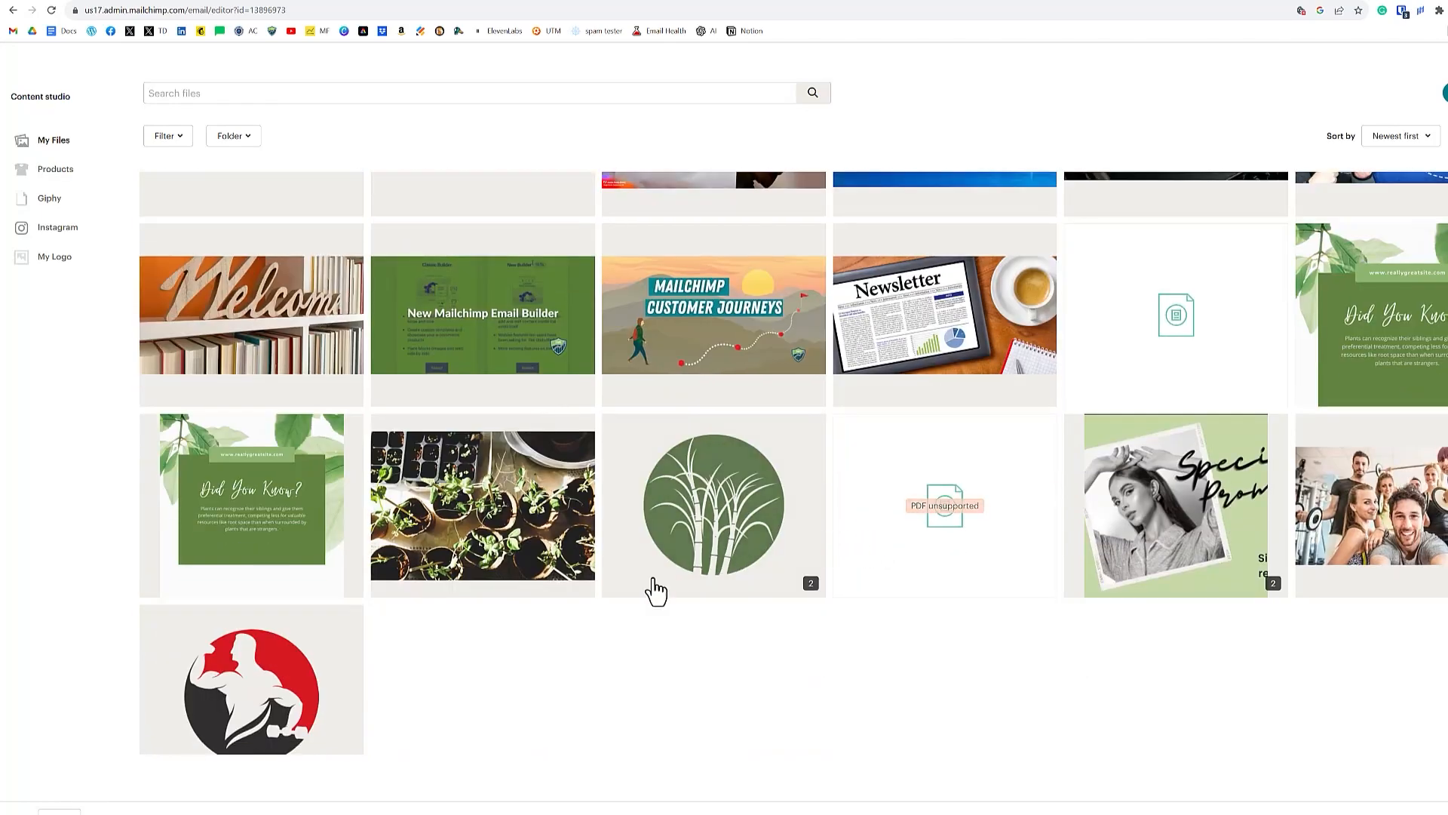
{"action": "left_click", "coordinate": [251, 683]}
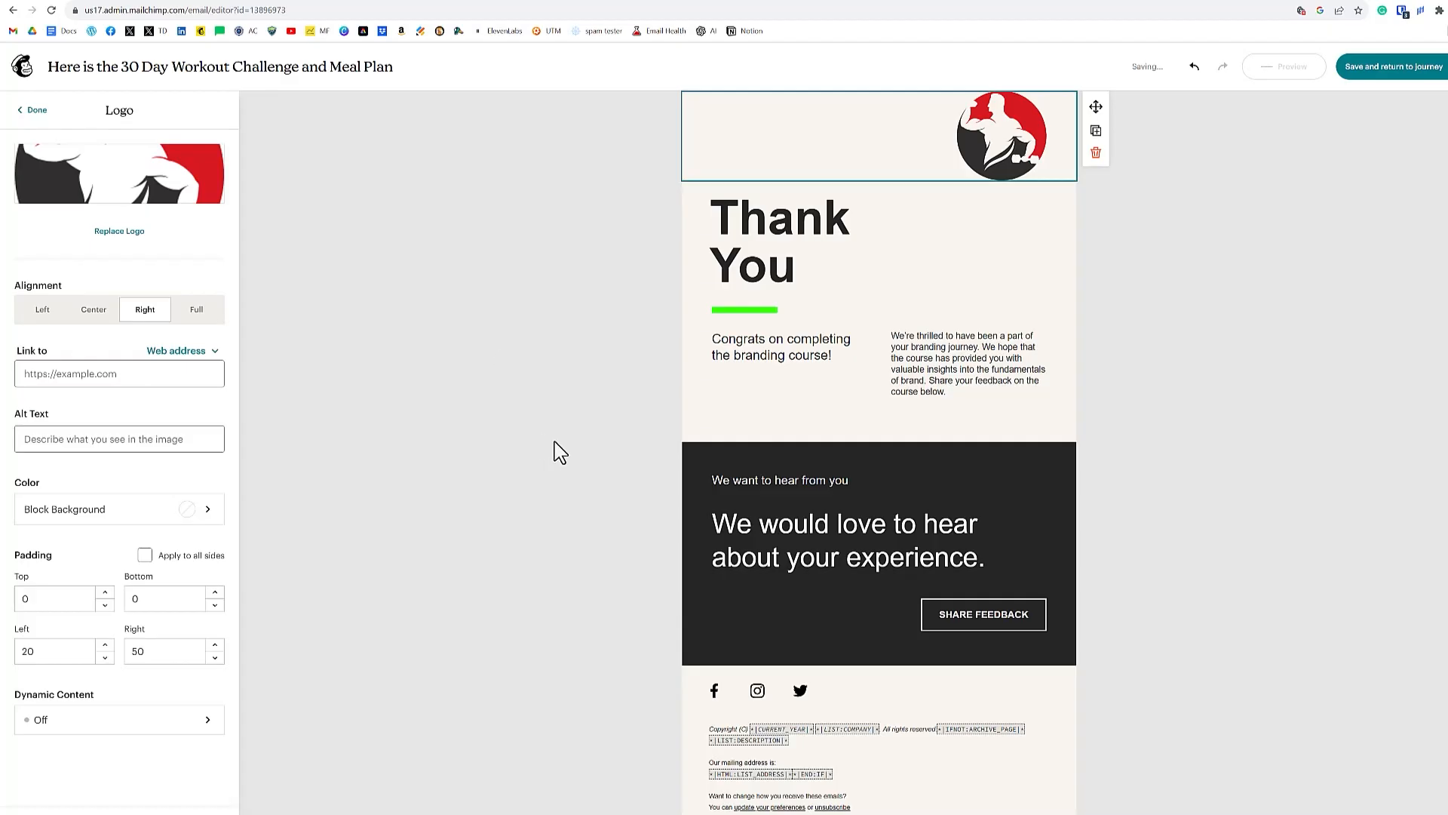
Step: Review the Enjoy the 30-Day Challenge text, gym community paragraph and CLICK TO DOWNLOAD button block
{"action": "left_click", "coordinate": [30, 110]}
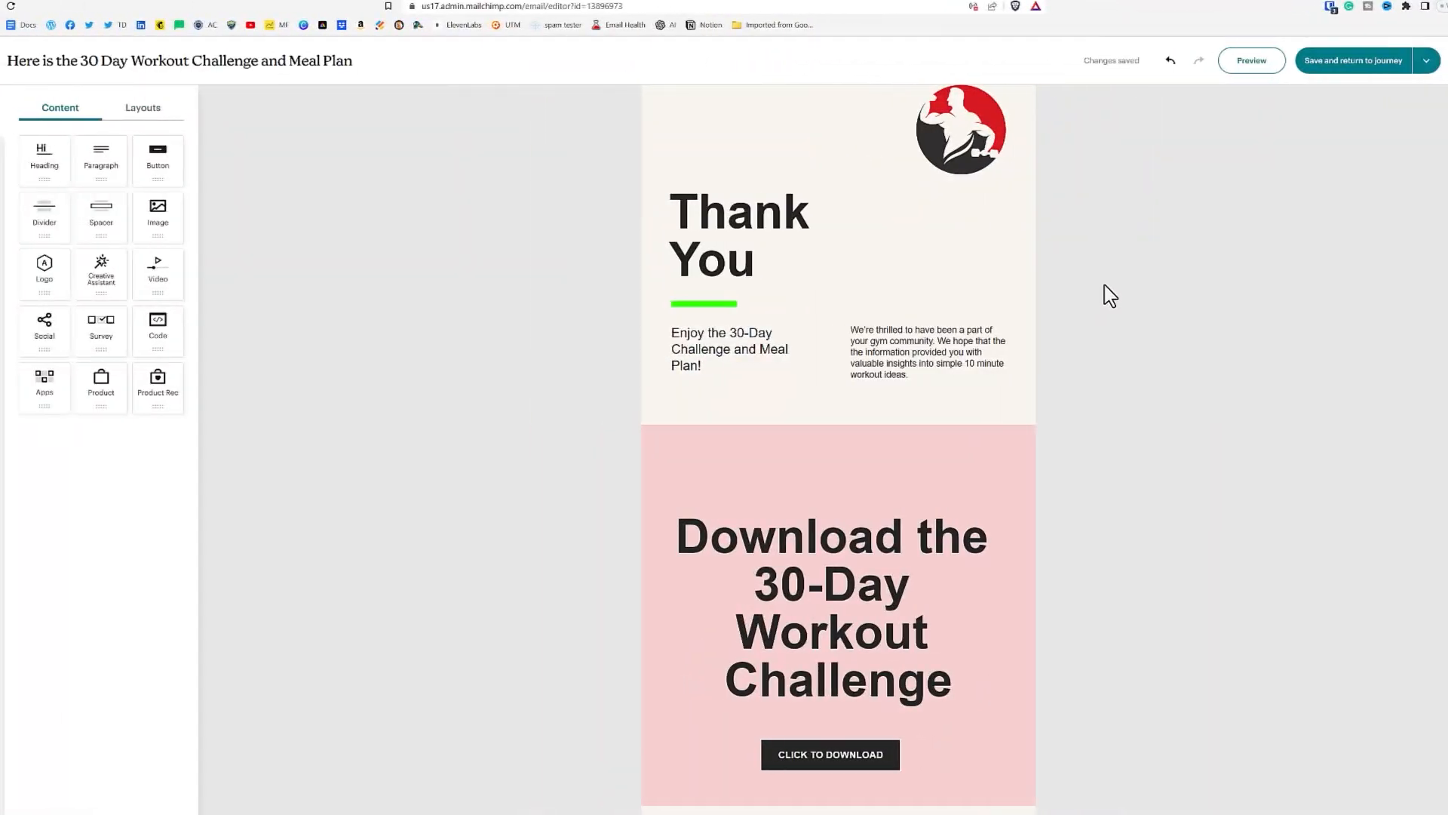
{"action": "mouse_move", "coordinate": [544, 392]}
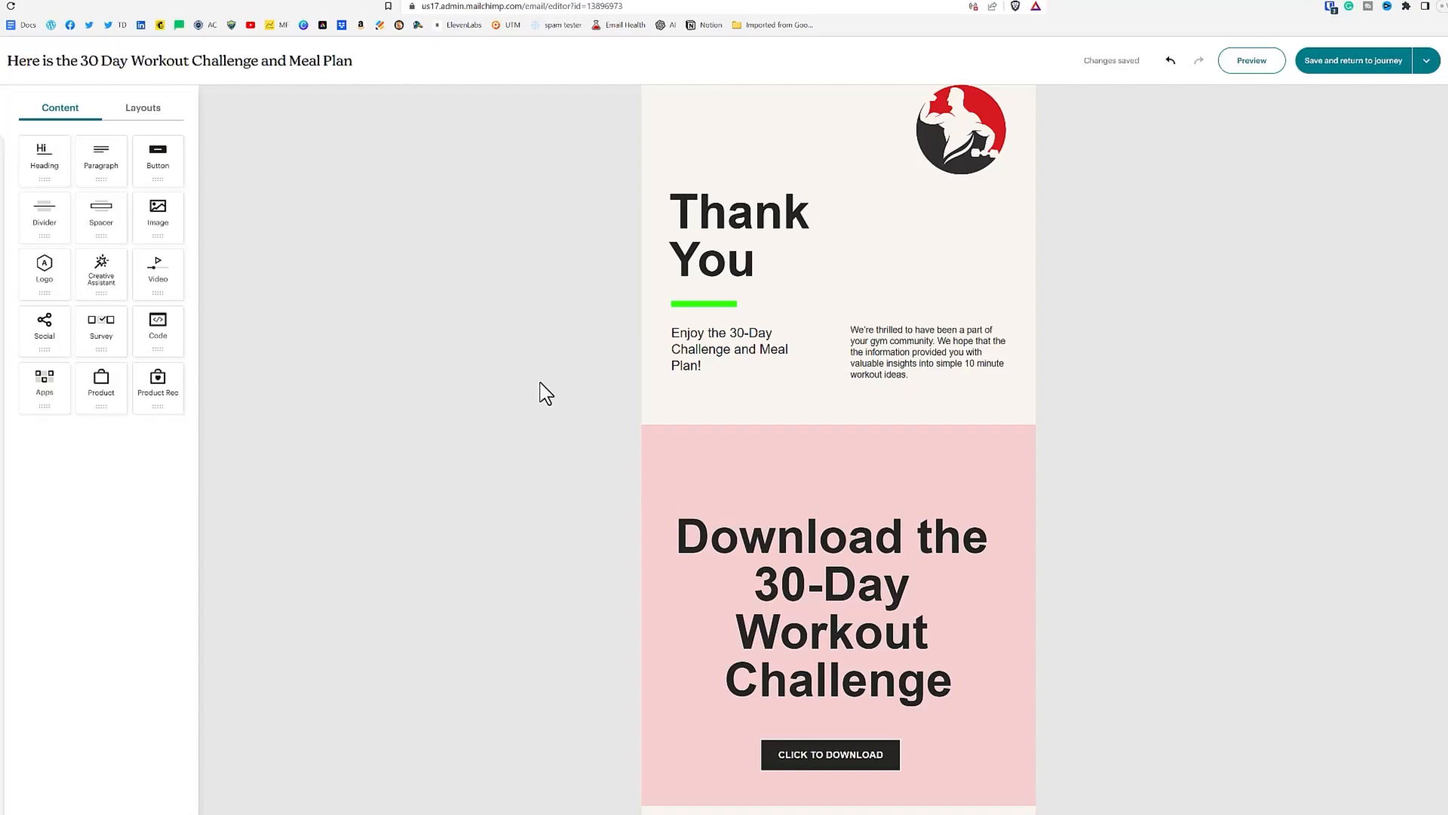
{"action": "mouse_move", "coordinate": [538, 351]}
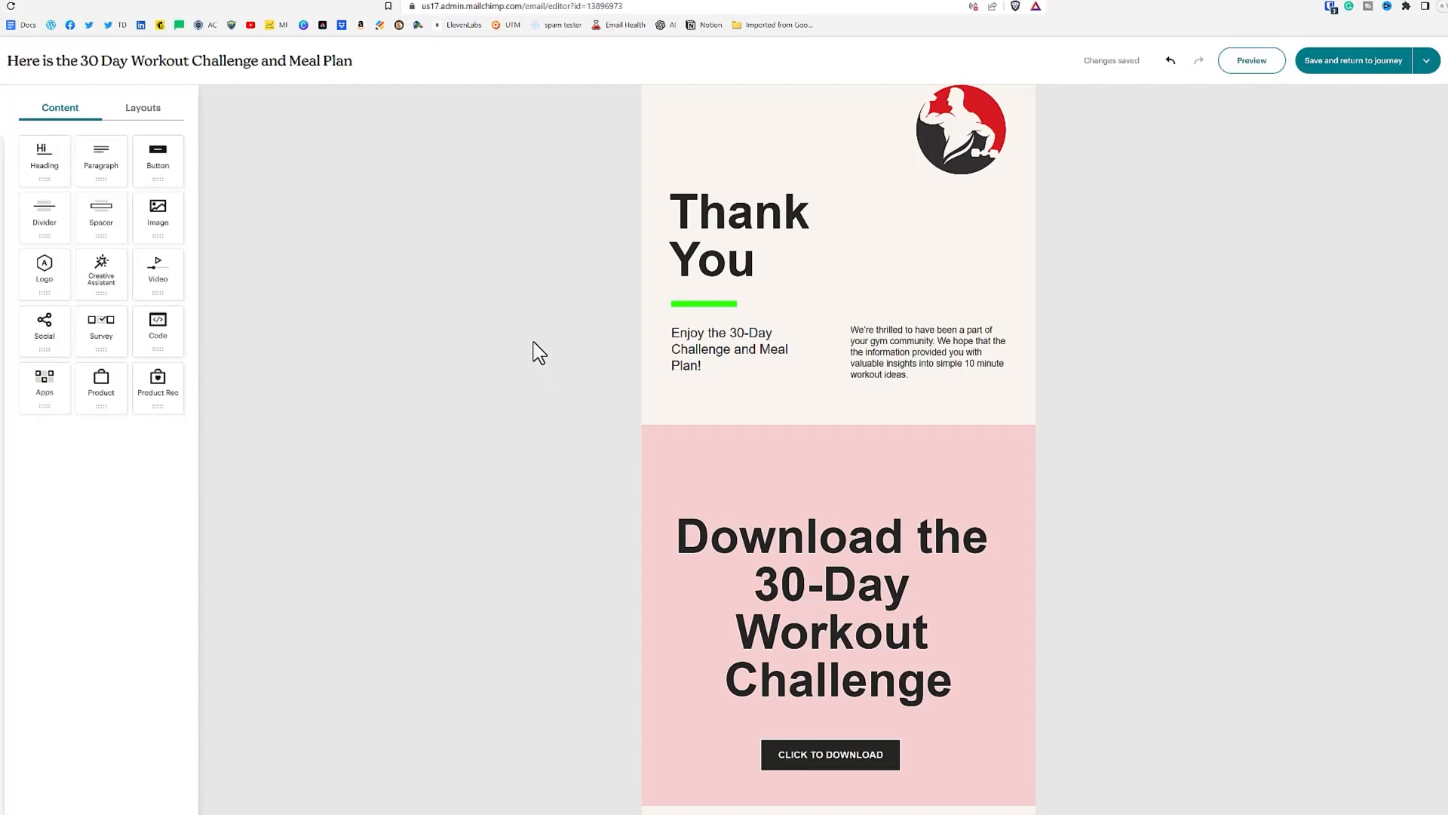
{"action": "left_click", "coordinate": [740, 348]}
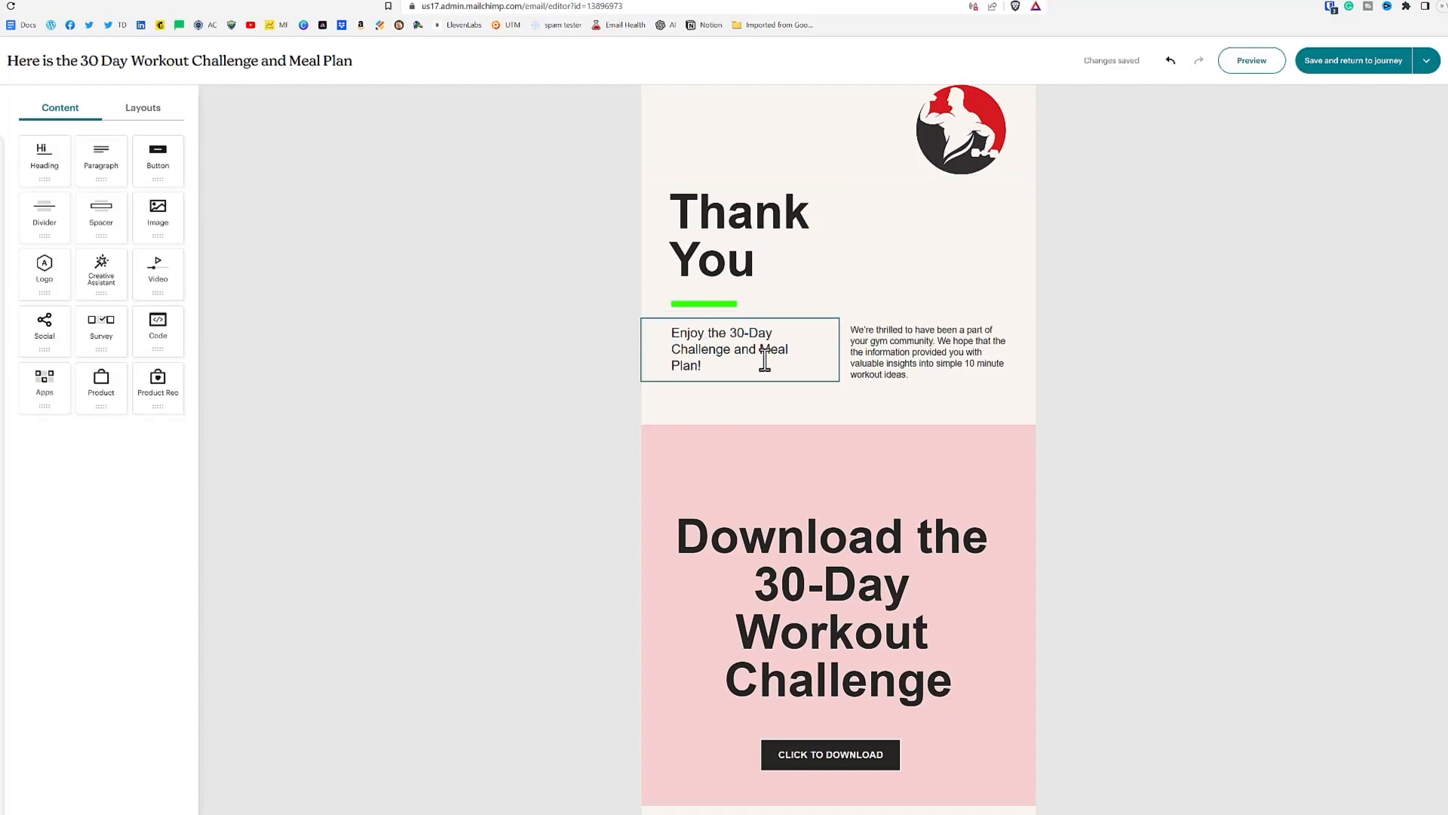
{"action": "left_click", "coordinate": [935, 352]}
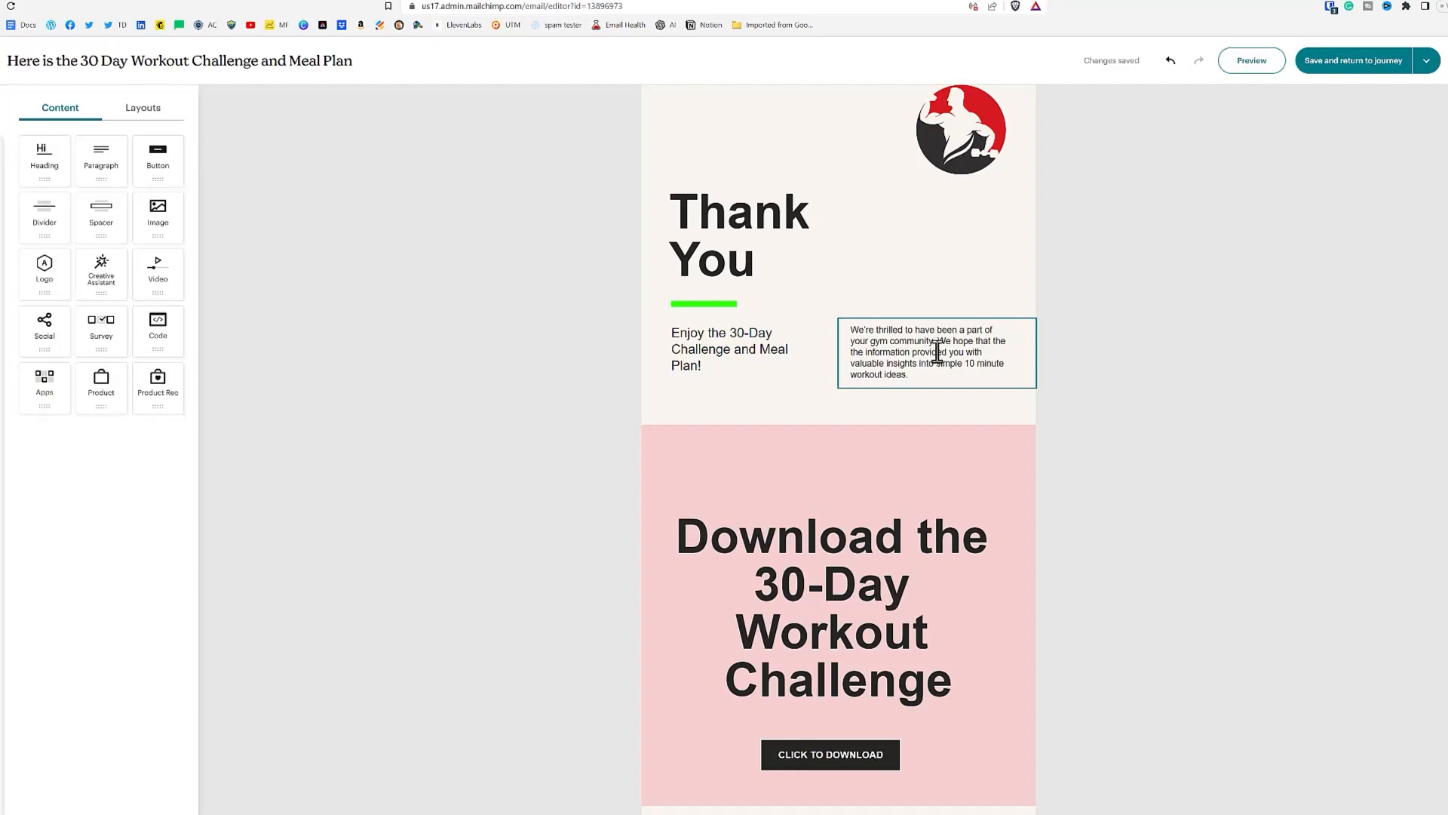
{"action": "scroll", "scroll_direction": "down", "scroll_amount": 3}
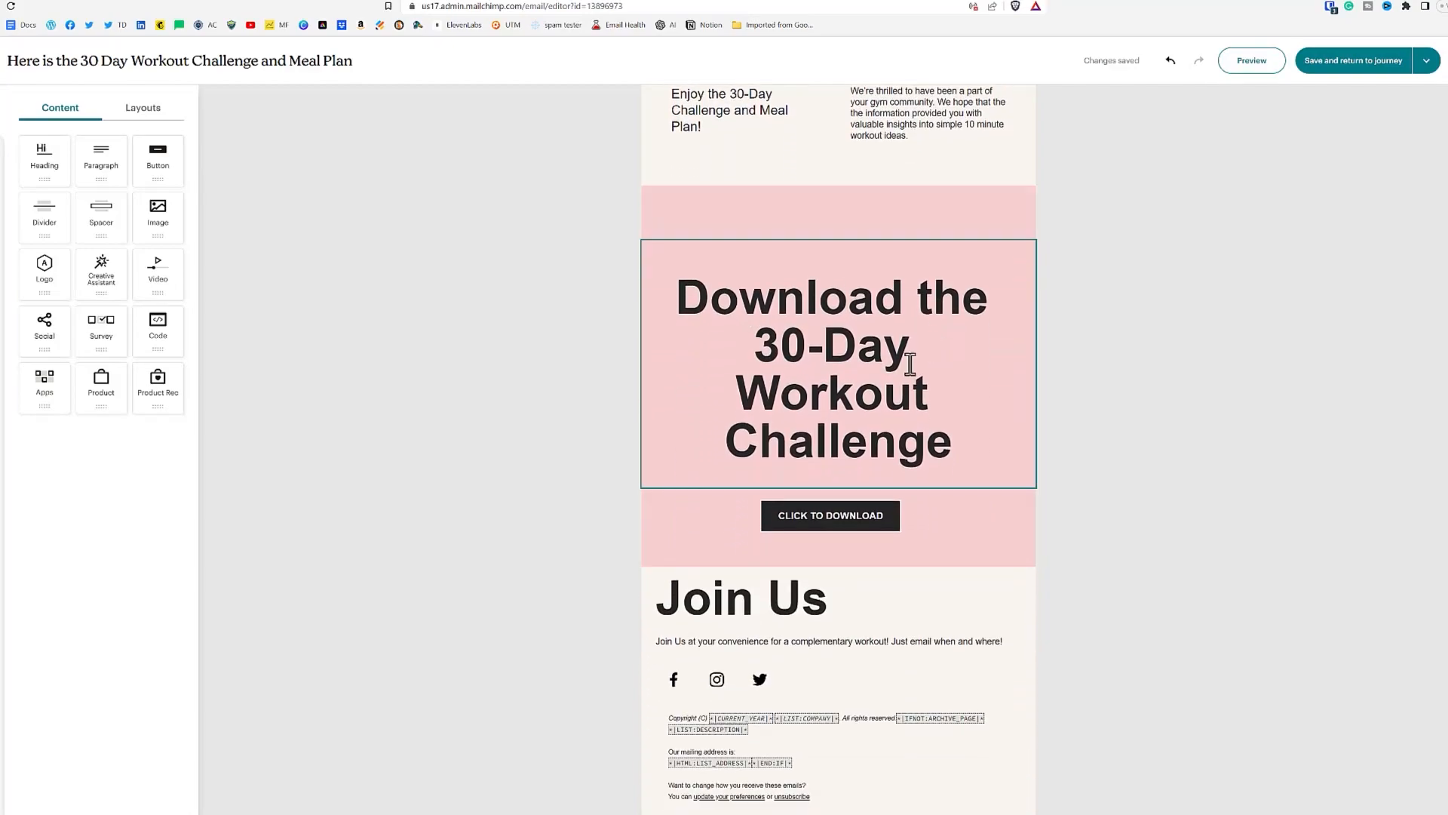
{"action": "scroll", "scroll_direction": "down", "scroll_amount": 3}
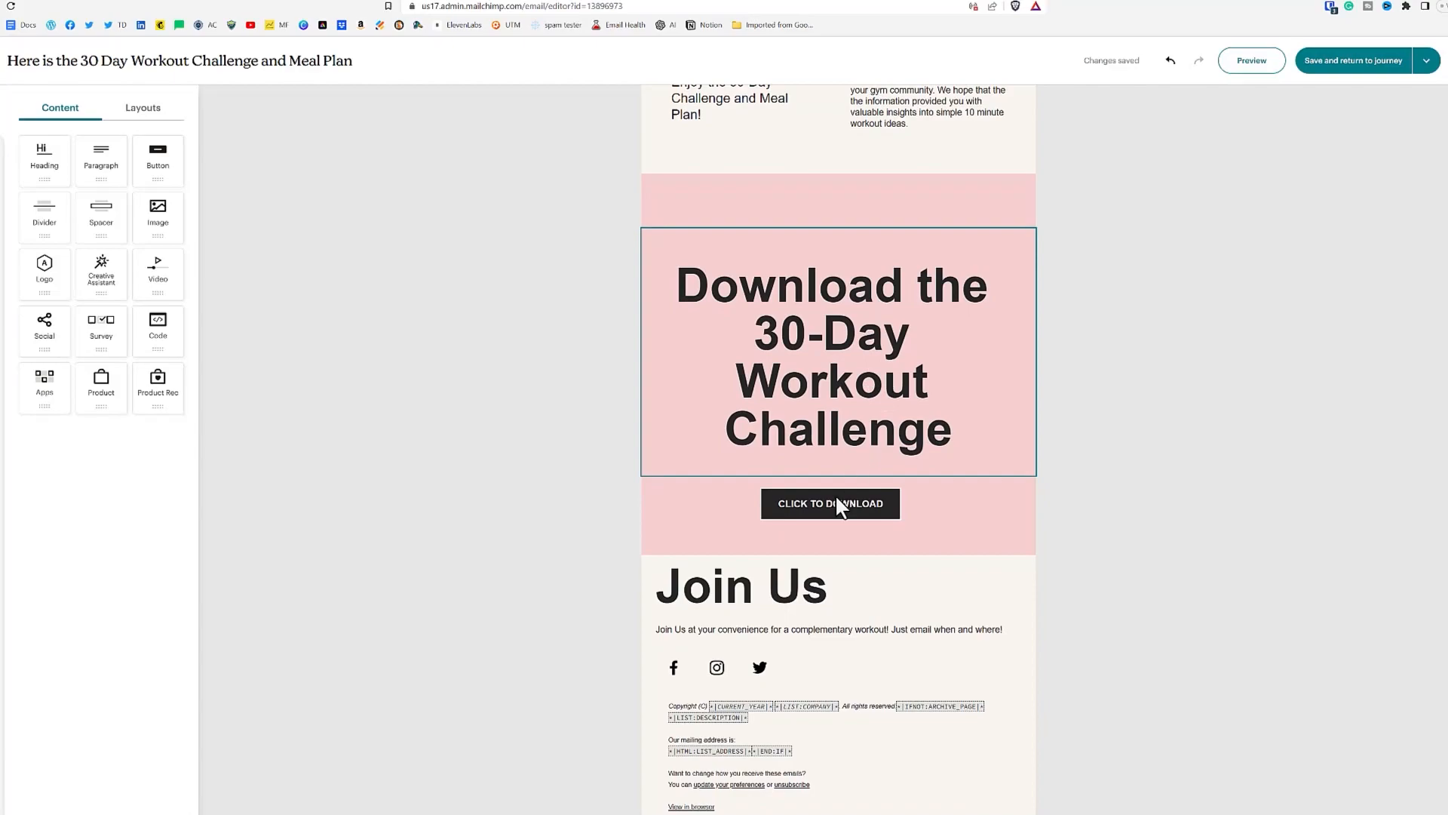
{"action": "left_click", "coordinate": [830, 504]}
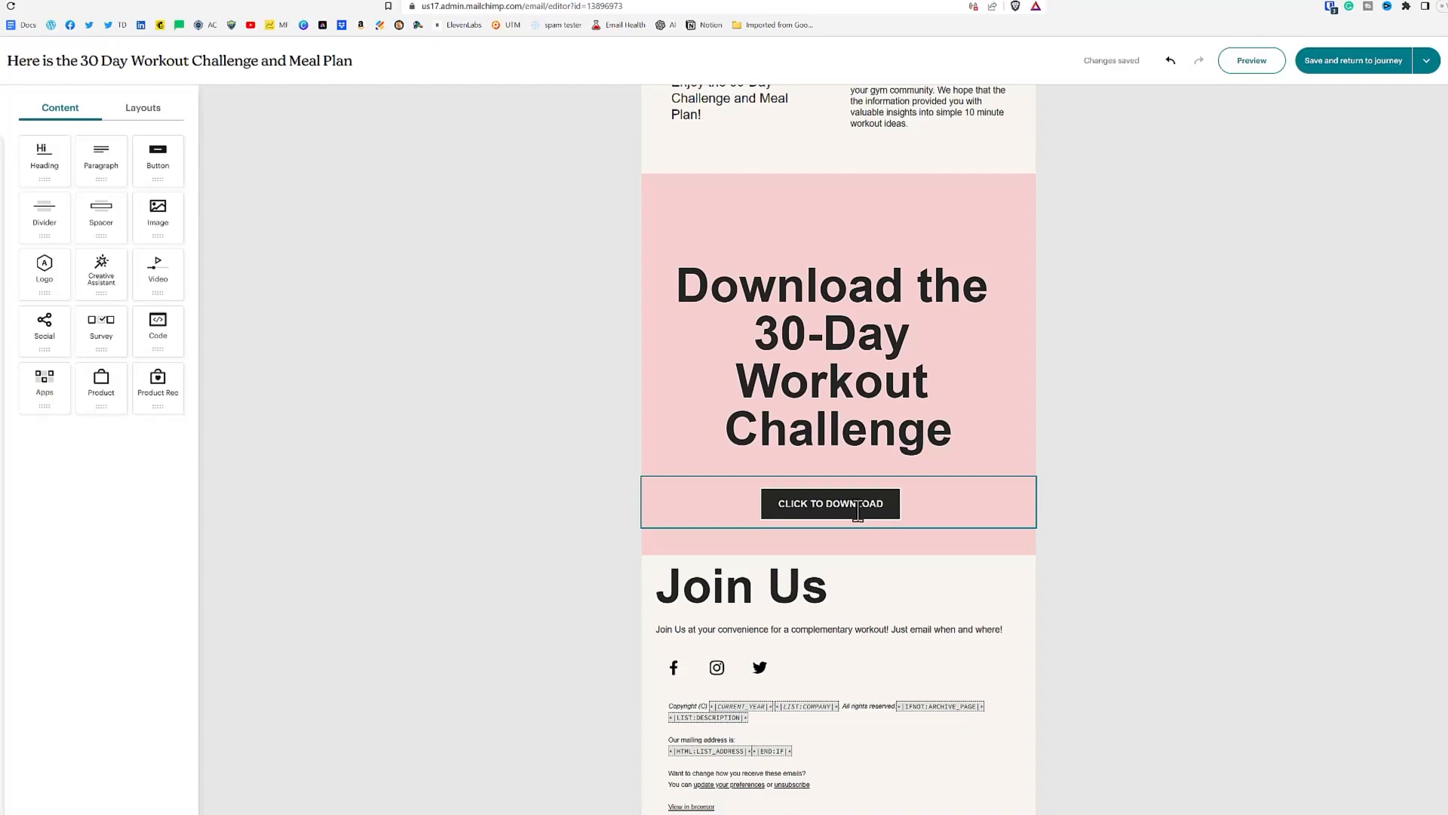
{"action": "left_click", "coordinate": [829, 356]}
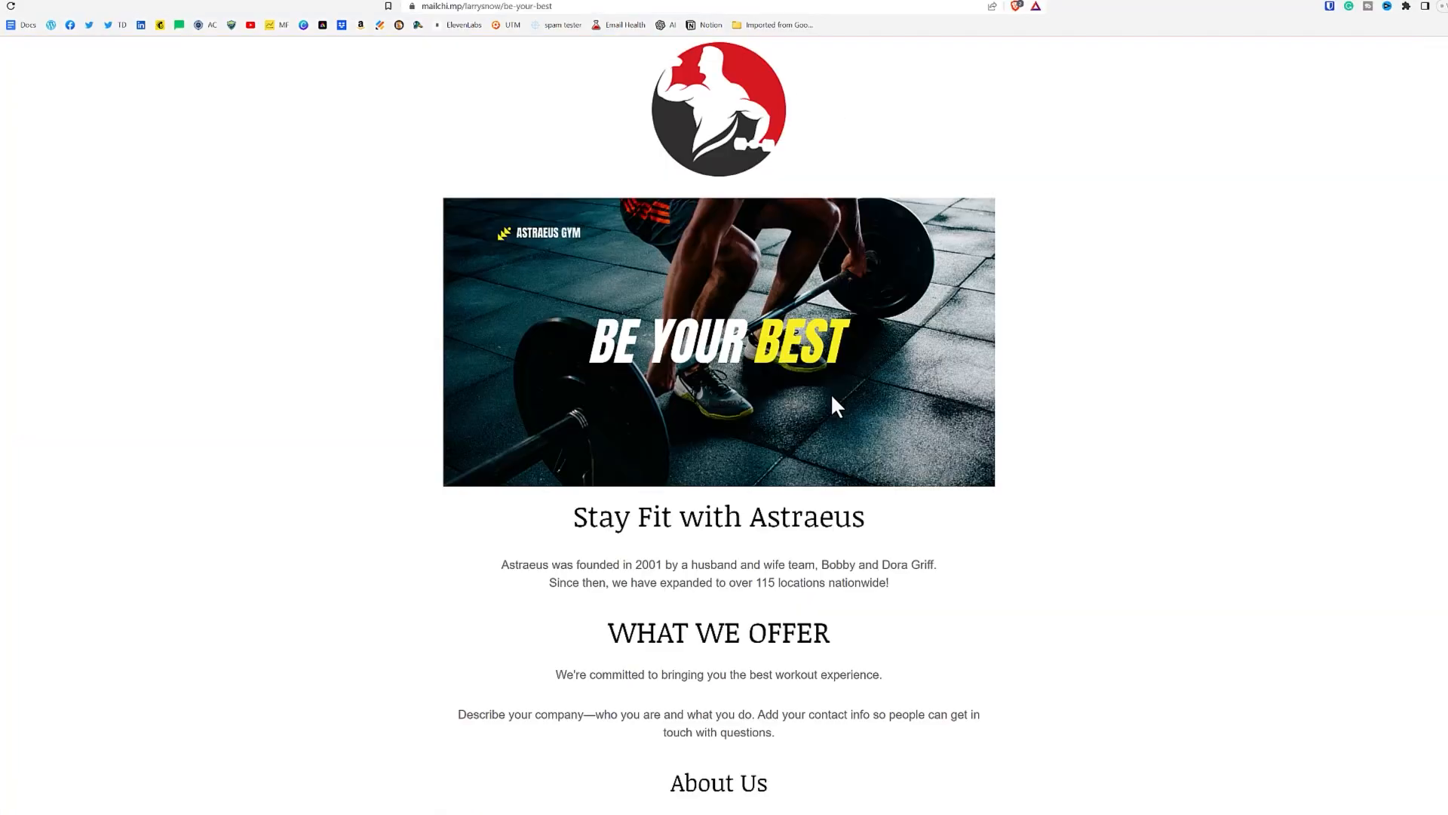
Step: Fill the landing page signup form ('Law'), submit via Download Now, and highlight the Hooray confirmation message
{"action": "scroll", "scroll_direction": "down", "scroll_amount": 3}
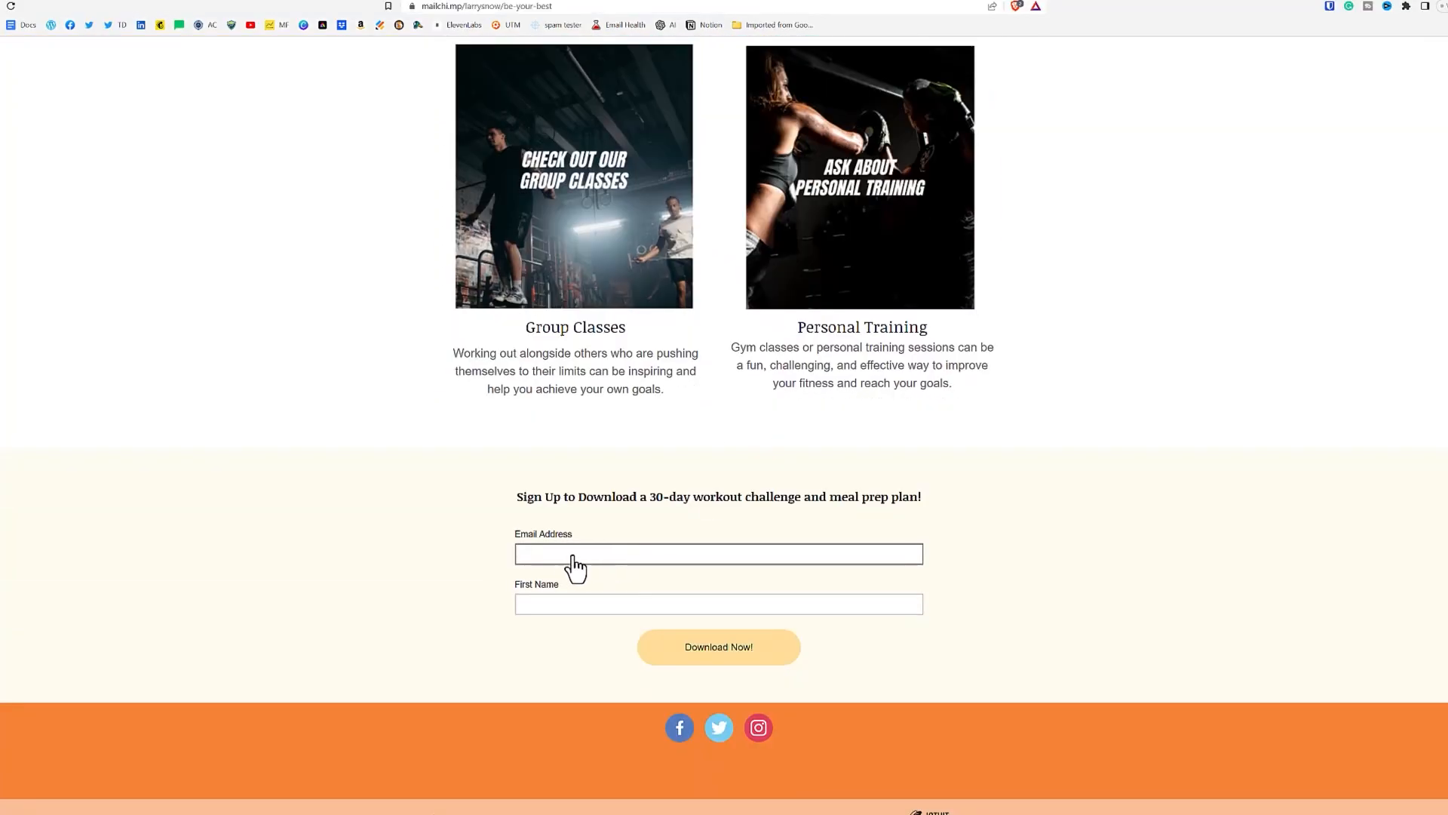
{"action": "left_click", "coordinate": [718, 553]}
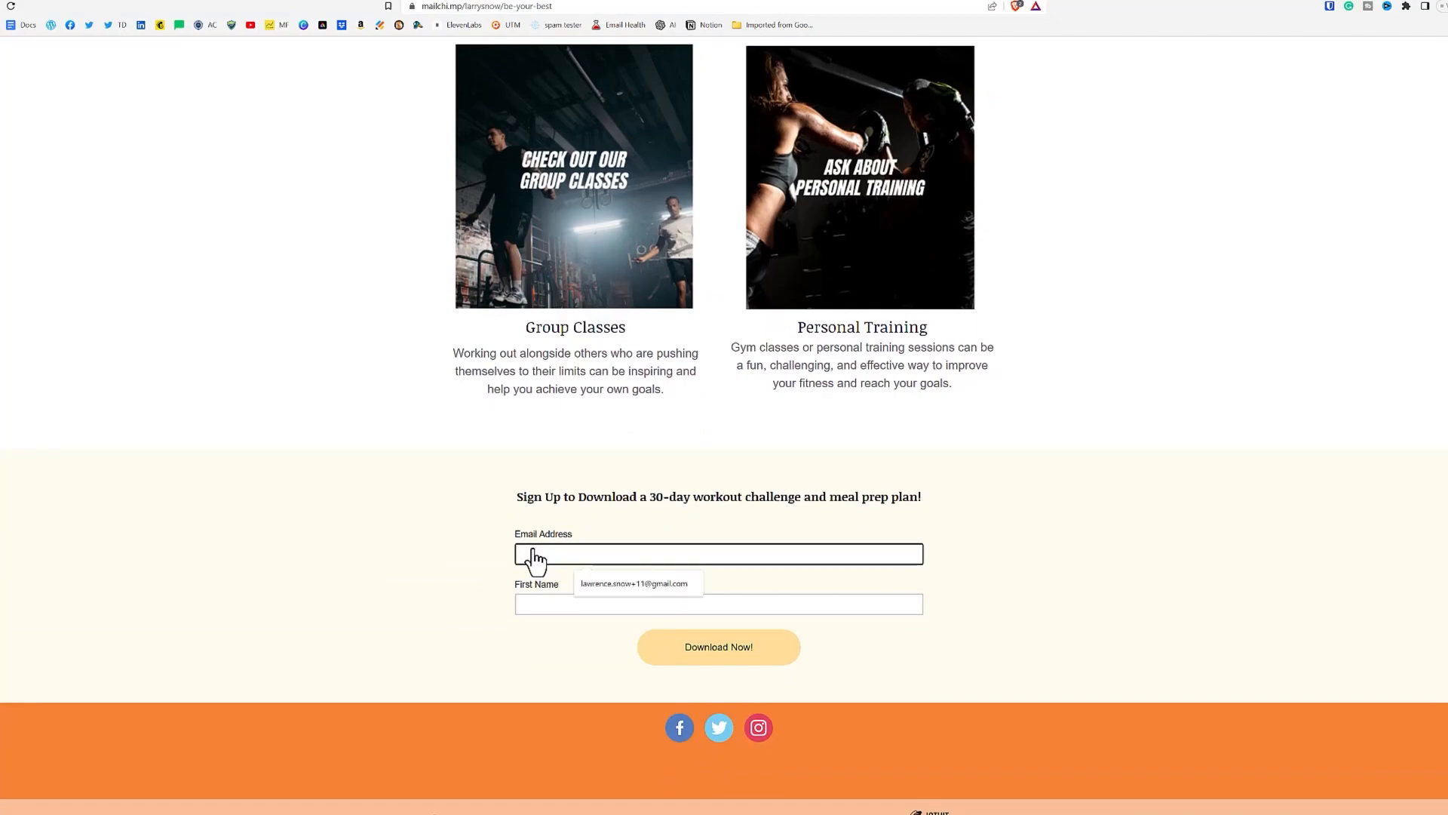
{"action": "type", "text": "Law"}
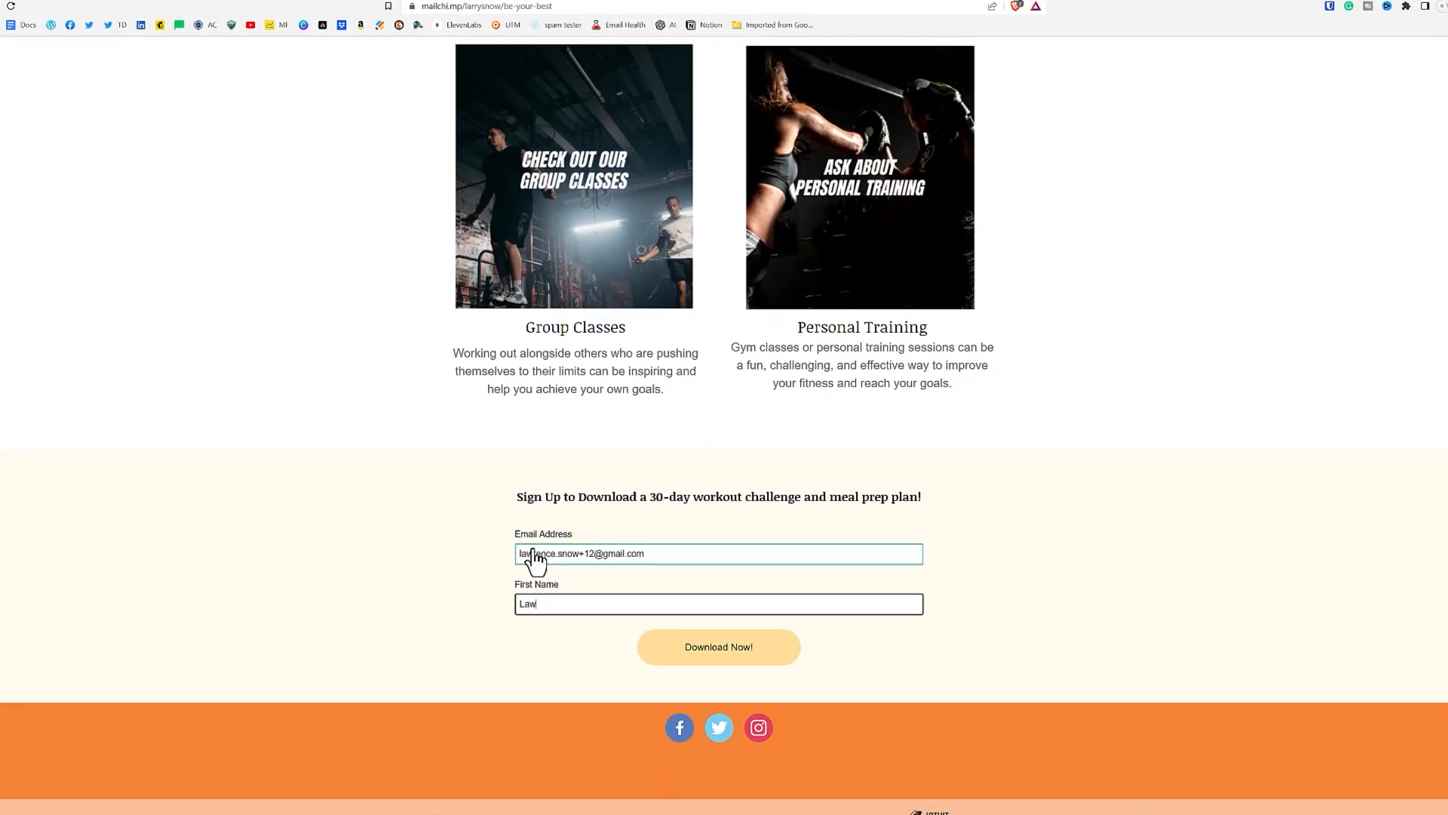
{"action": "left_click", "coordinate": [718, 647]}
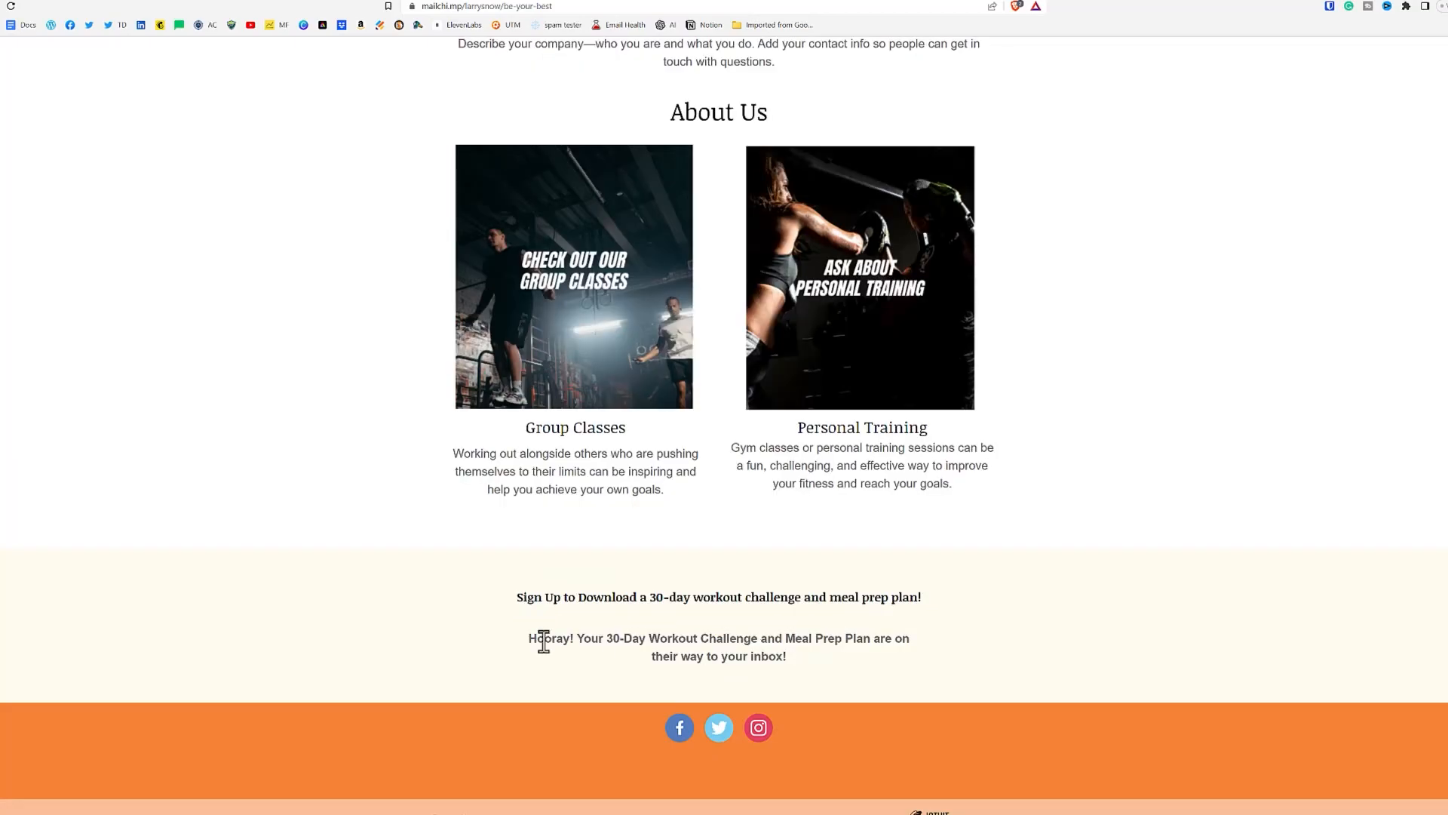
{"action": "left_click_drag", "start_coordinate": [528, 638], "coordinate": [652, 638]}
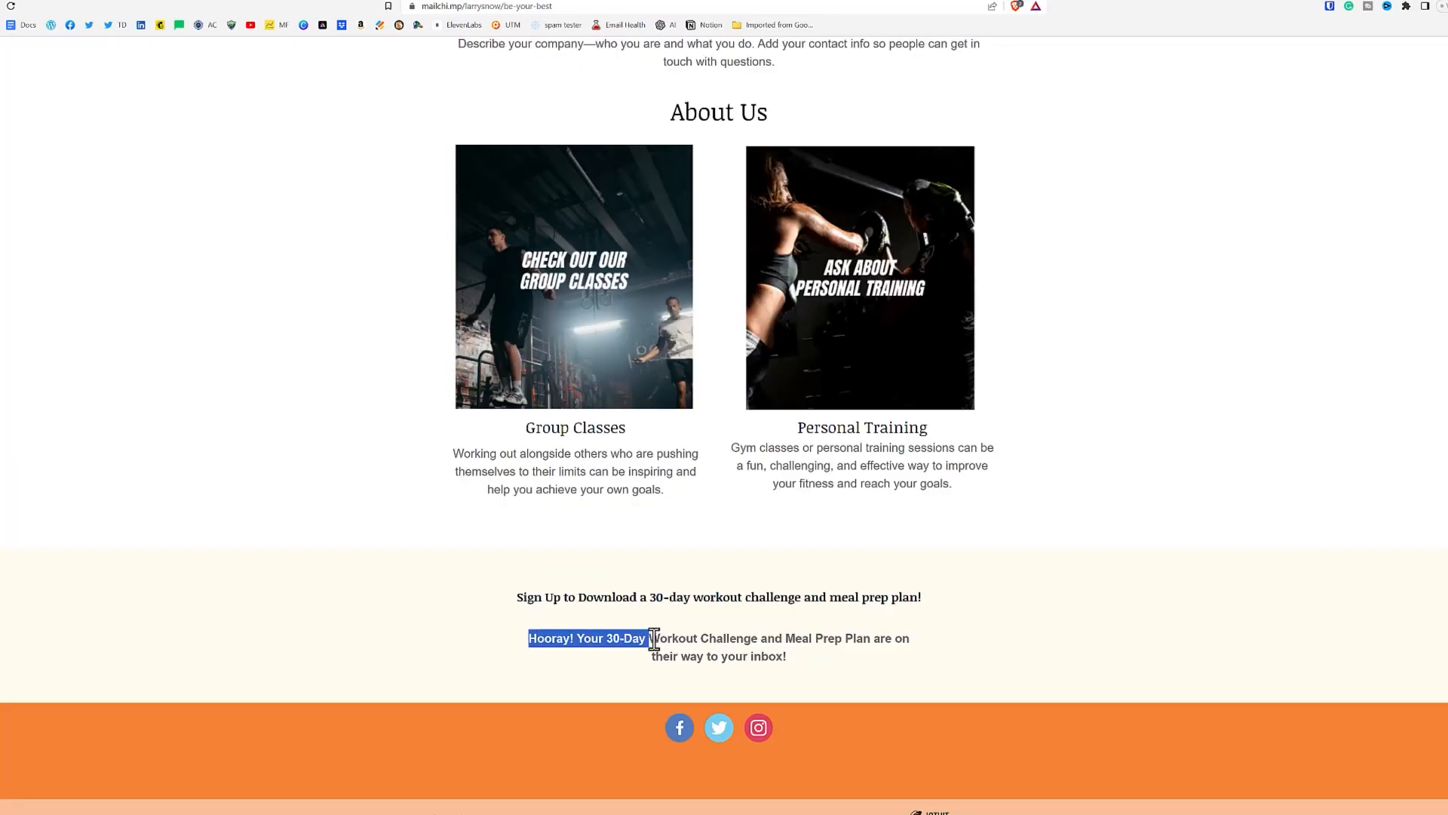
{"action": "left_click_drag", "start_coordinate": [651, 637], "coordinate": [904, 637]}
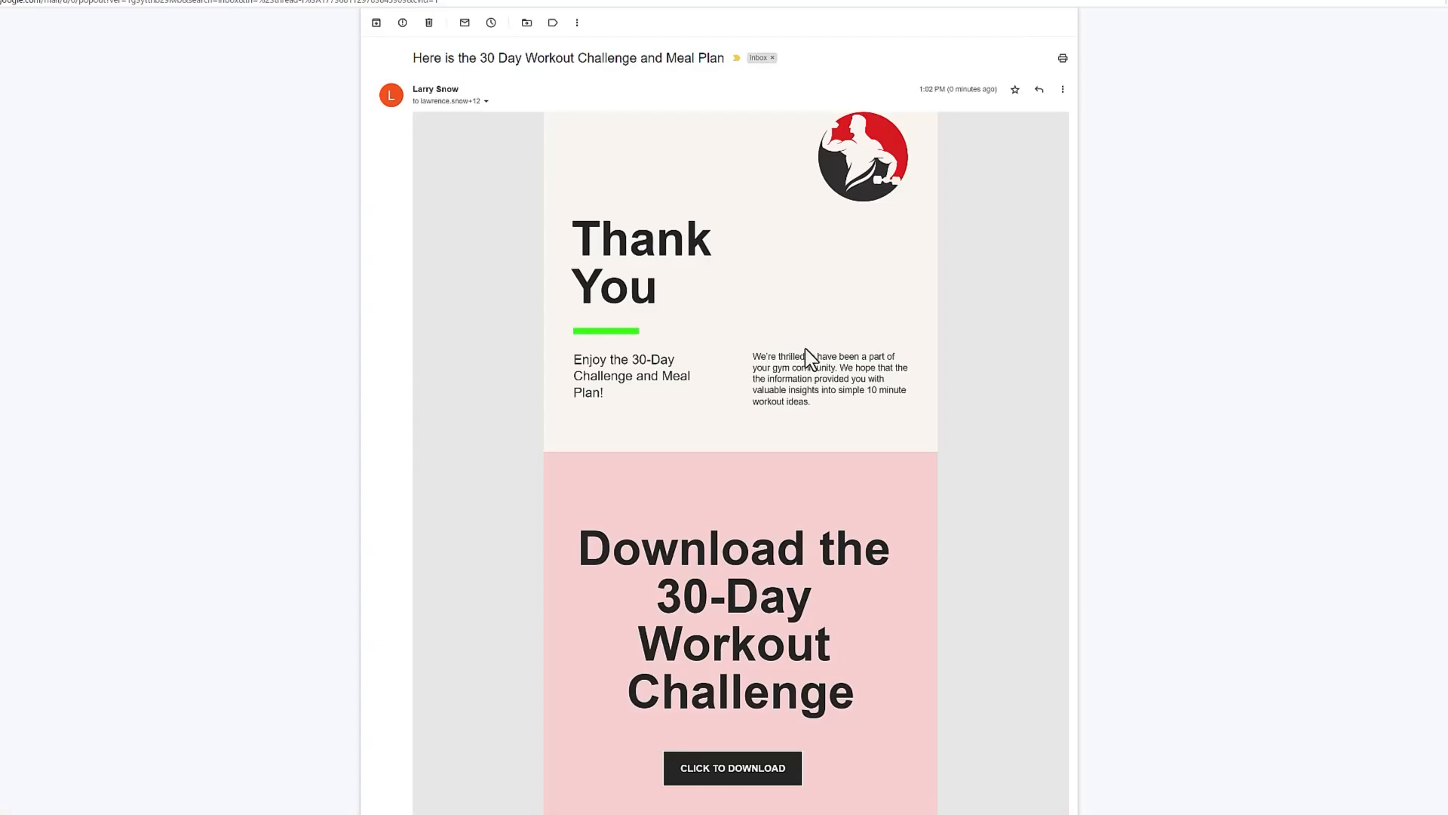
{"action": "mouse_move", "coordinate": [1252, 128]}
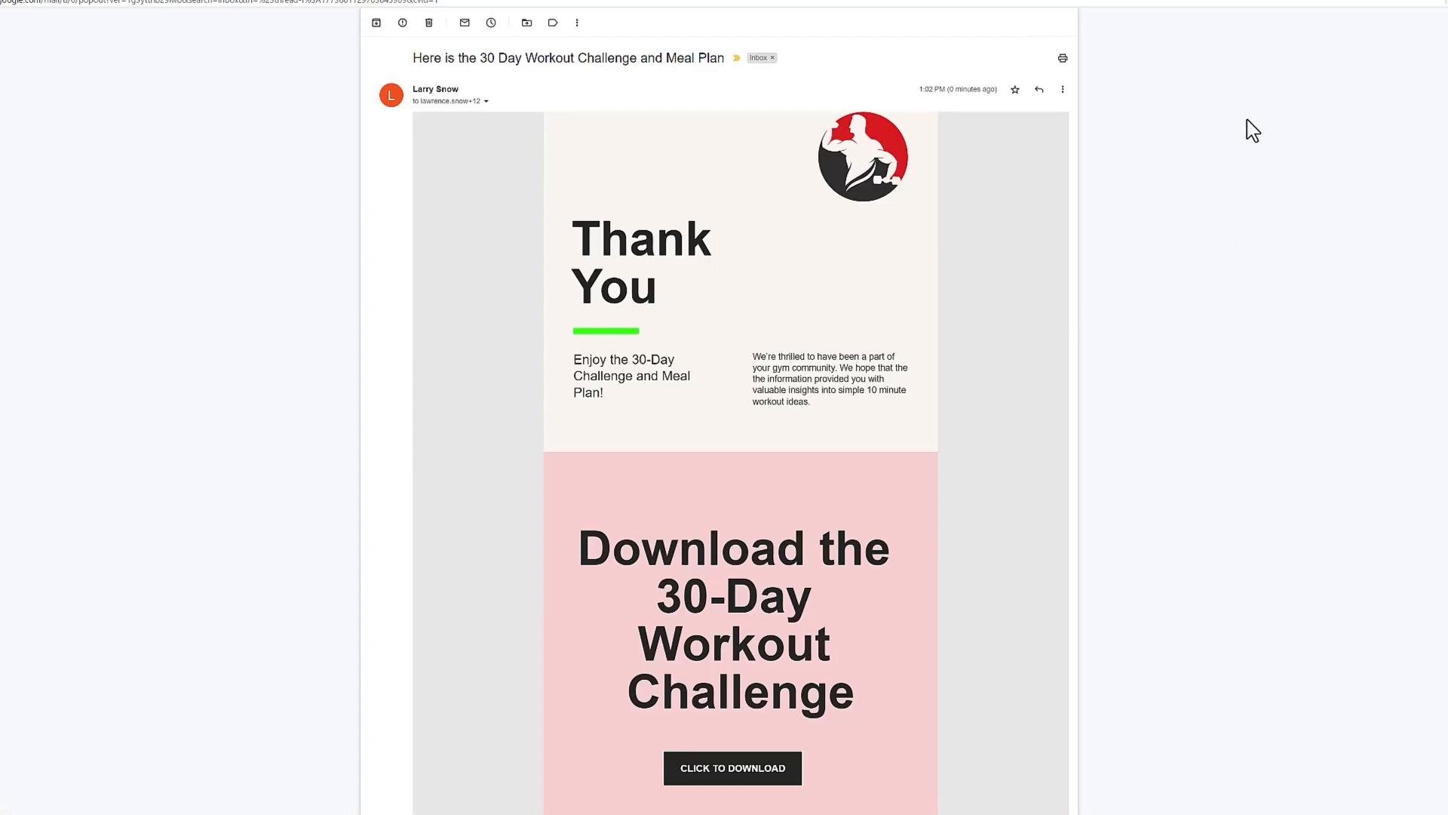
Step: Scroll through the received email in Gmail down to the download button, Join Us section and footer
{"action": "scroll", "scroll_direction": "down", "scroll_amount": 3}
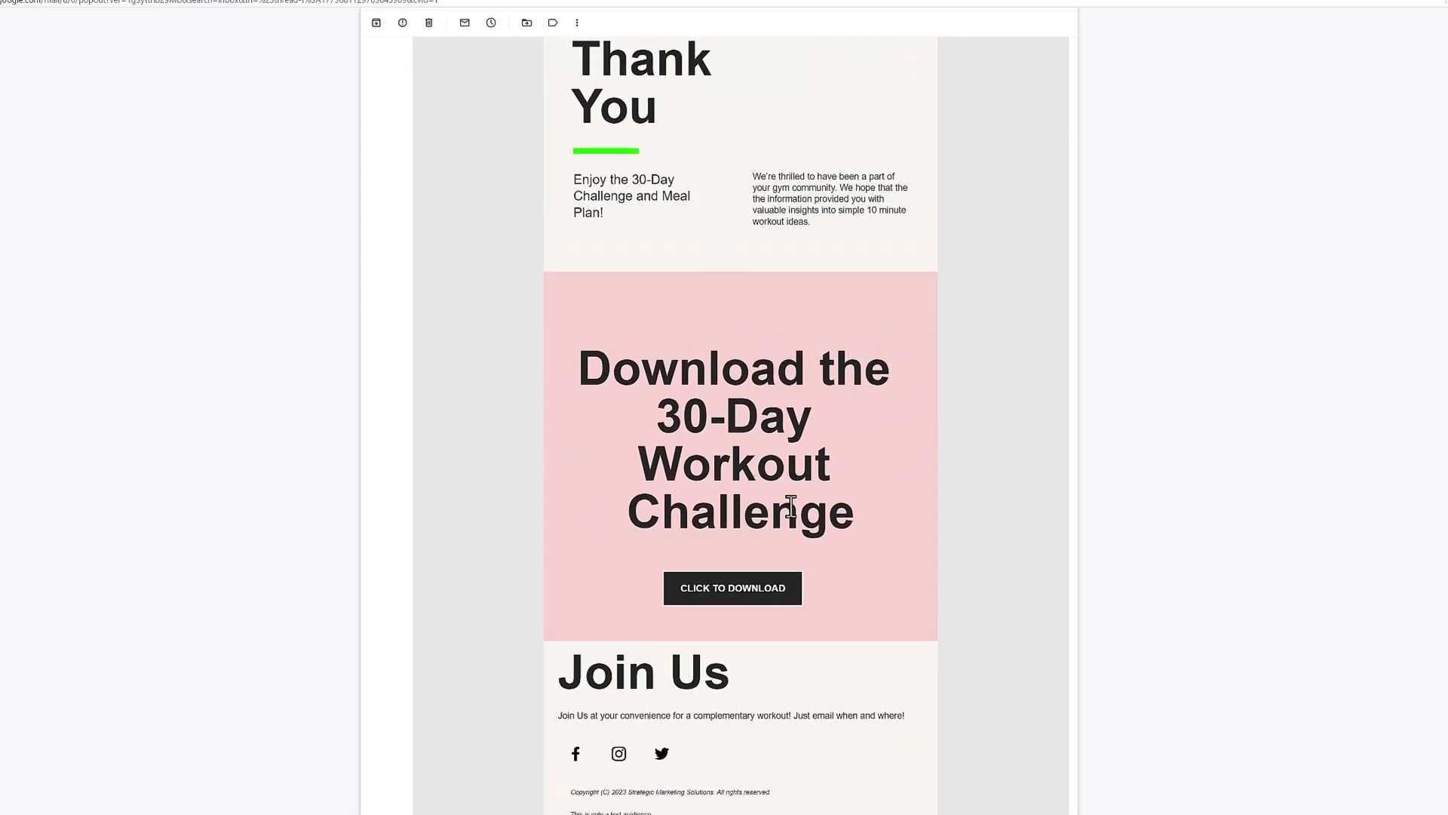
{"action": "scroll", "scroll_direction": "down", "scroll_amount": 3}
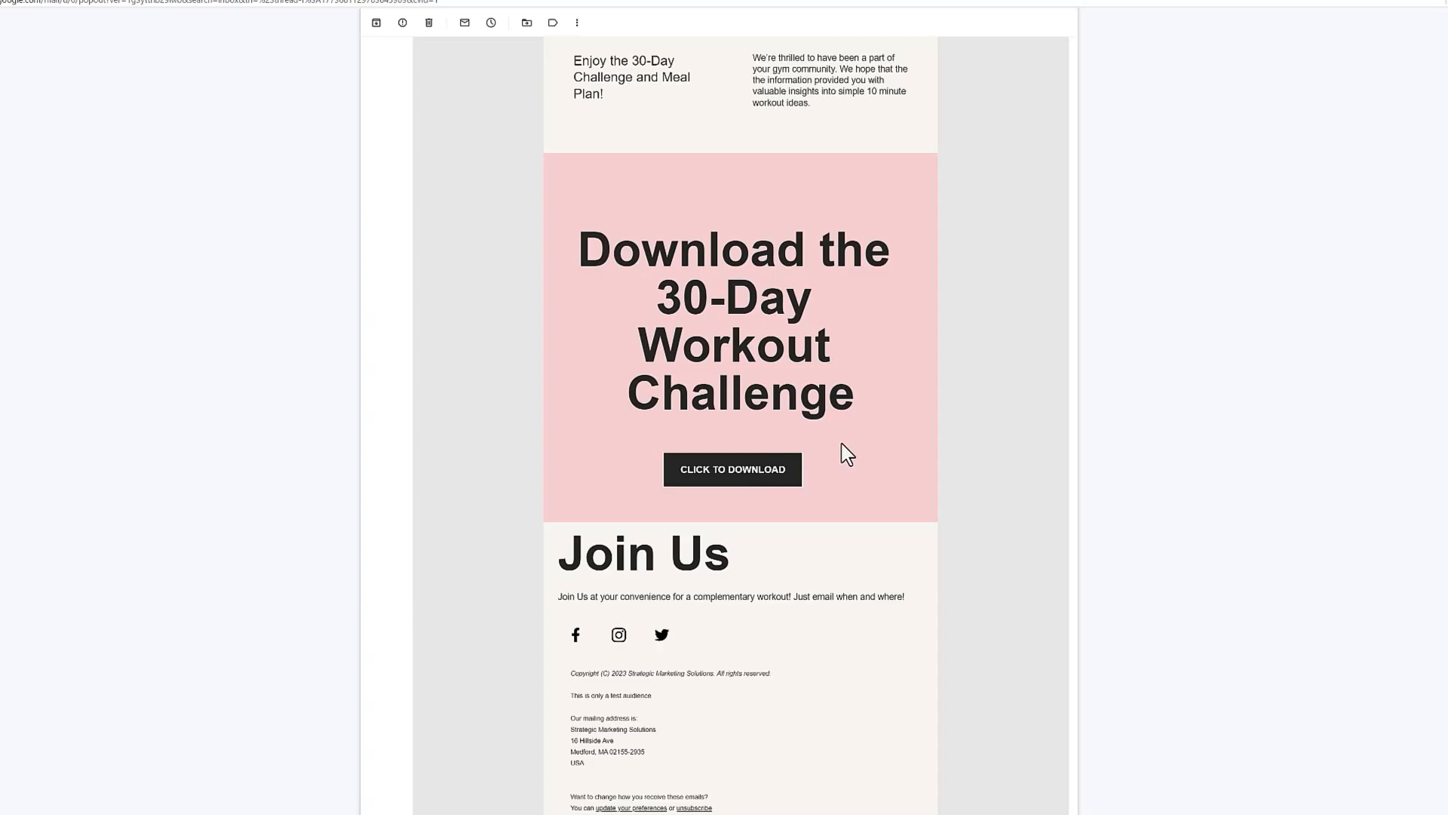
{"action": "scroll", "scroll_direction": "down", "scroll_amount": 3}
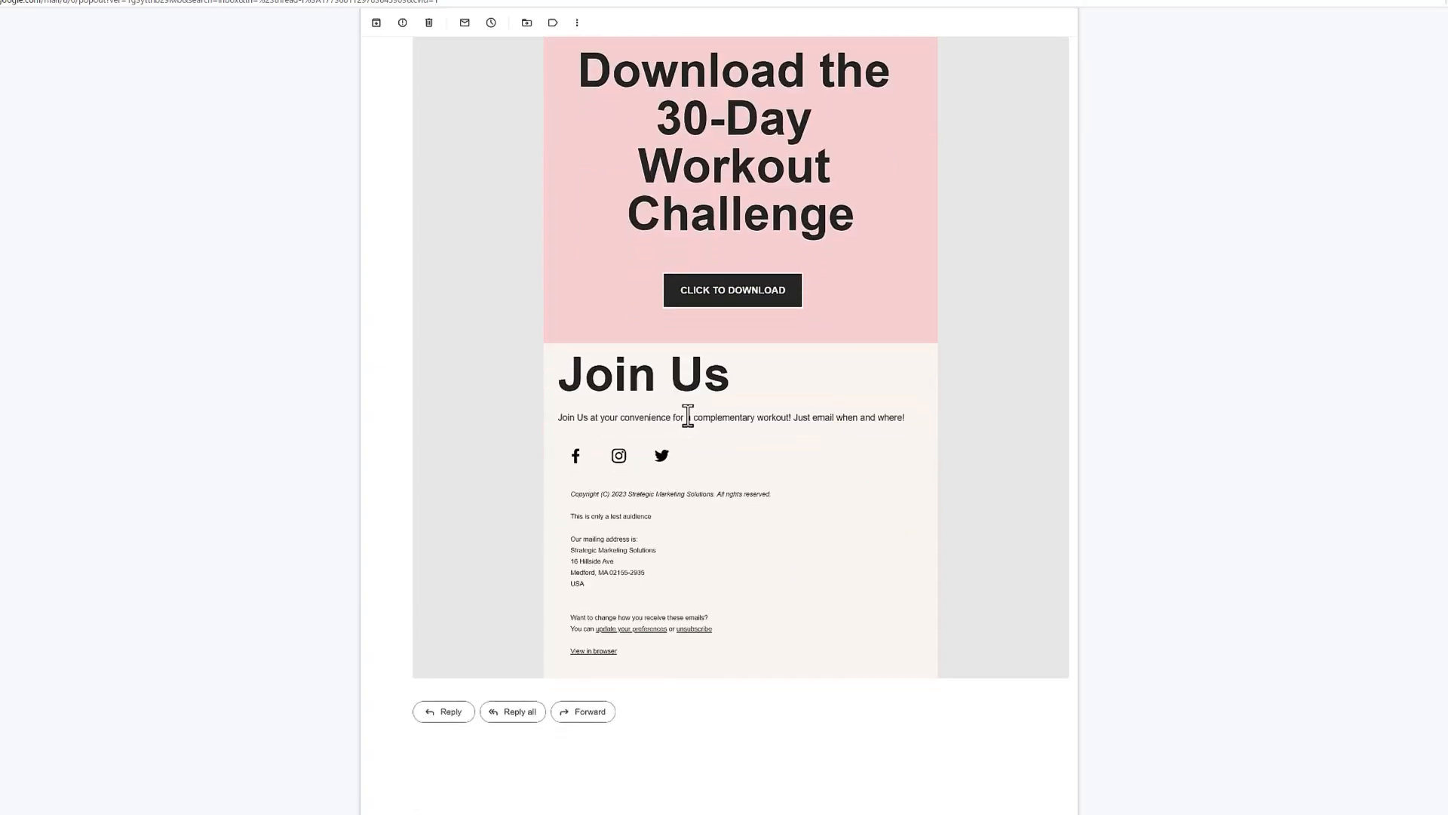